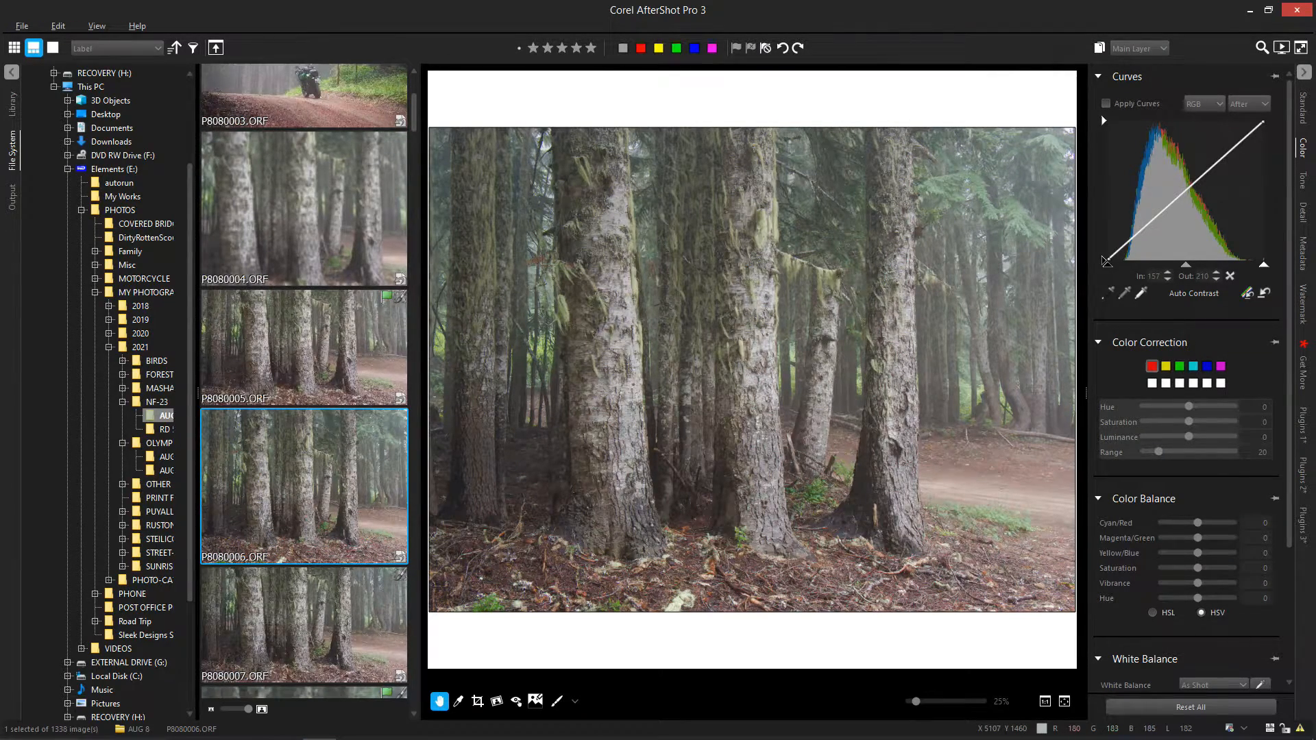
pyautogui.moveTo(1103, 191)
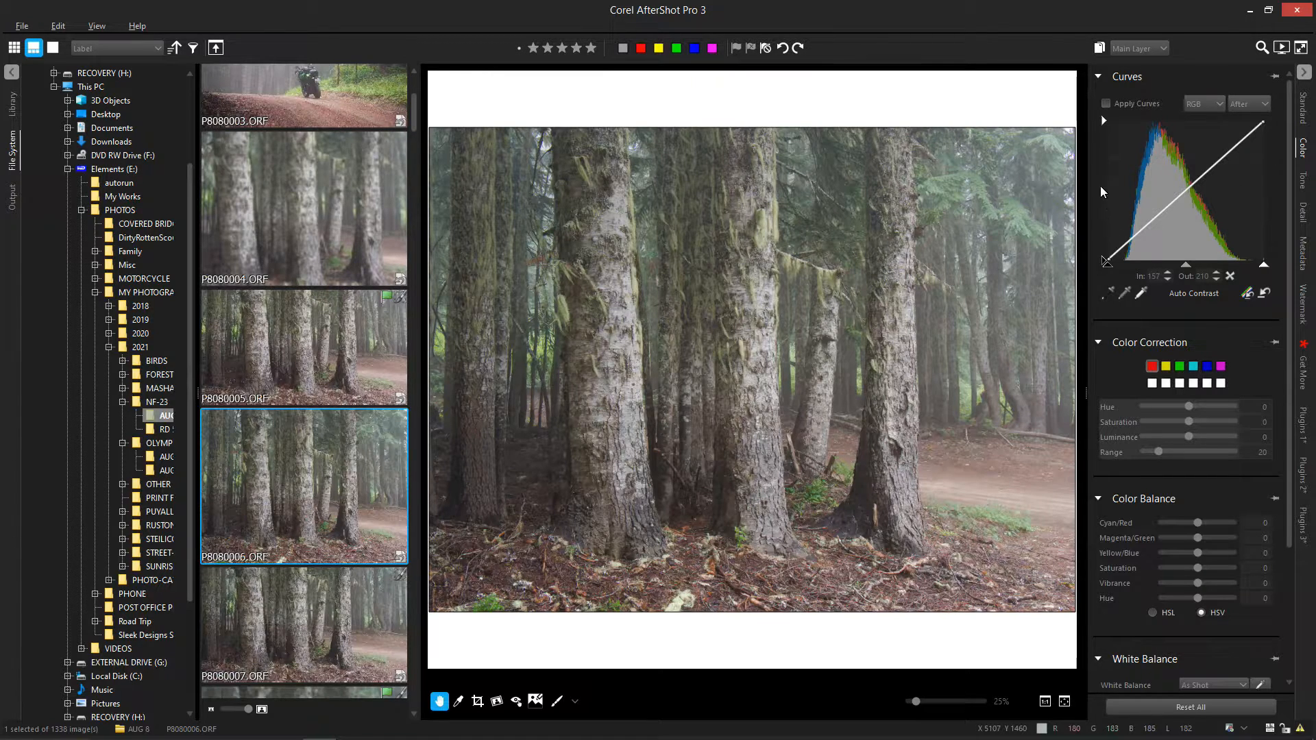
pyautogui.moveTo(1294, 141)
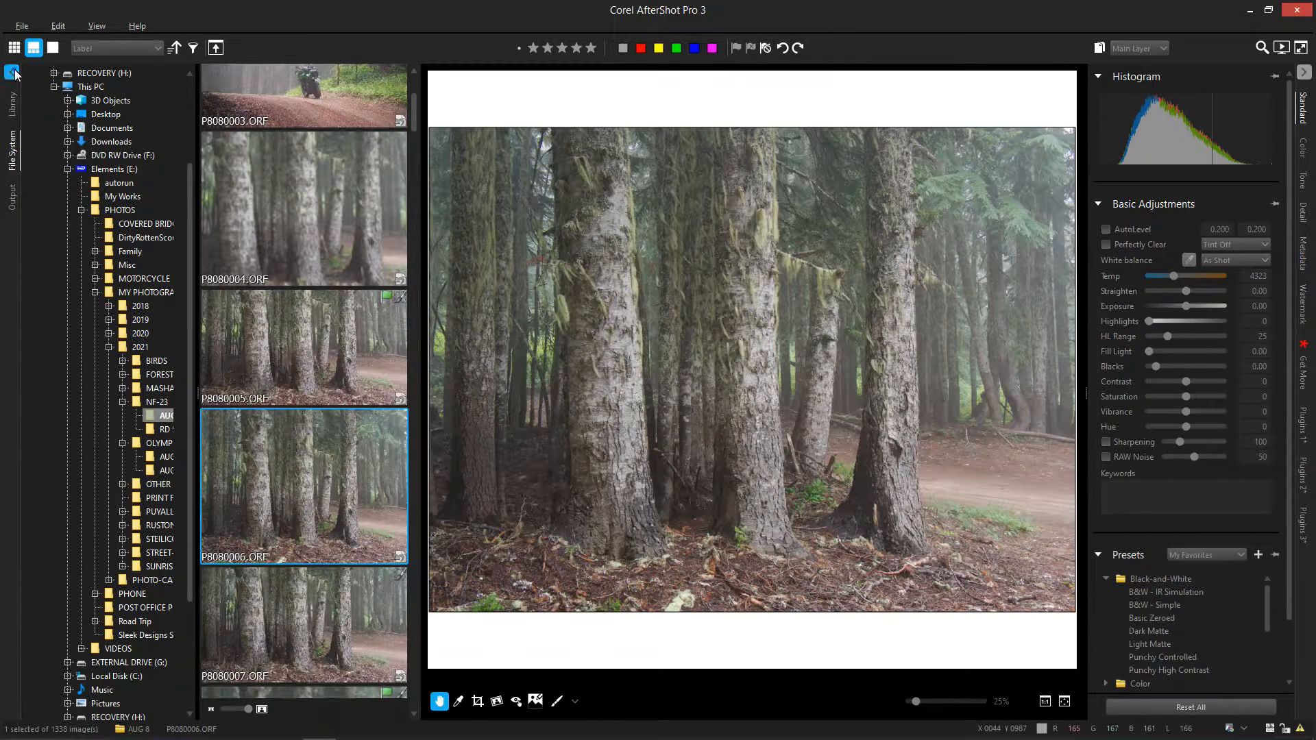
# Collapse the File System folder tree so the forest photo P8080006 fills more of the window.
pyautogui.click(10, 71)
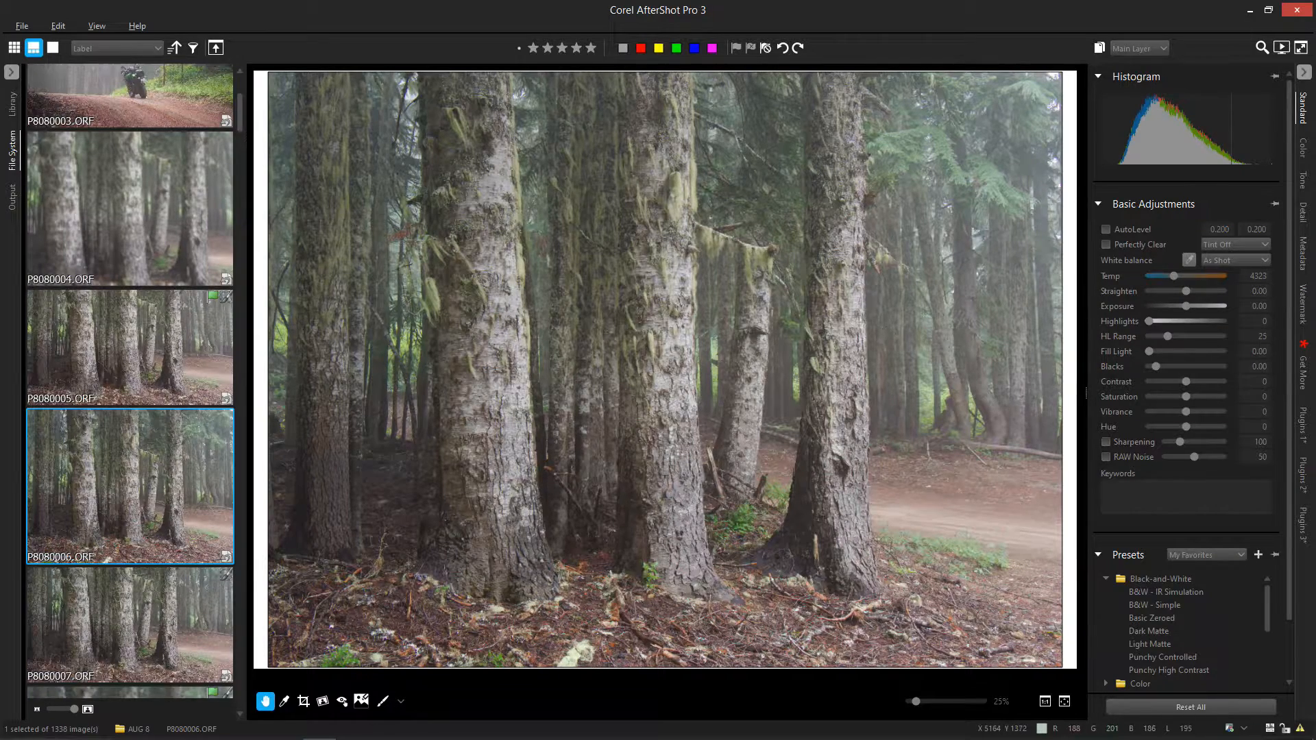
# Show the Color adjustments with the tone curve and color balance for the forest photo.
pyautogui.click(1302, 144)
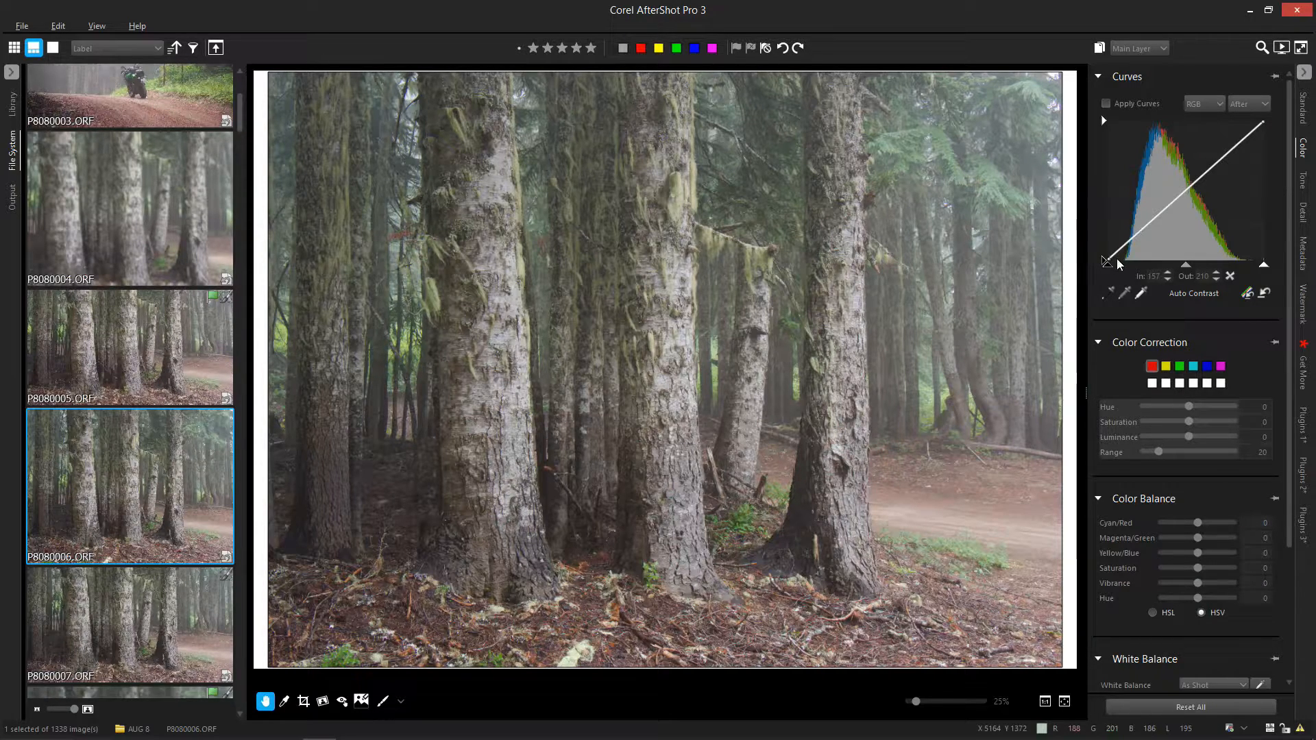
pyautogui.moveTo(1232, 240)
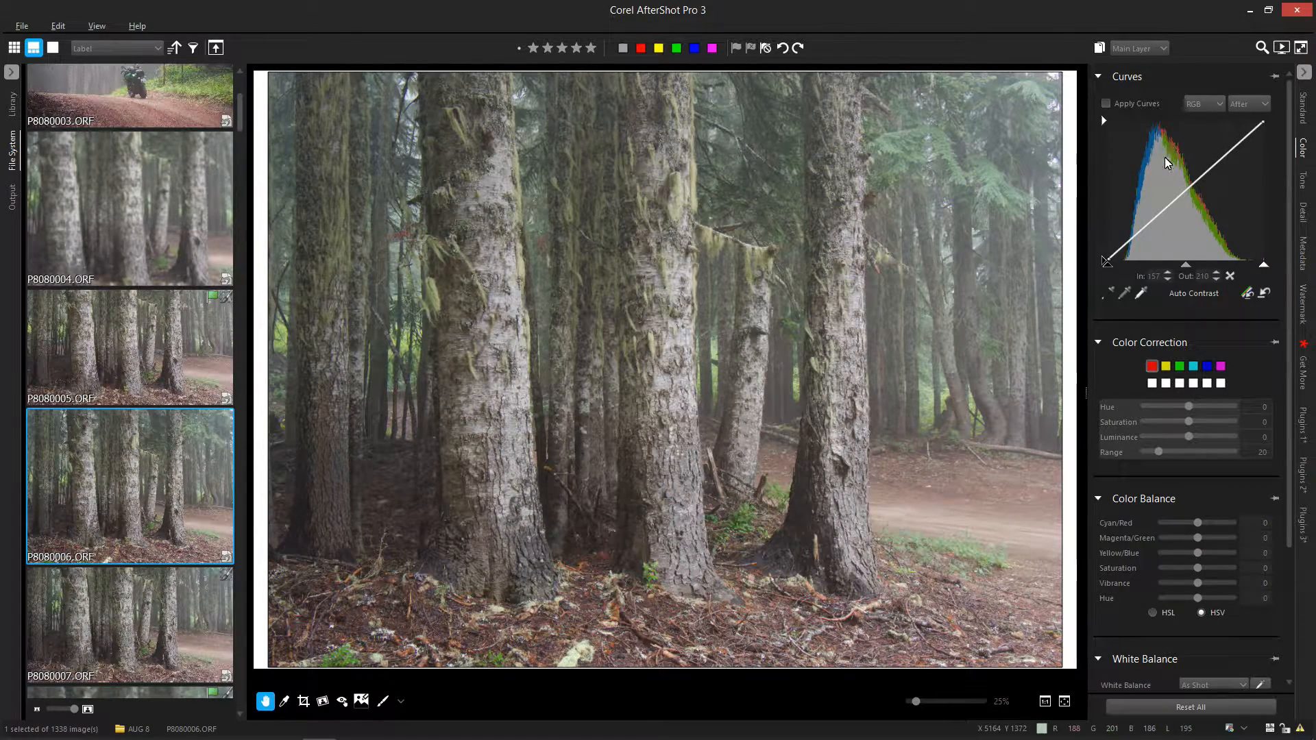
pyautogui.moveTo(1192, 88)
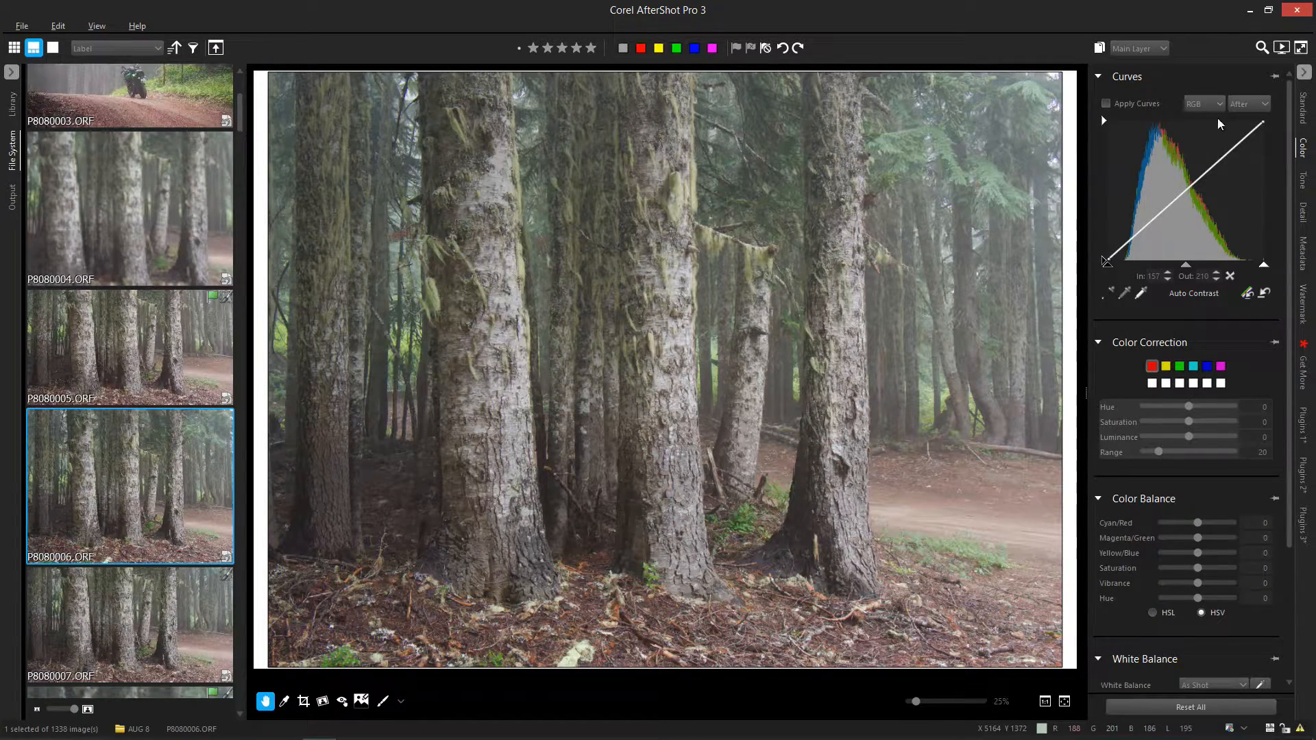
pyautogui.click(1204, 103)
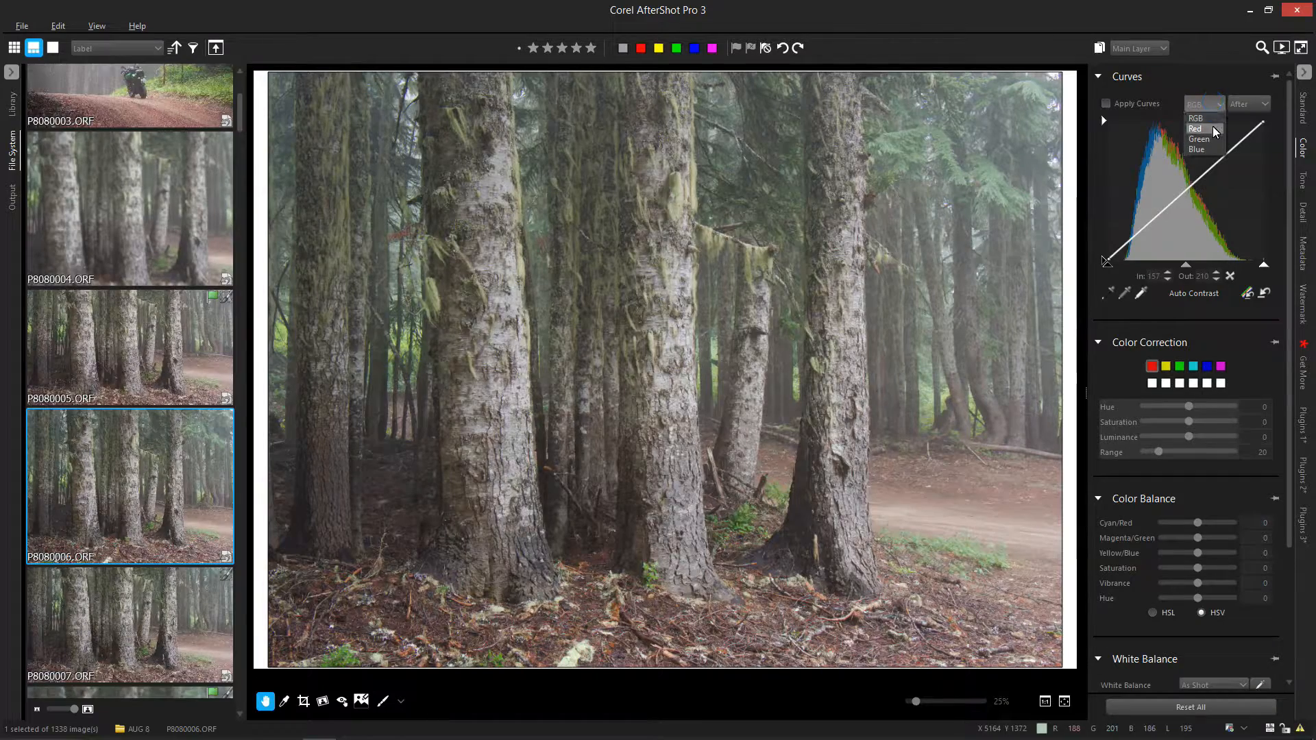
pyautogui.click(1195, 128)
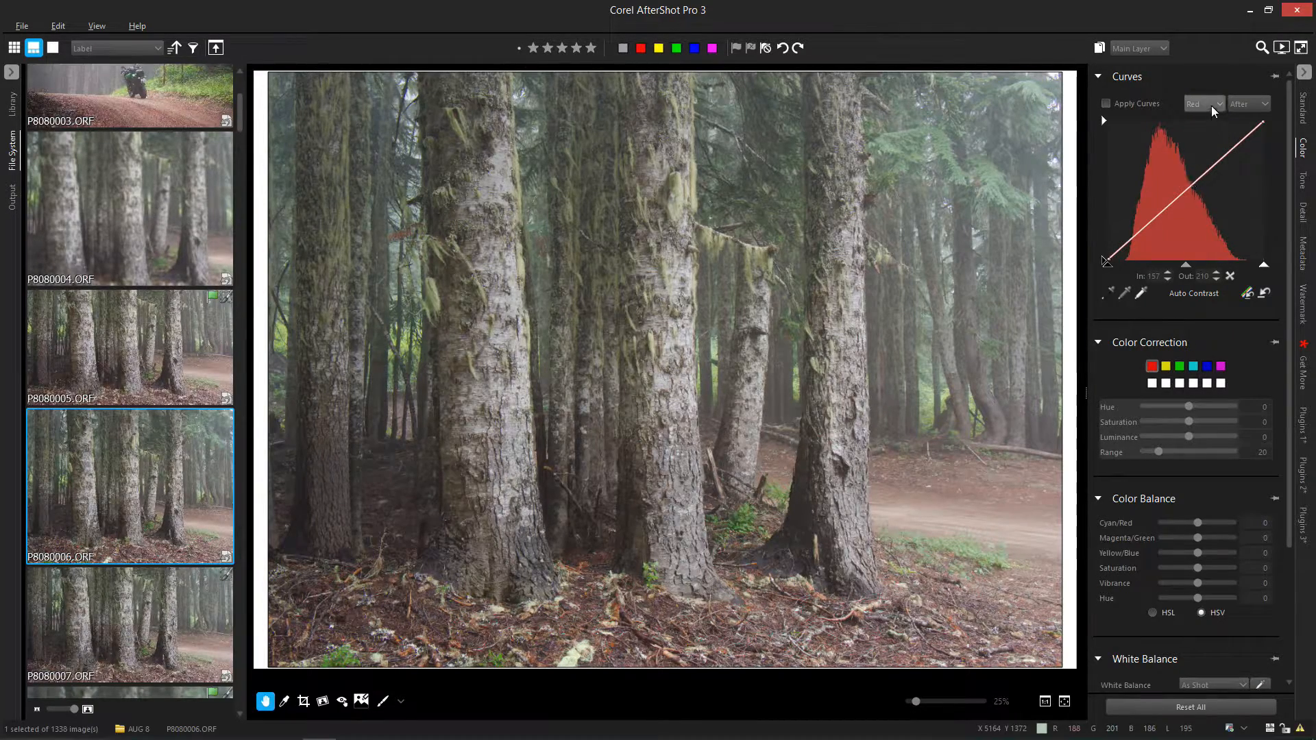
pyautogui.click(1203, 103)
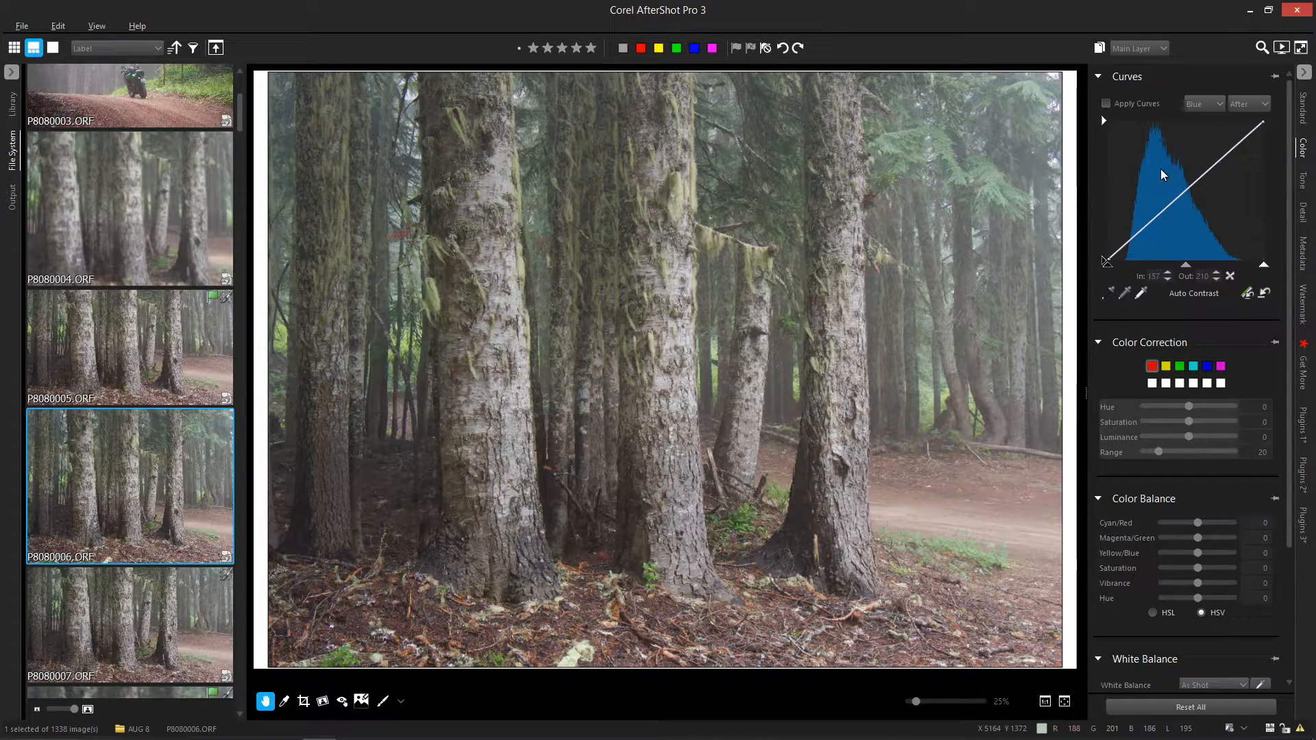
pyautogui.click(1203, 104)
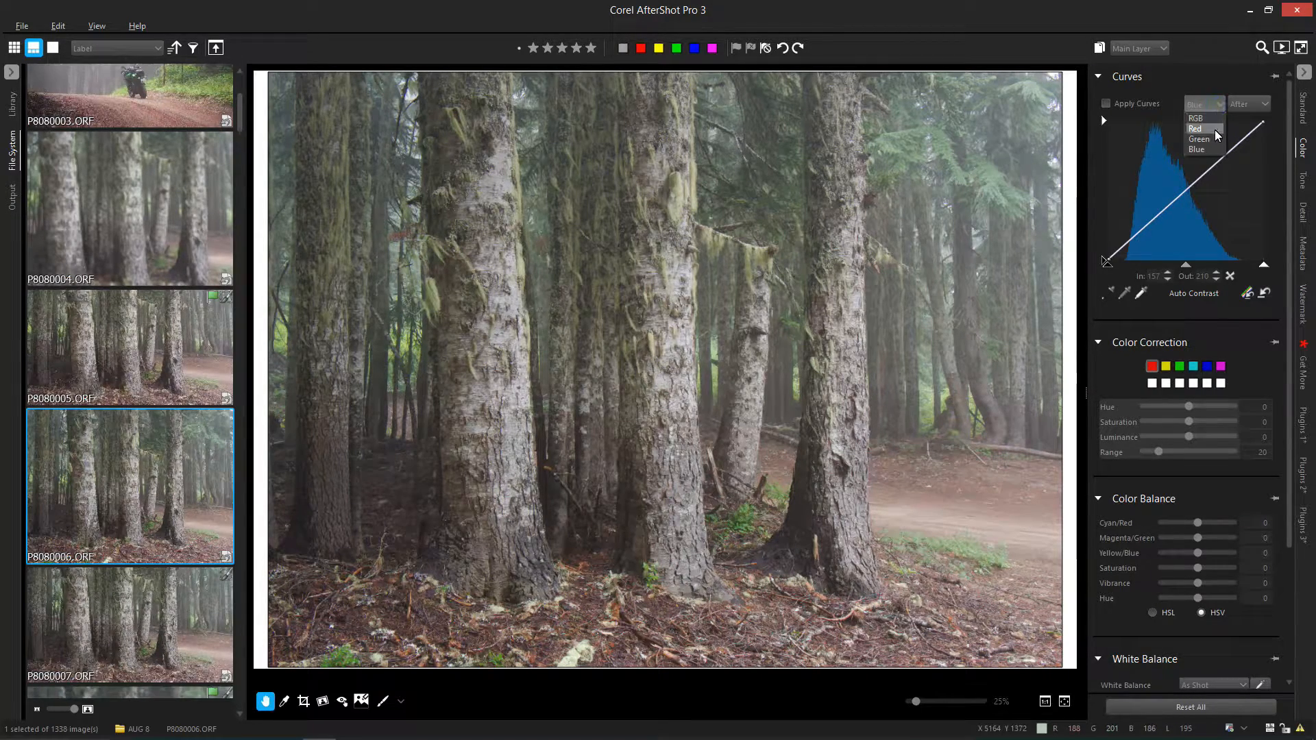
pyautogui.click(1195, 129)
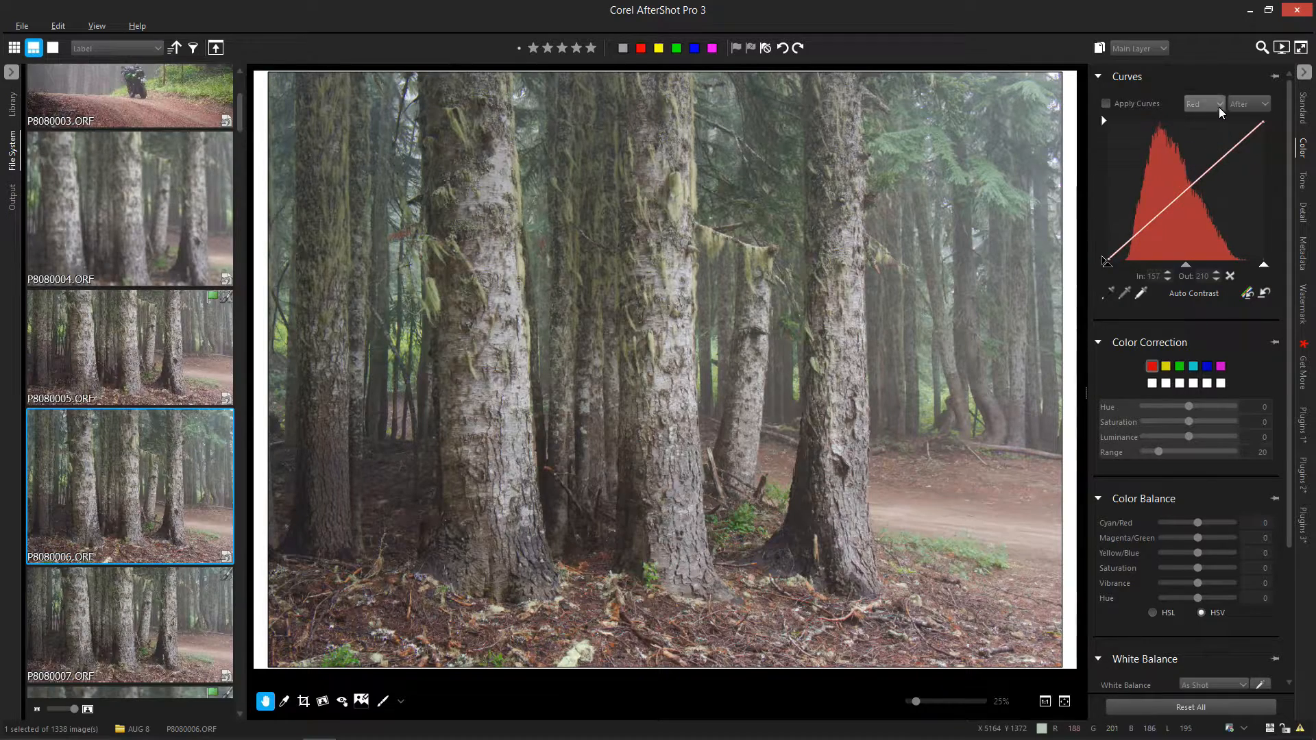
pyautogui.click(1204, 104)
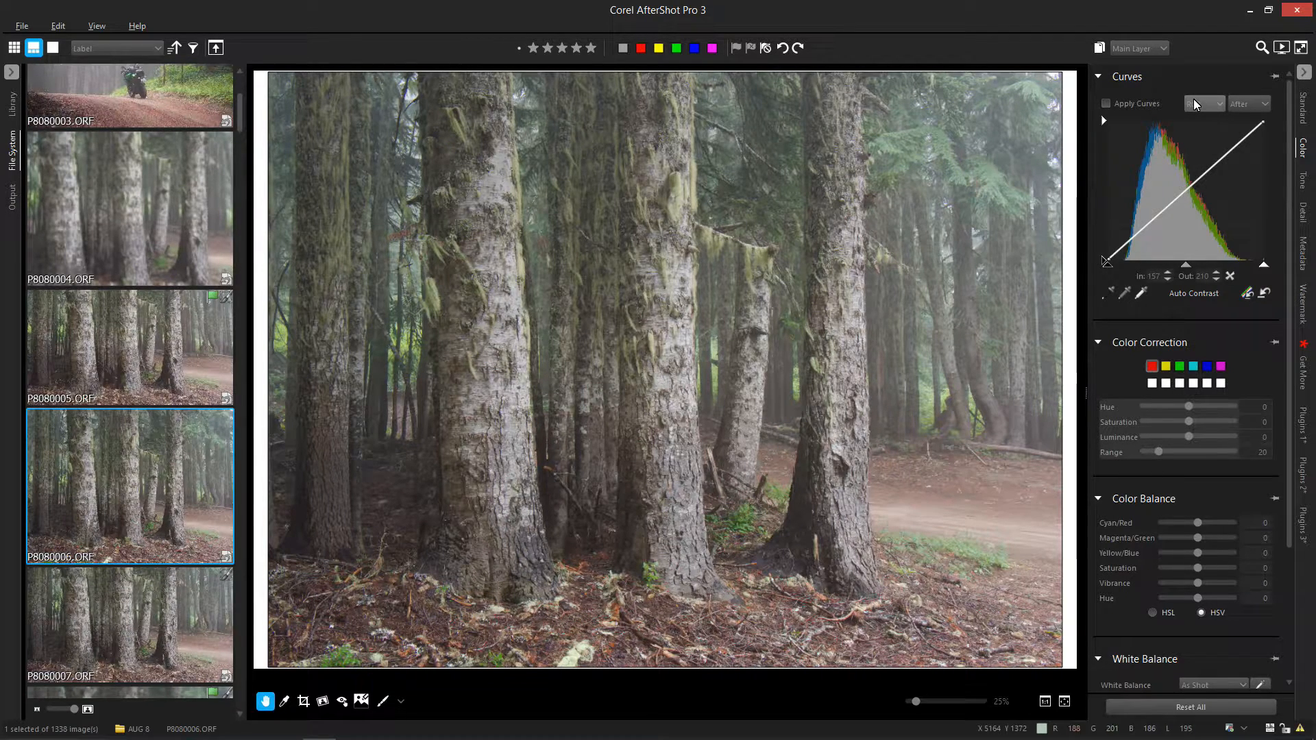
pyautogui.moveTo(1201, 103)
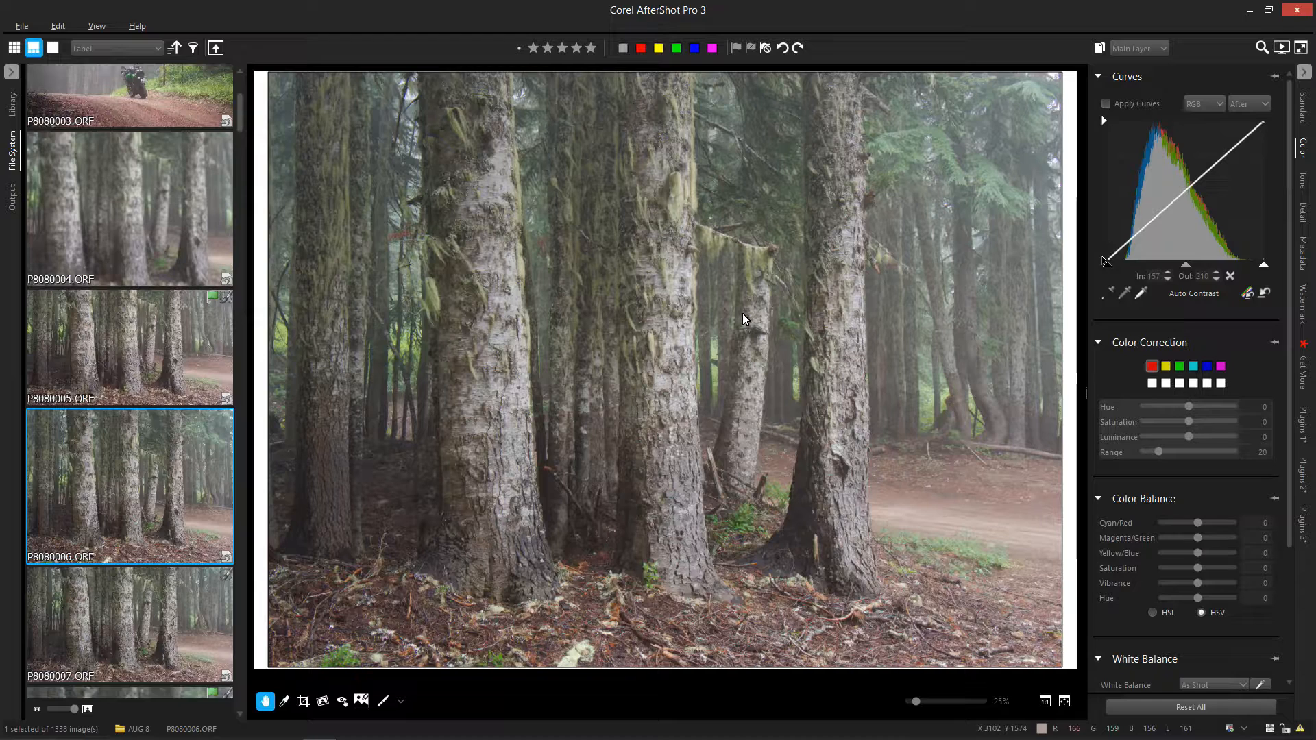
pyautogui.moveTo(743, 323)
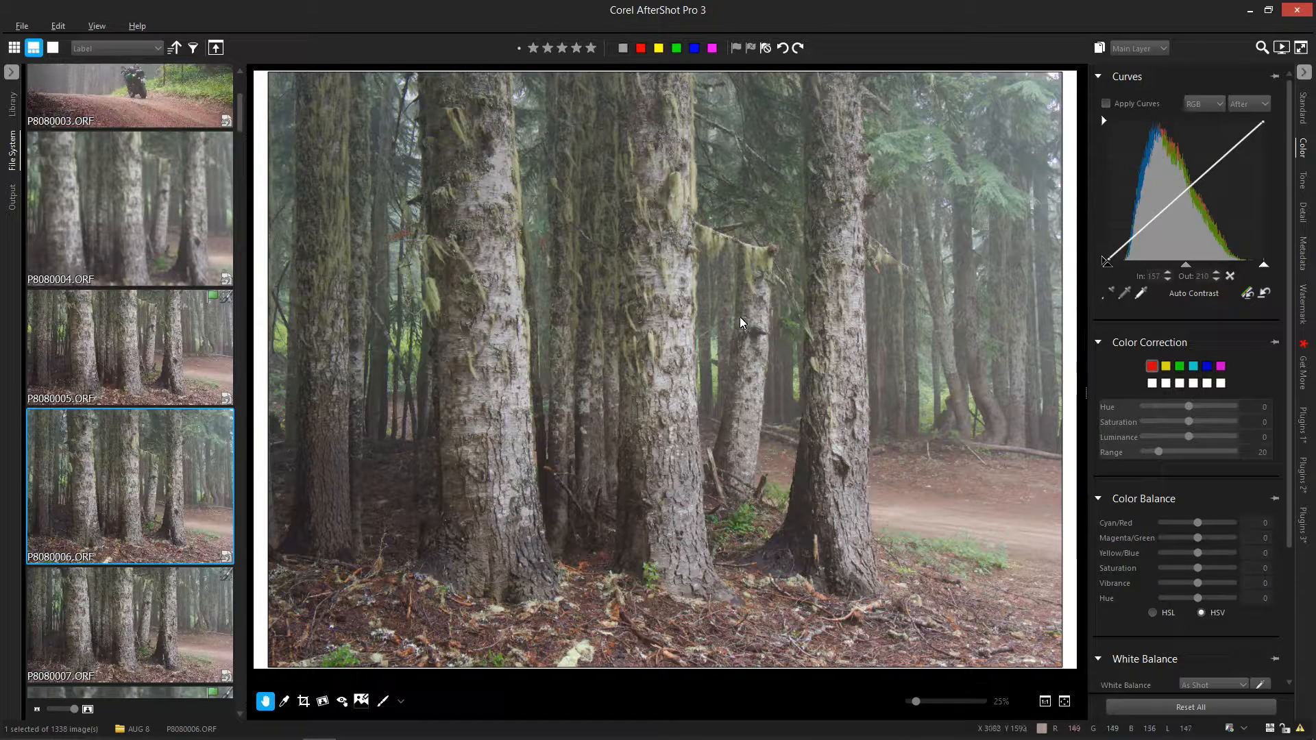
pyautogui.moveTo(1251, 265)
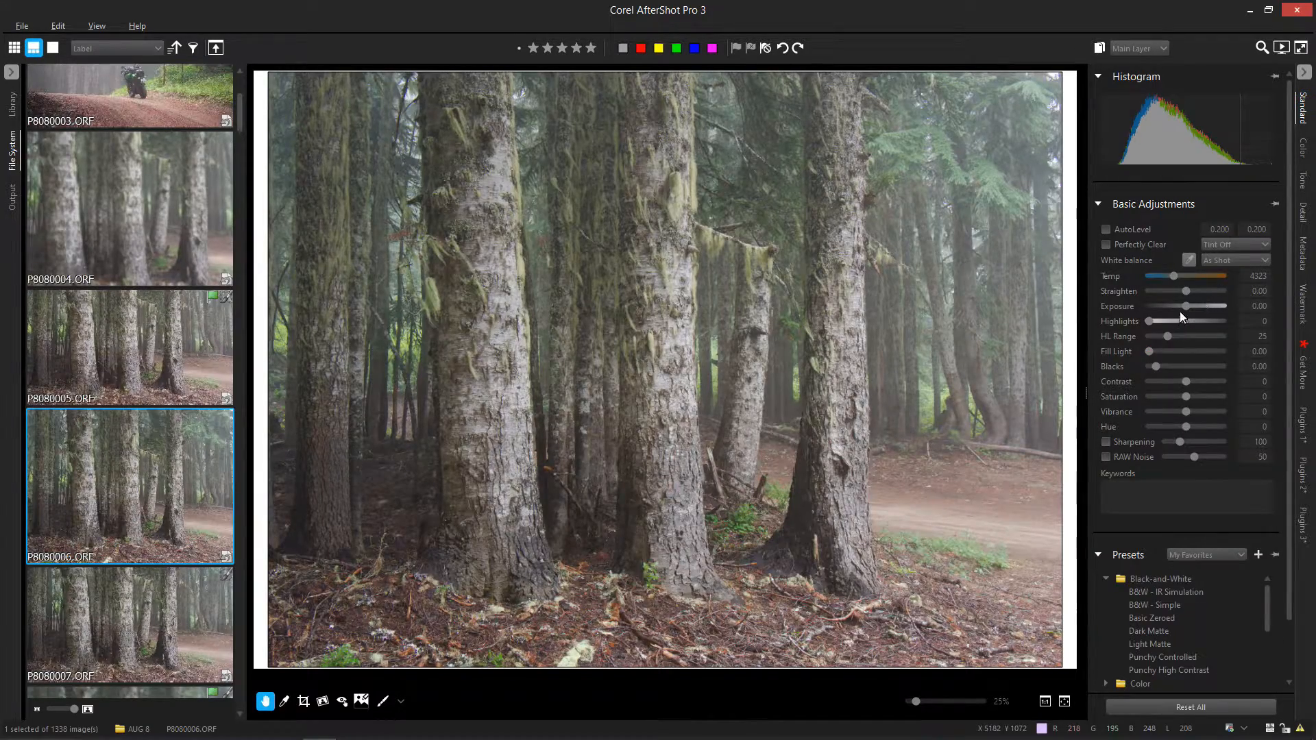
# Raise Exposure in stages through 0.36, 0.53 and 0.64 to reach 0.76.
pyautogui.moveTo(1184, 306); pyautogui.dragTo(1190, 307)
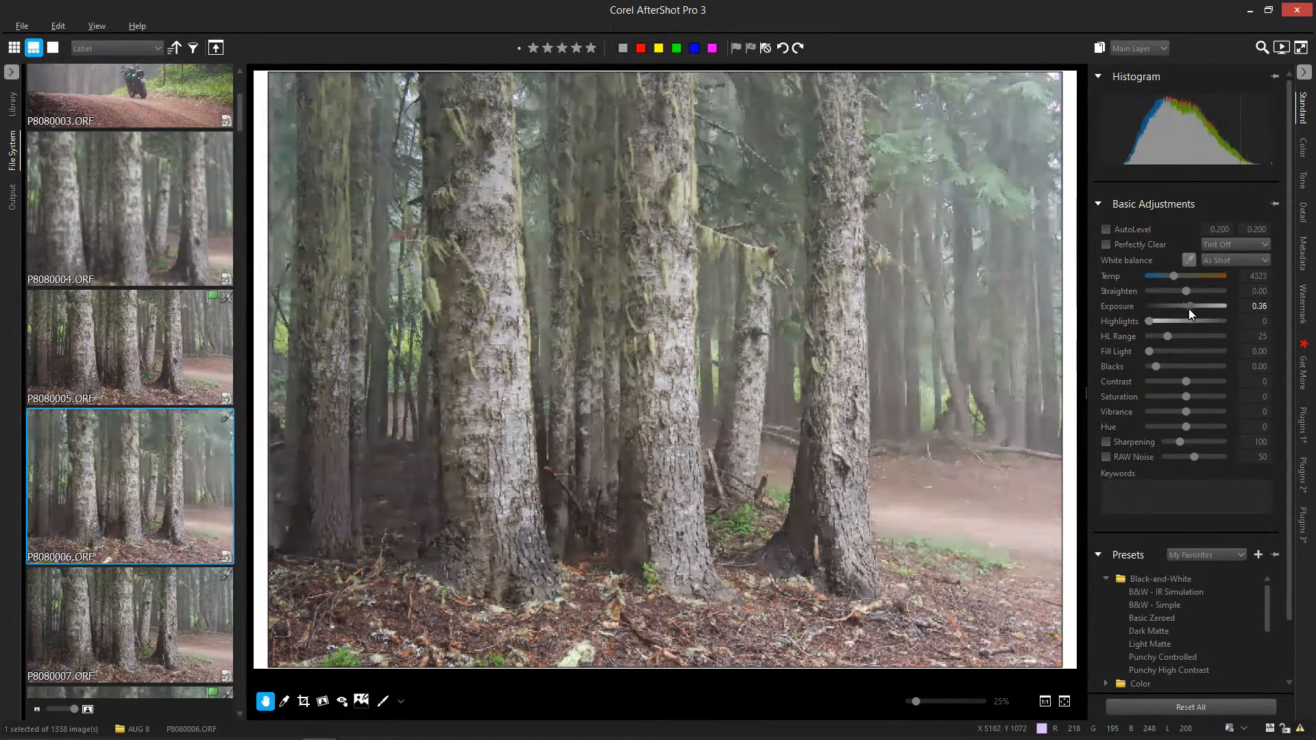
pyautogui.moveTo(1202, 306); pyautogui.dragTo(1217, 306)
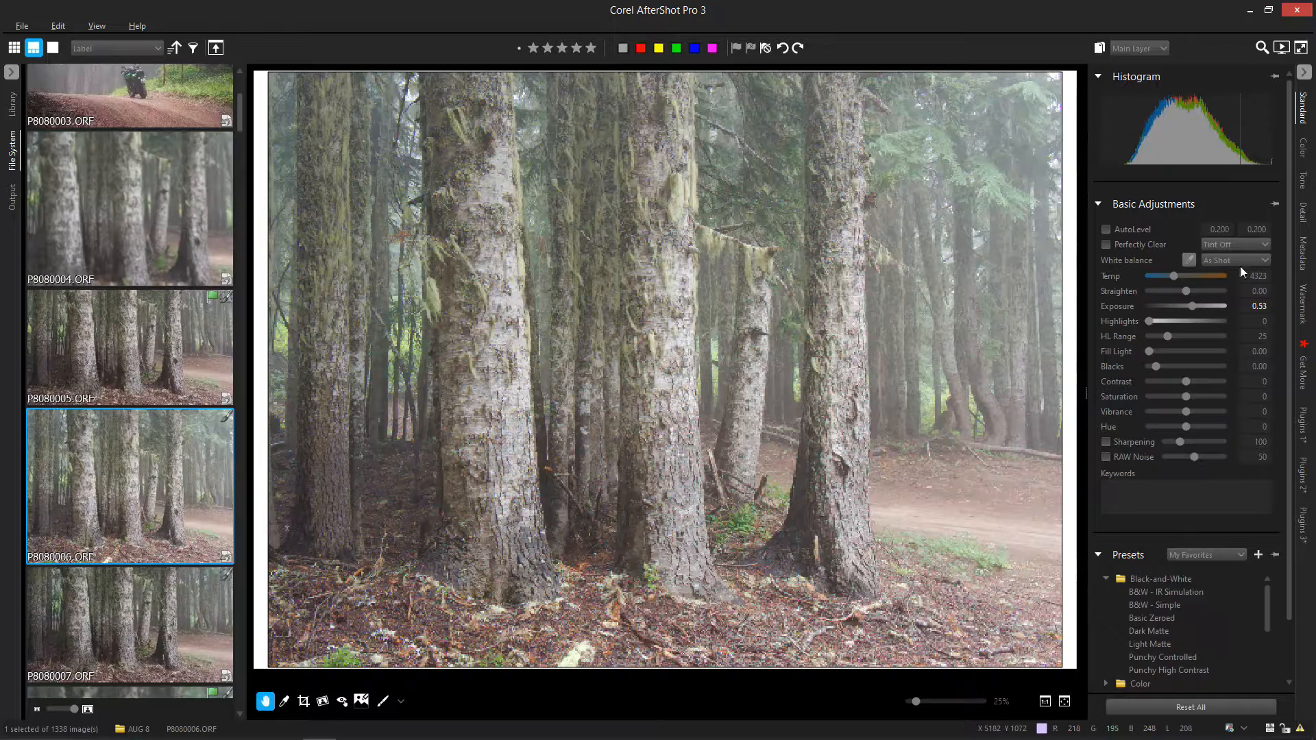
pyautogui.moveTo(1215, 306); pyautogui.dragTo(1224, 307)
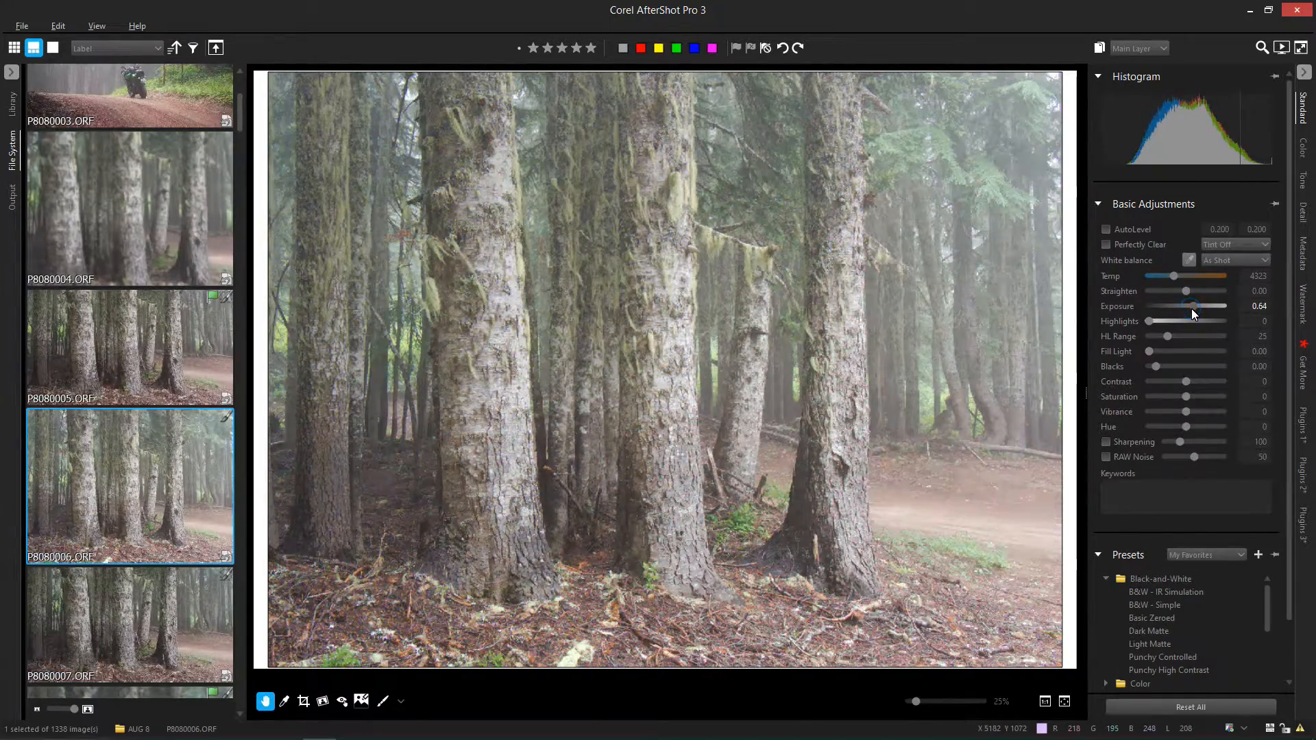
pyautogui.moveTo(1189, 305); pyautogui.dragTo(1196, 306)
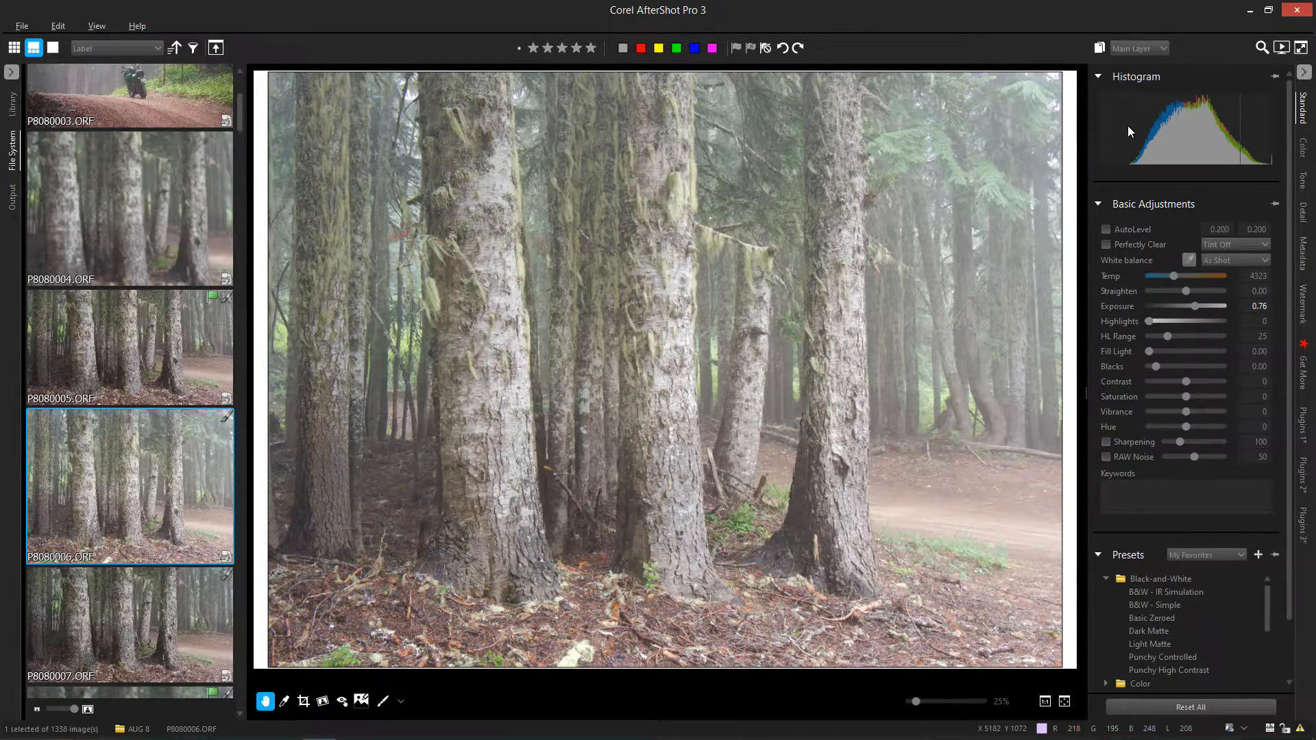
pyautogui.moveTo(1250, 153)
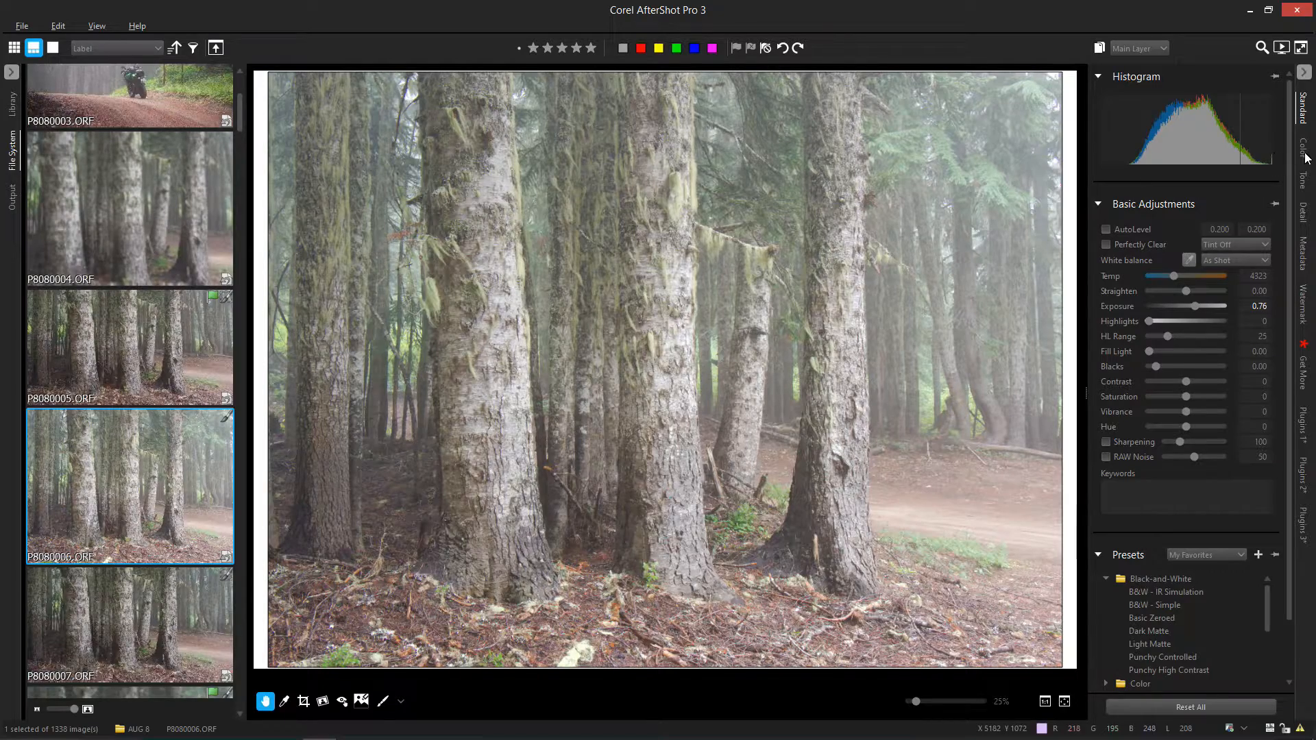
# Reopen the Color adjustments with Curves and fit the whole photo back in view.
pyautogui.click(1300, 144)
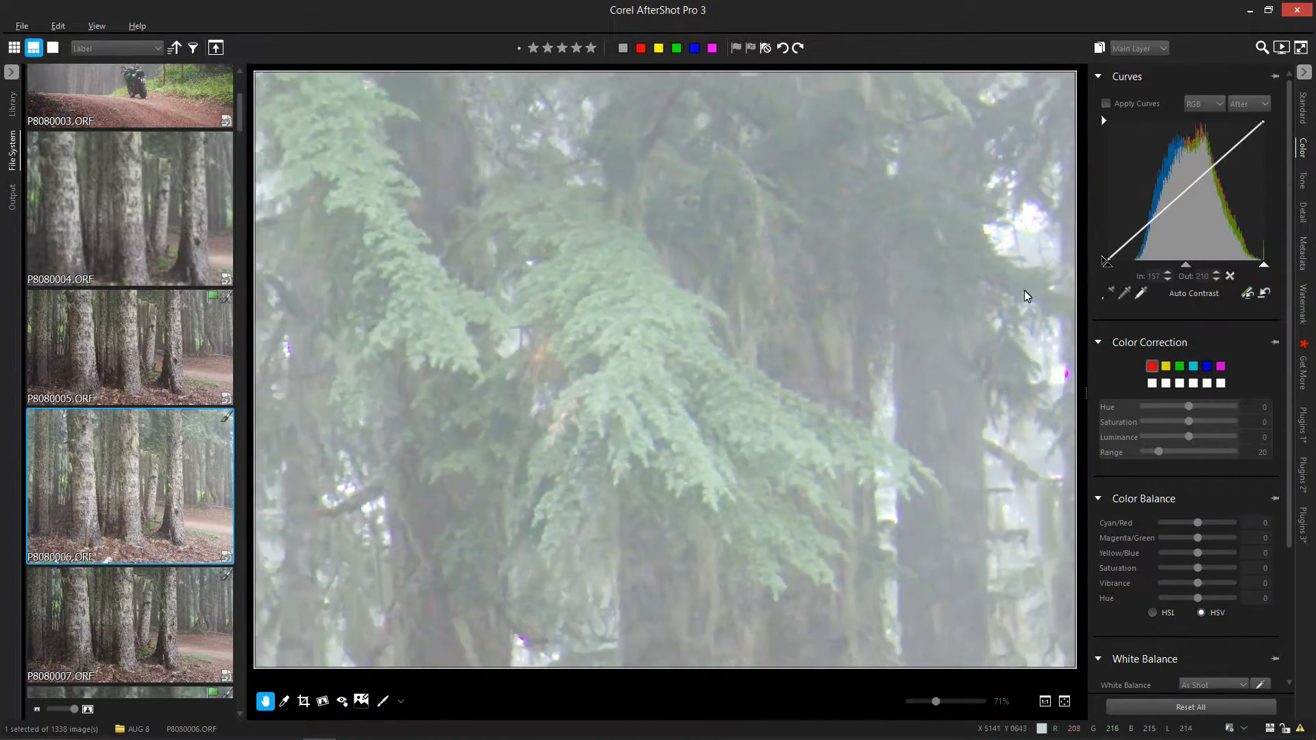
pyautogui.click(1064, 701)
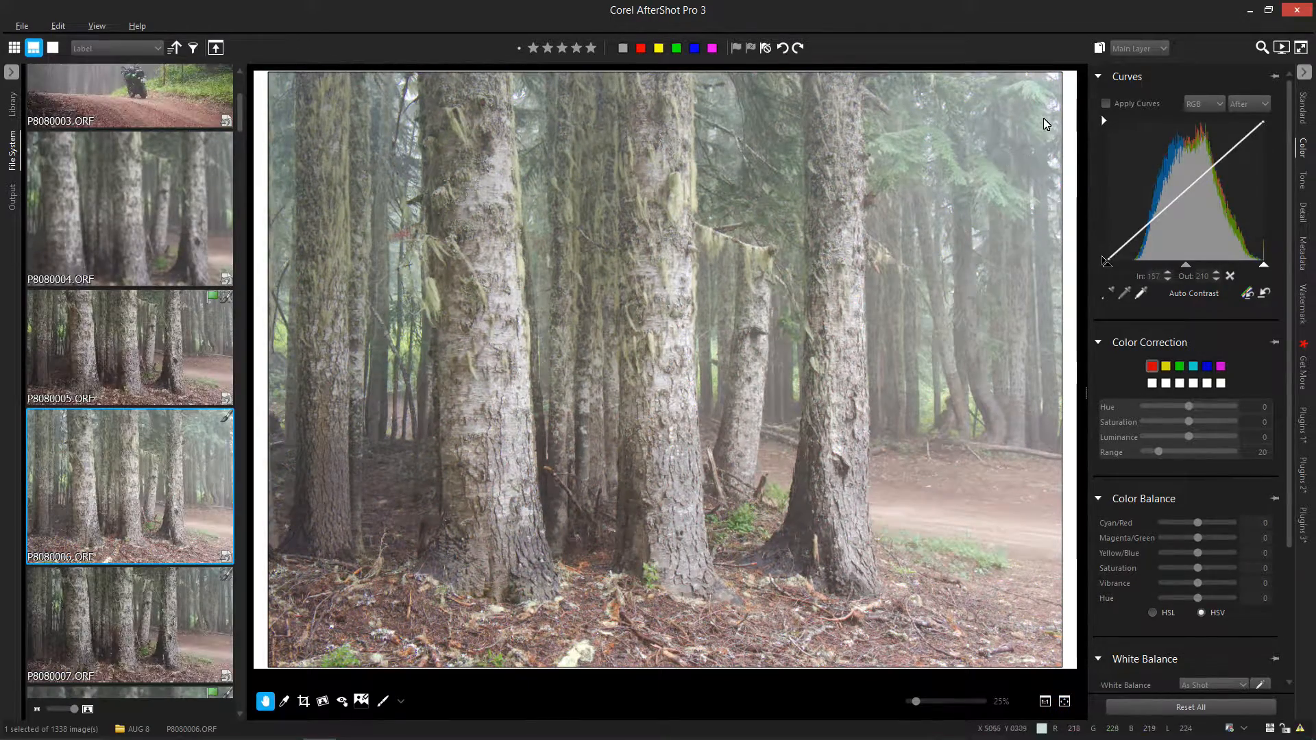
pyautogui.moveTo(1190, 267)
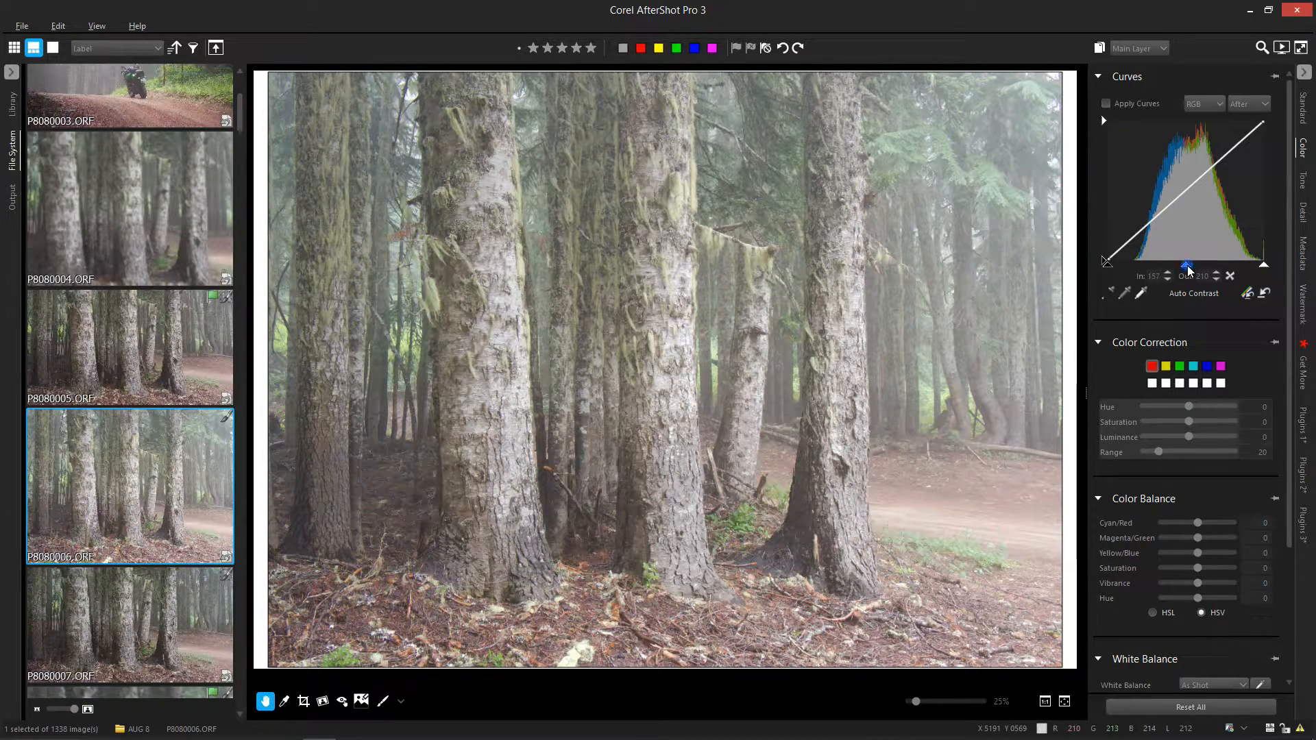
# Enable Apply Curves to start adjusting the forest photo's tonal range.
pyautogui.click(1107, 102)
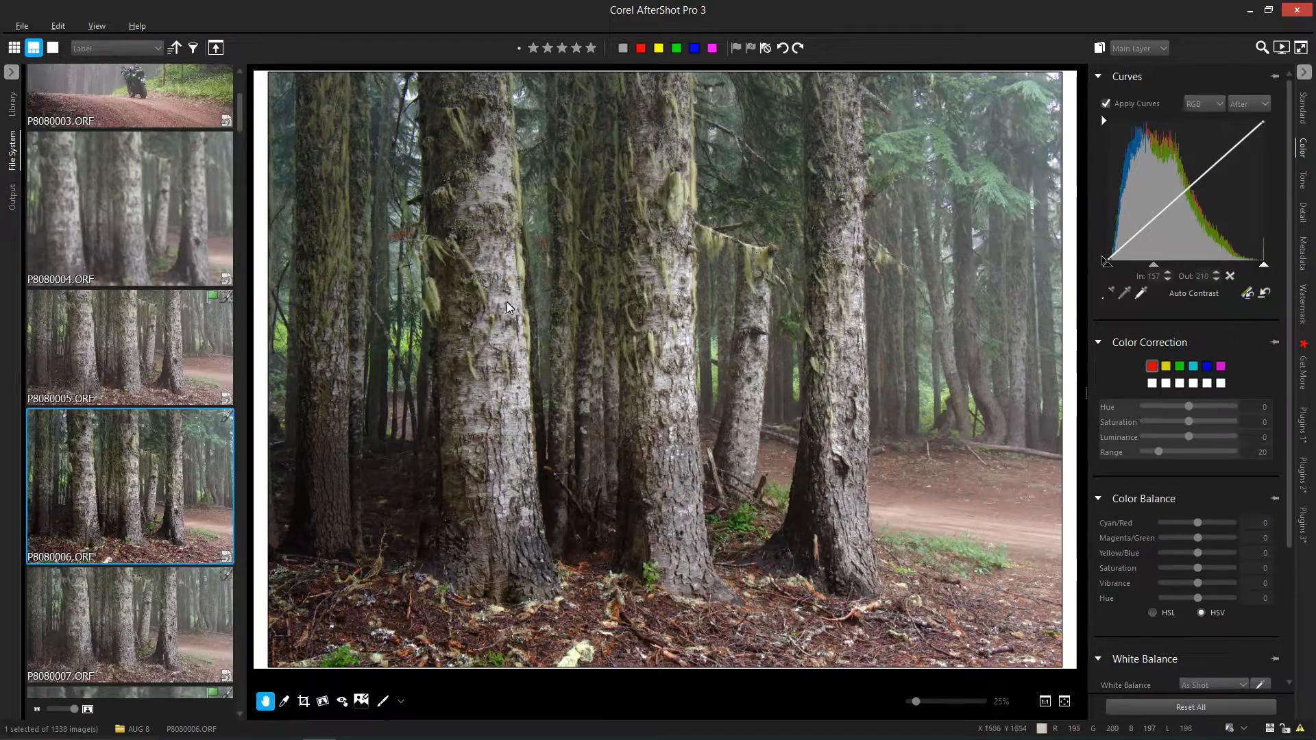
pyautogui.moveTo(552, 371)
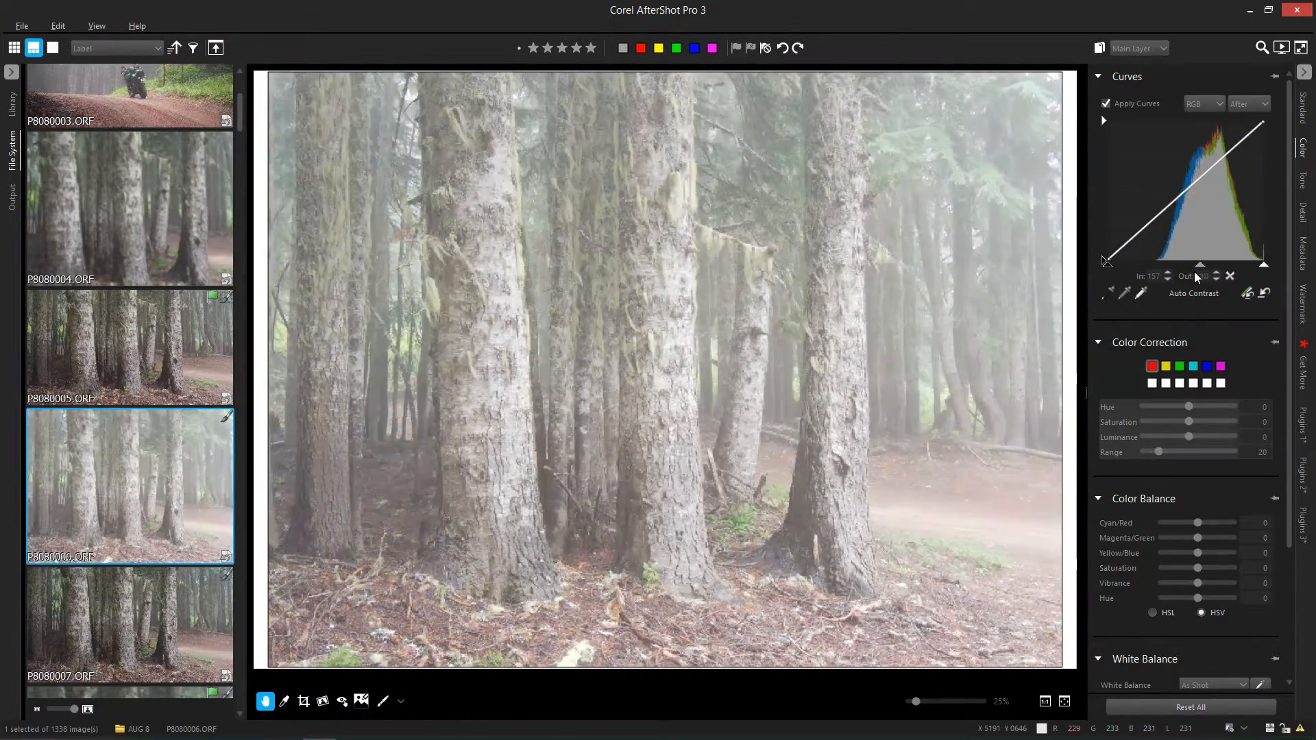
# Move the curve midpoint back toward centre and reset the curve to default.
pyautogui.moveTo(1201, 266); pyautogui.dragTo(1212, 265)
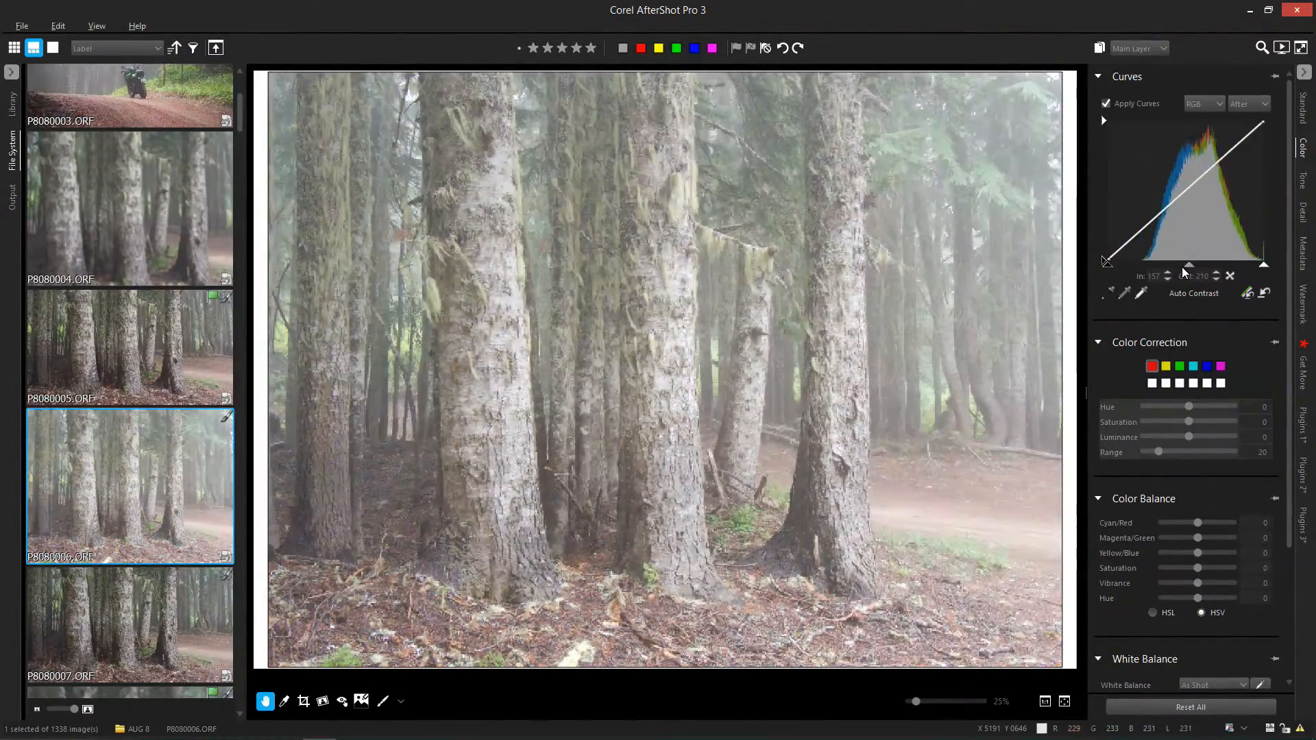
pyautogui.click(1265, 294)
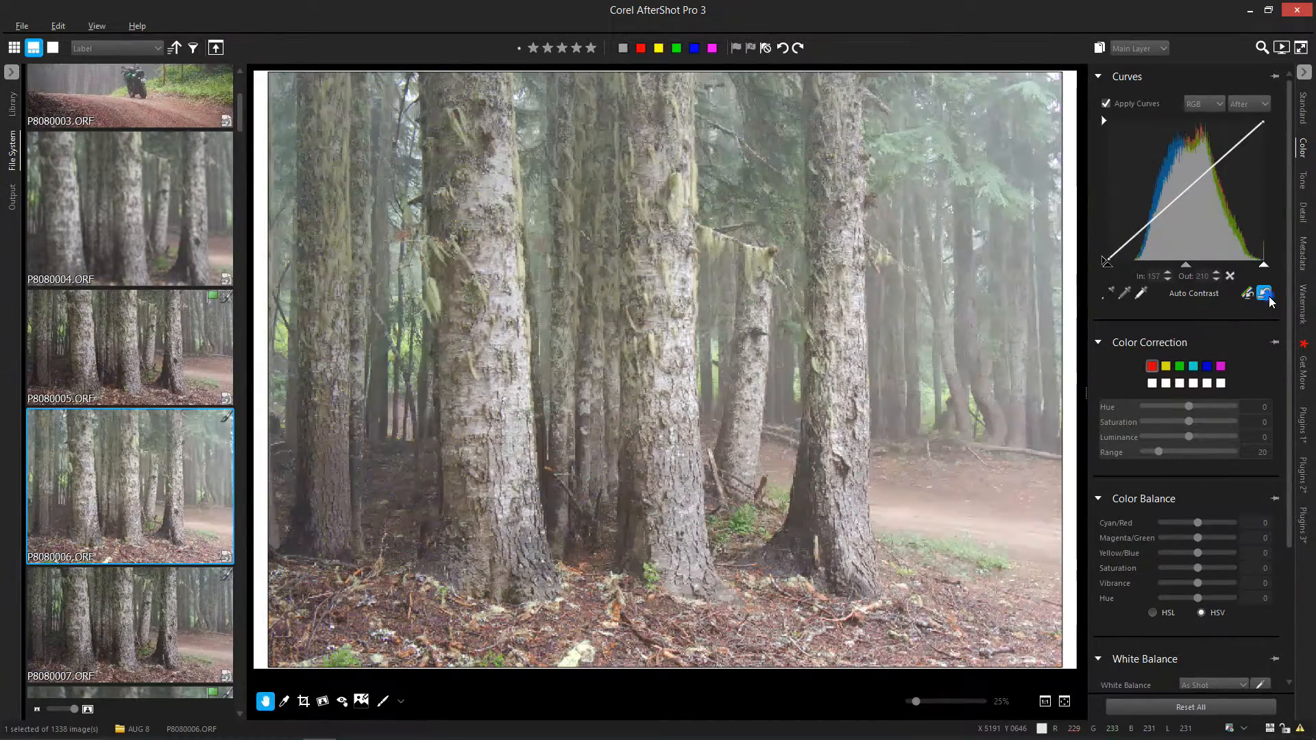
pyautogui.click(1264, 294)
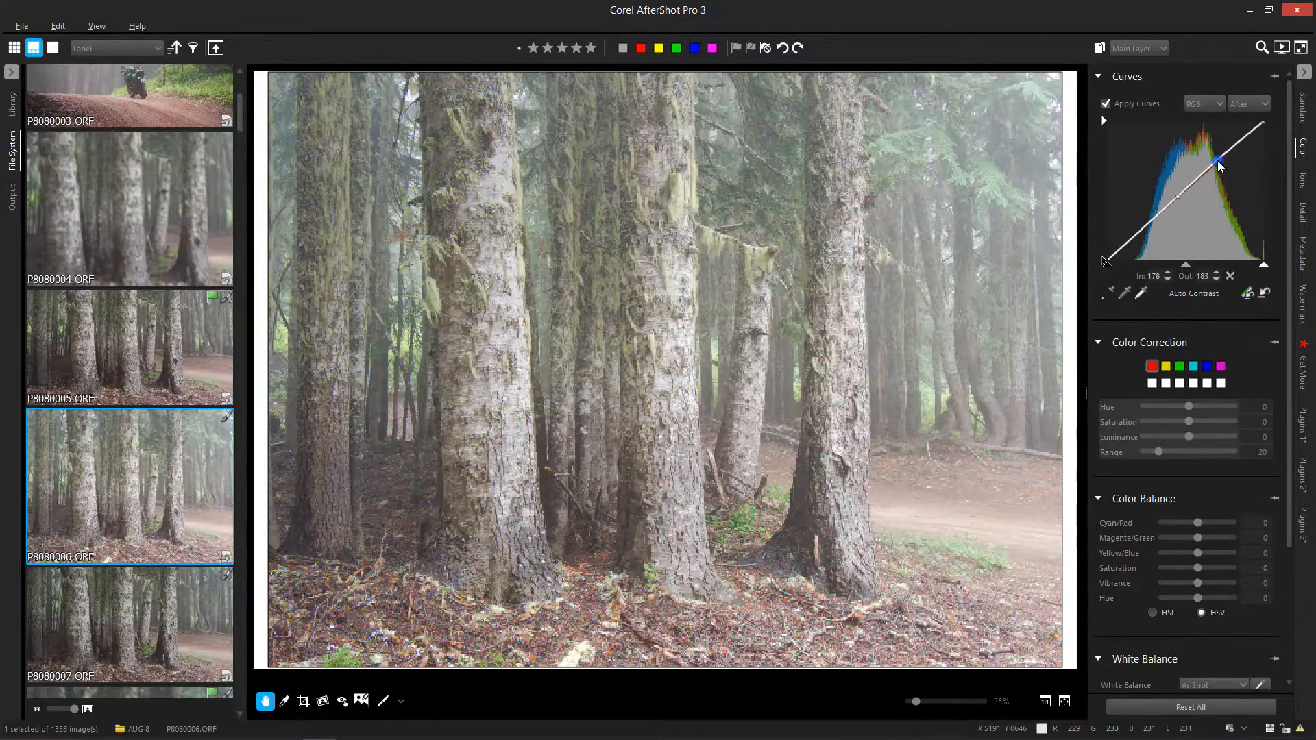
# Bend the RGB curve into an S shape, raising 168 to 192, then hit reset.
pyautogui.moveTo(1219, 165); pyautogui.dragTo(1157, 218)
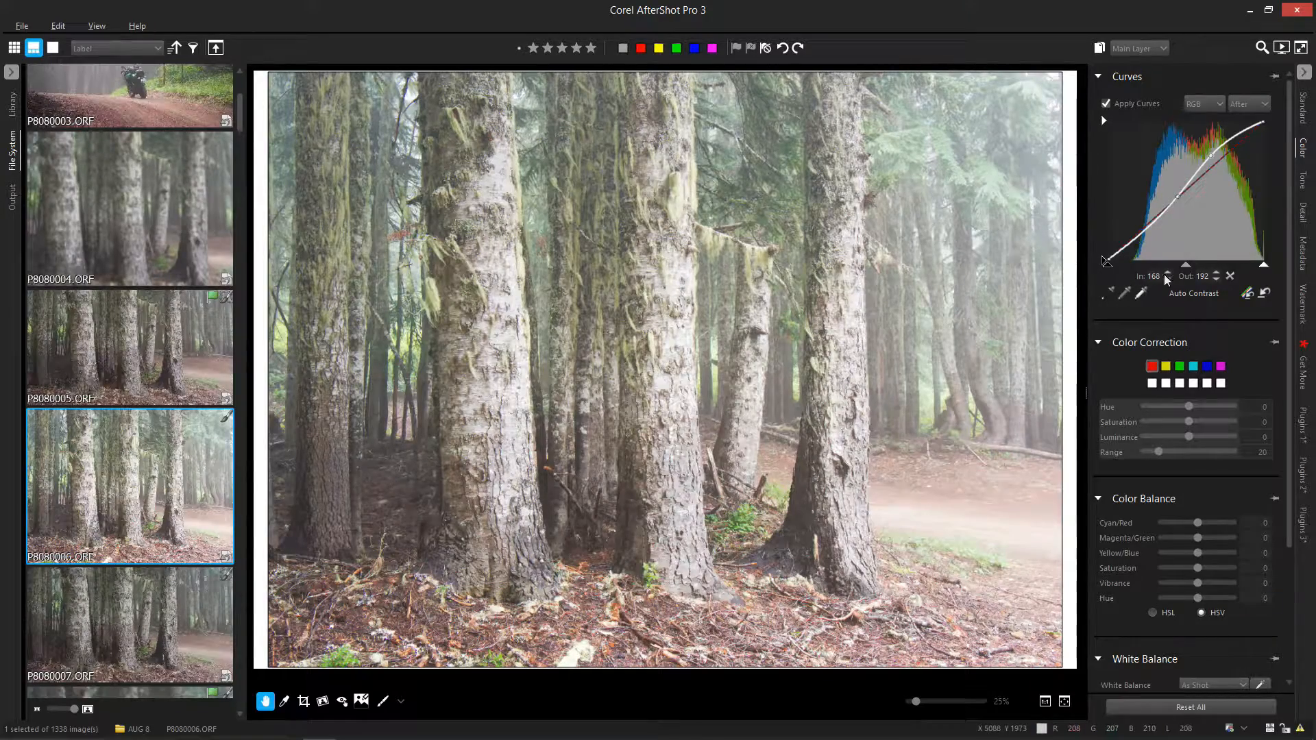
pyautogui.click(1263, 294)
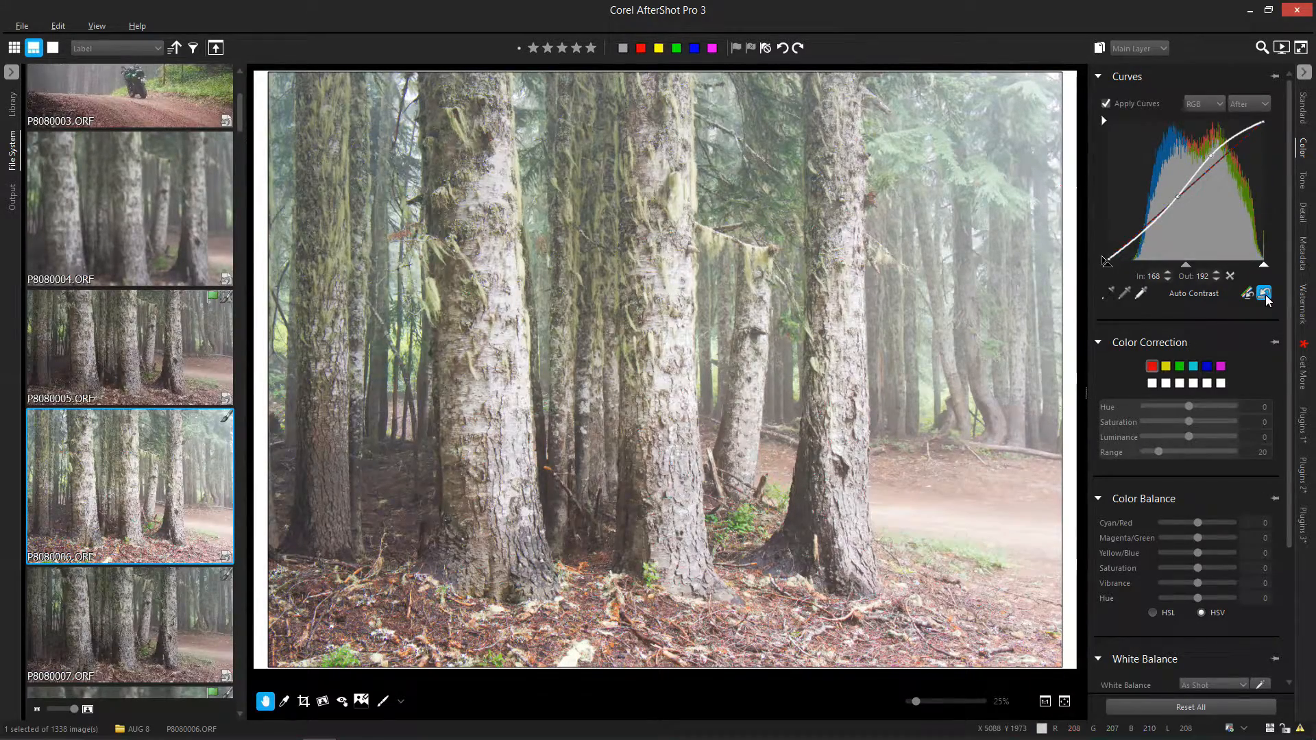
# Reset the curve to a straight line and pull its upper part up, lifting 166 to 197.
pyautogui.click(1264, 294)
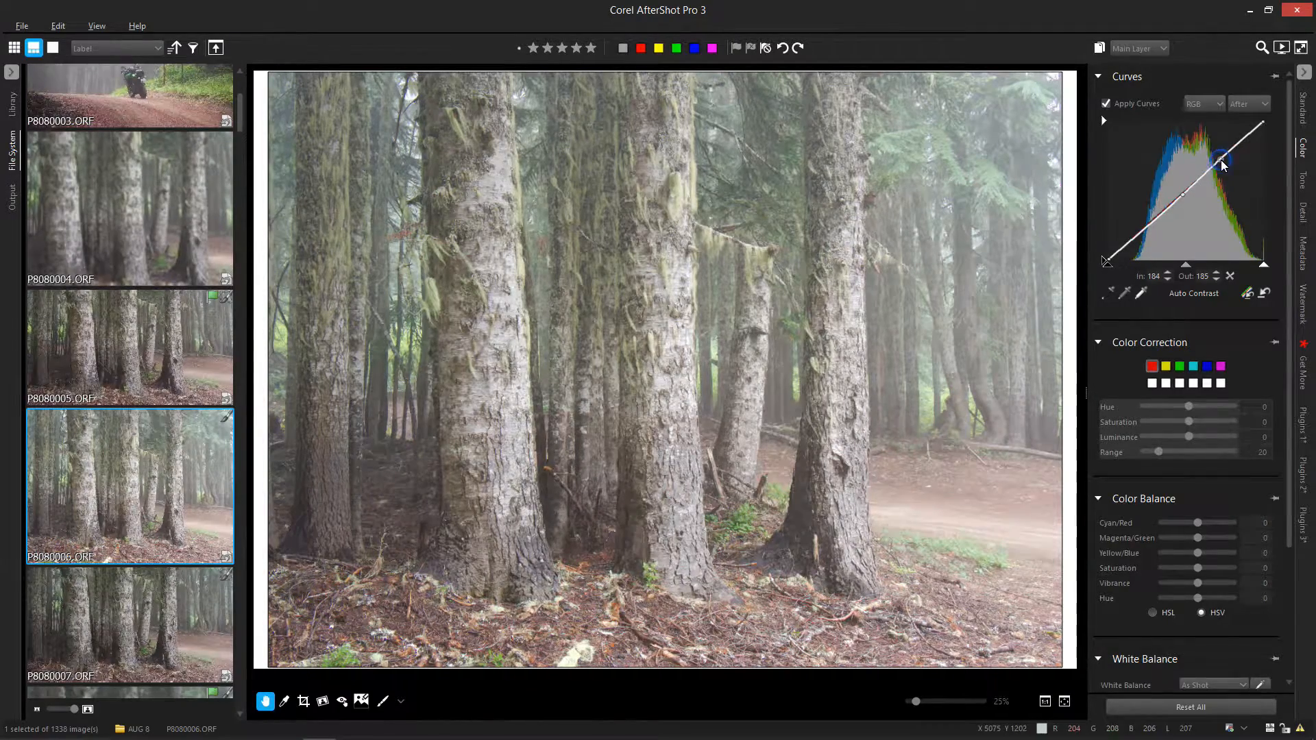
pyautogui.moveTo(1220, 163); pyautogui.dragTo(1209, 158)
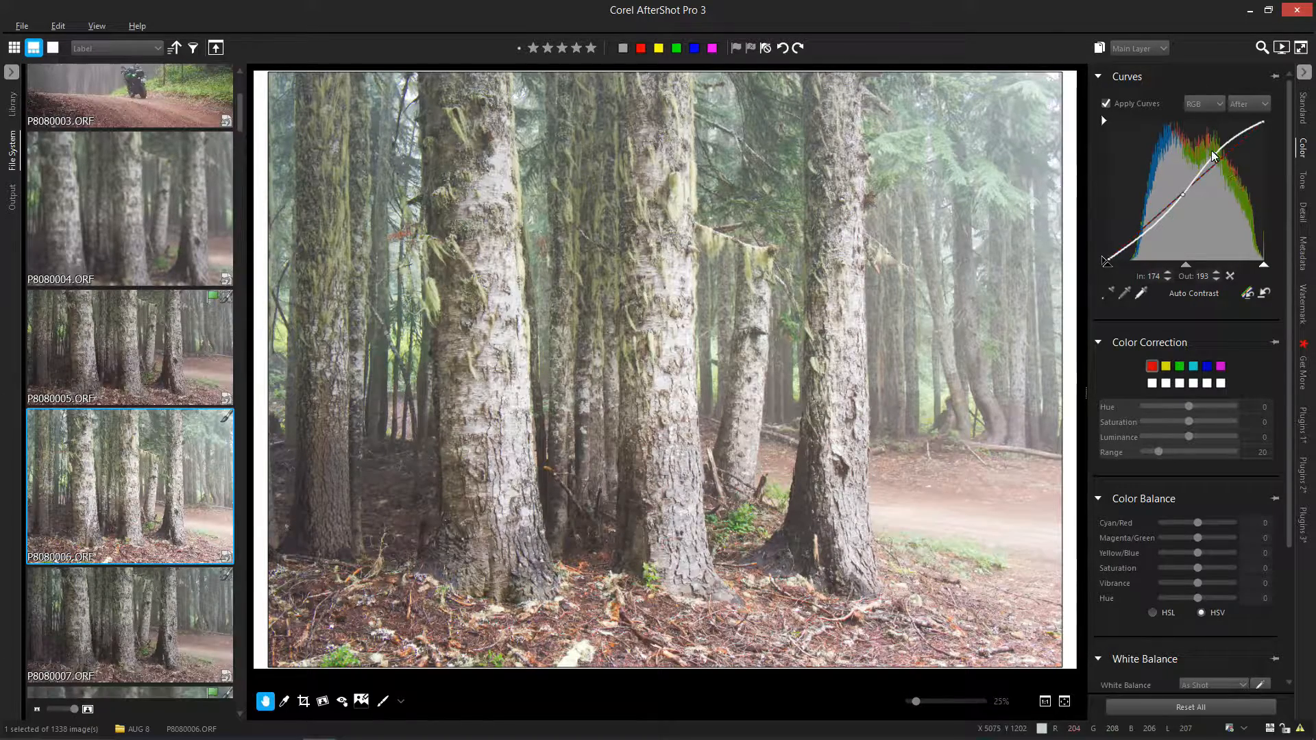
pyautogui.moveTo(1213, 156); pyautogui.dragTo(1213, 179)
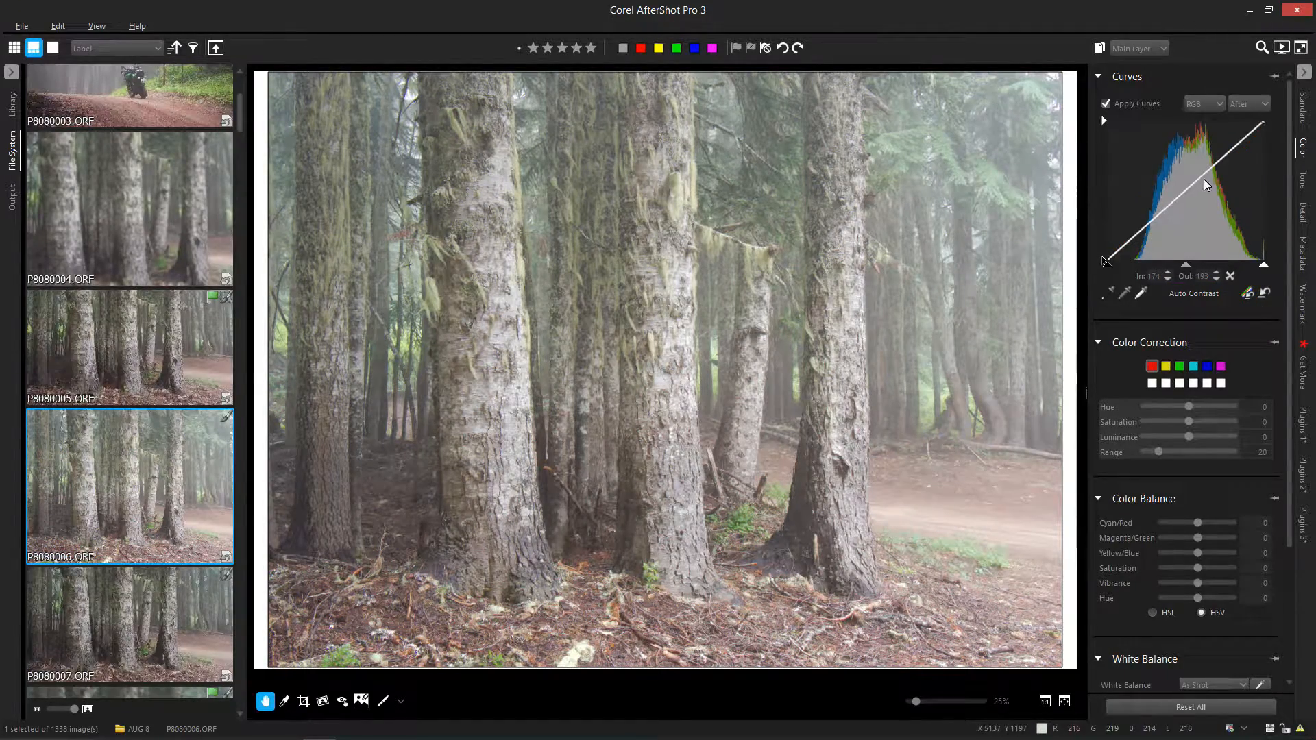
pyautogui.moveTo(1204, 184); pyautogui.dragTo(1222, 160)
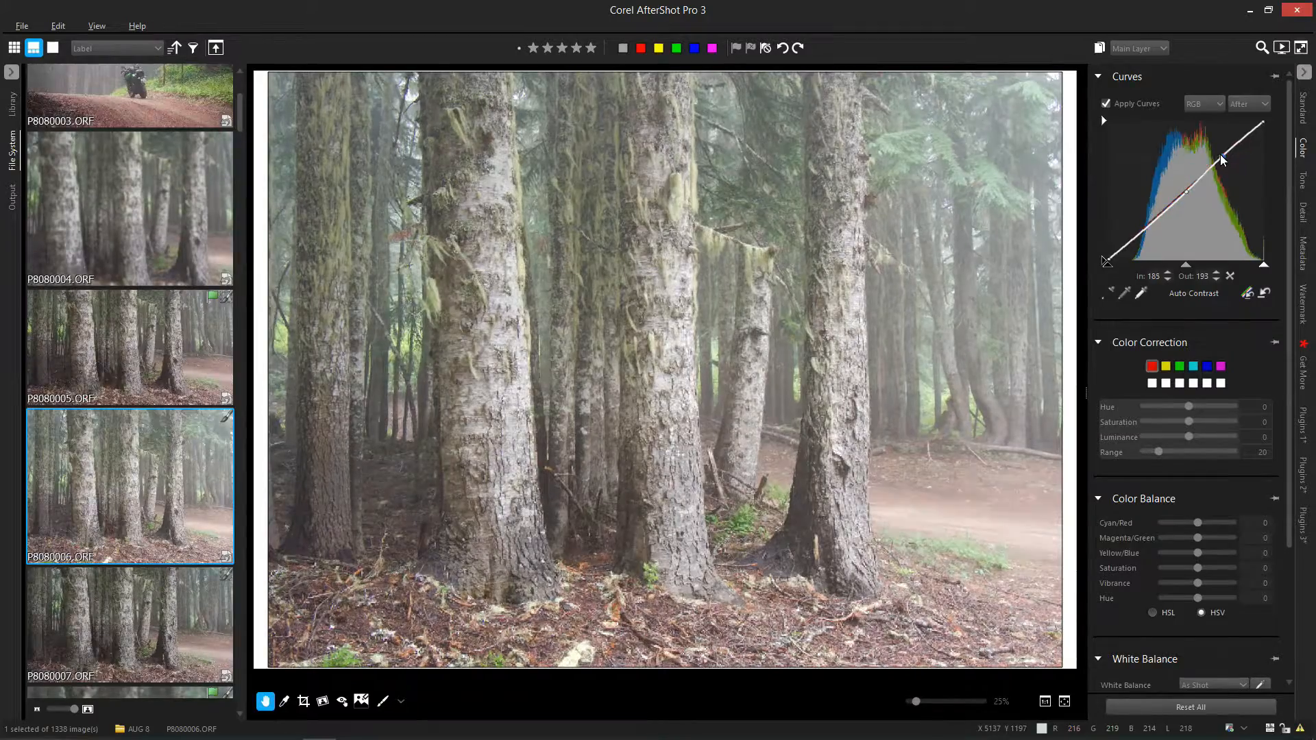
pyautogui.moveTo(1222, 161); pyautogui.dragTo(1215, 158)
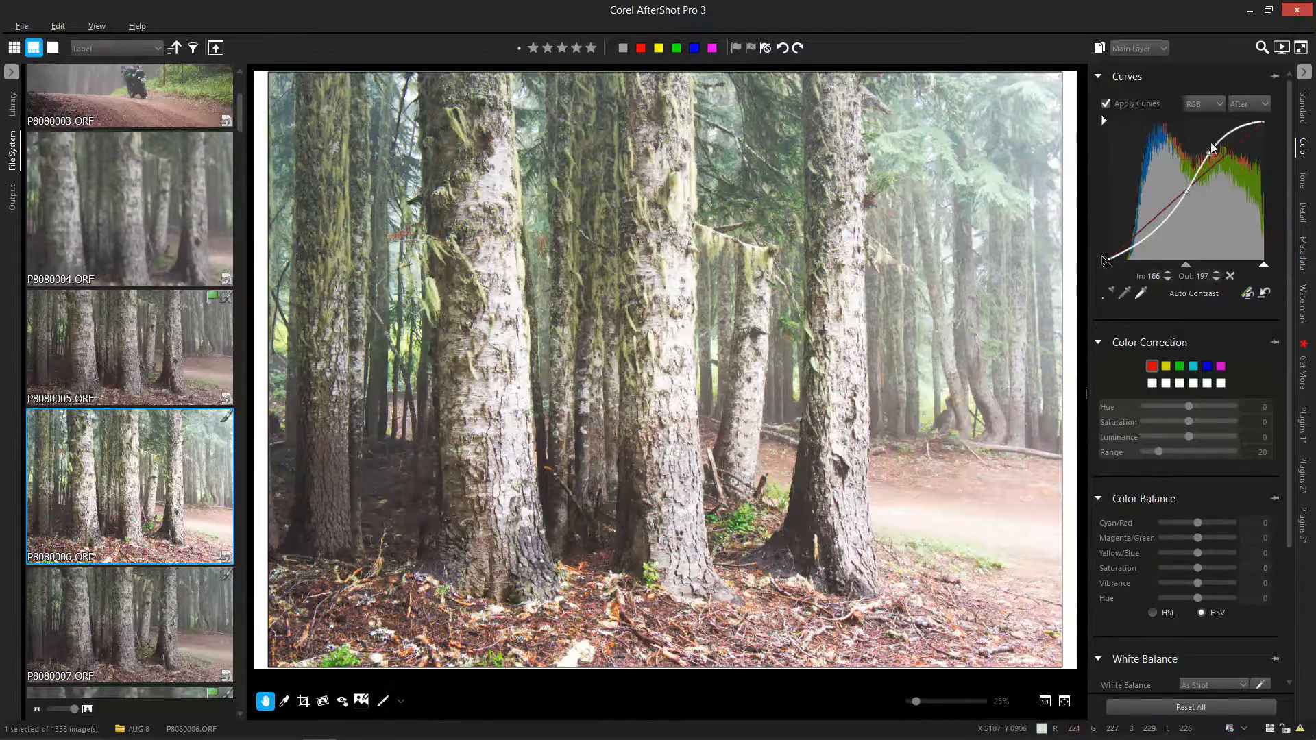
# Set highlight recovery to 22 on the Standard tab.
pyautogui.click(1304, 102)
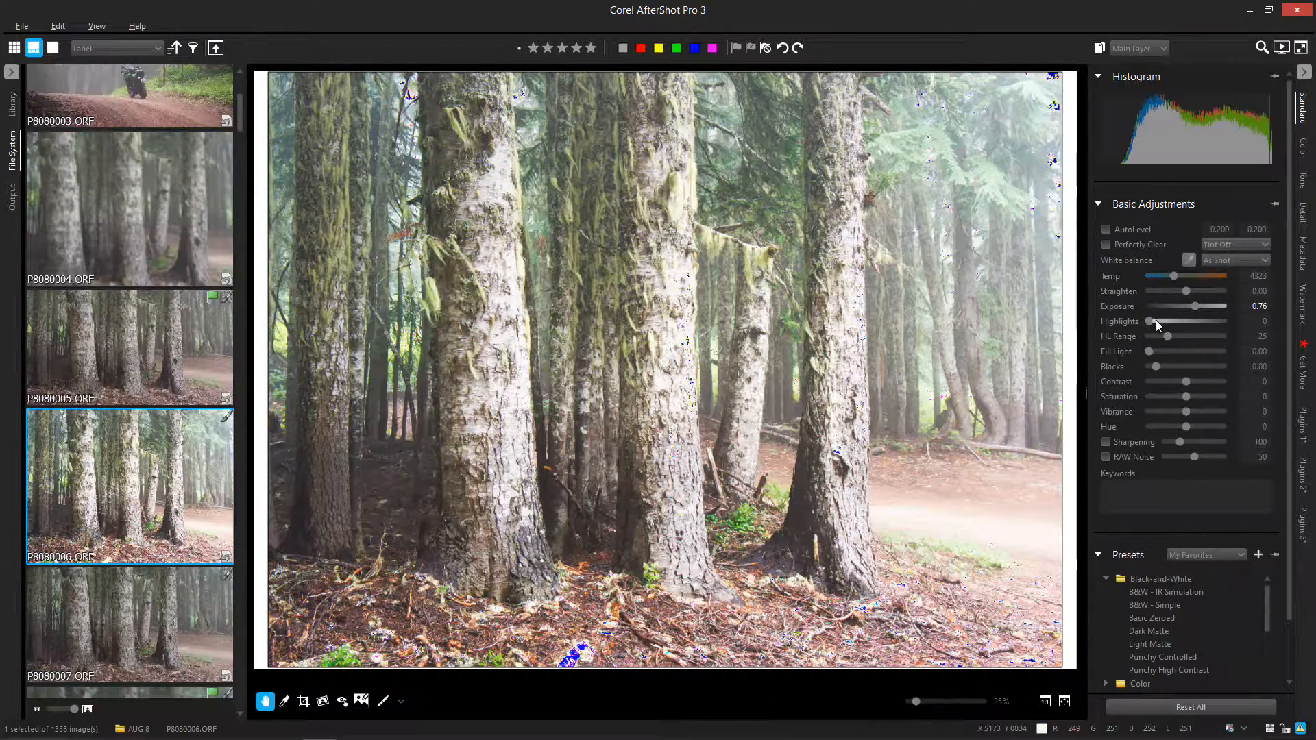
pyautogui.moveTo(1152, 321); pyautogui.dragTo(1163, 321)
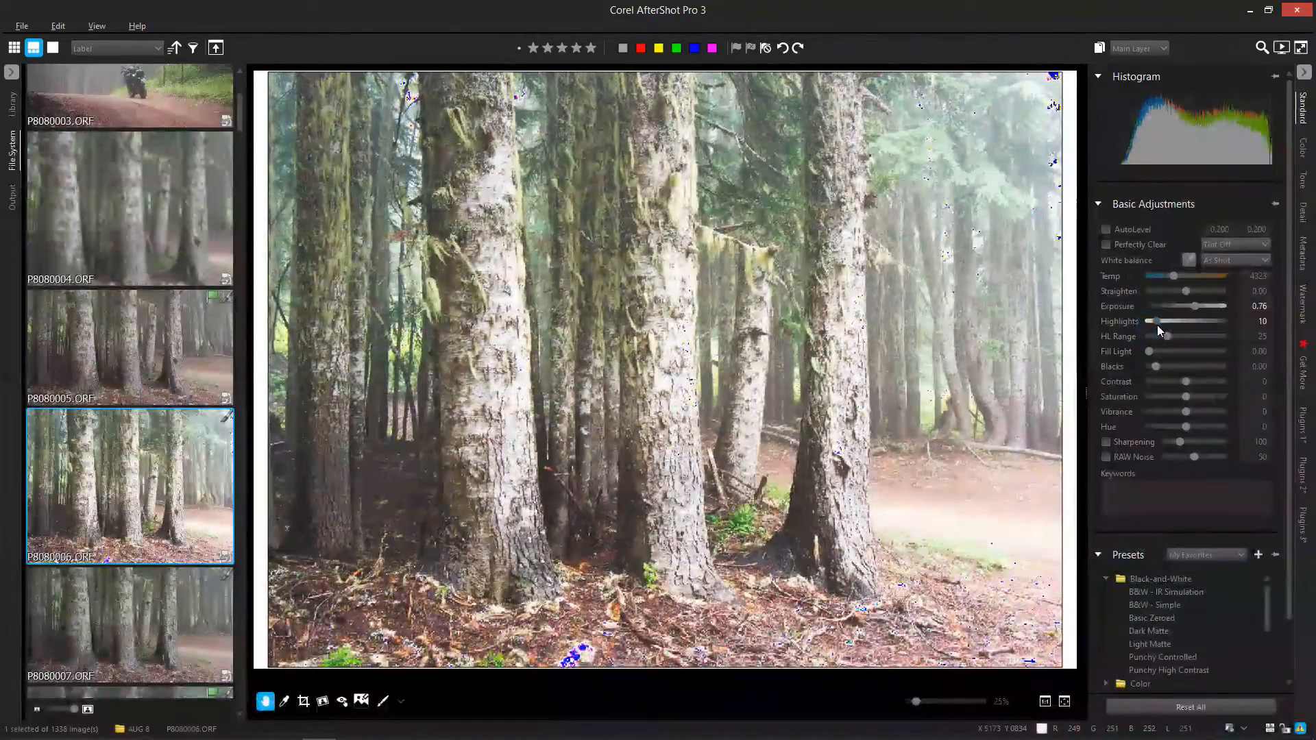
pyautogui.moveTo(1157, 321); pyautogui.dragTo(1171, 321)
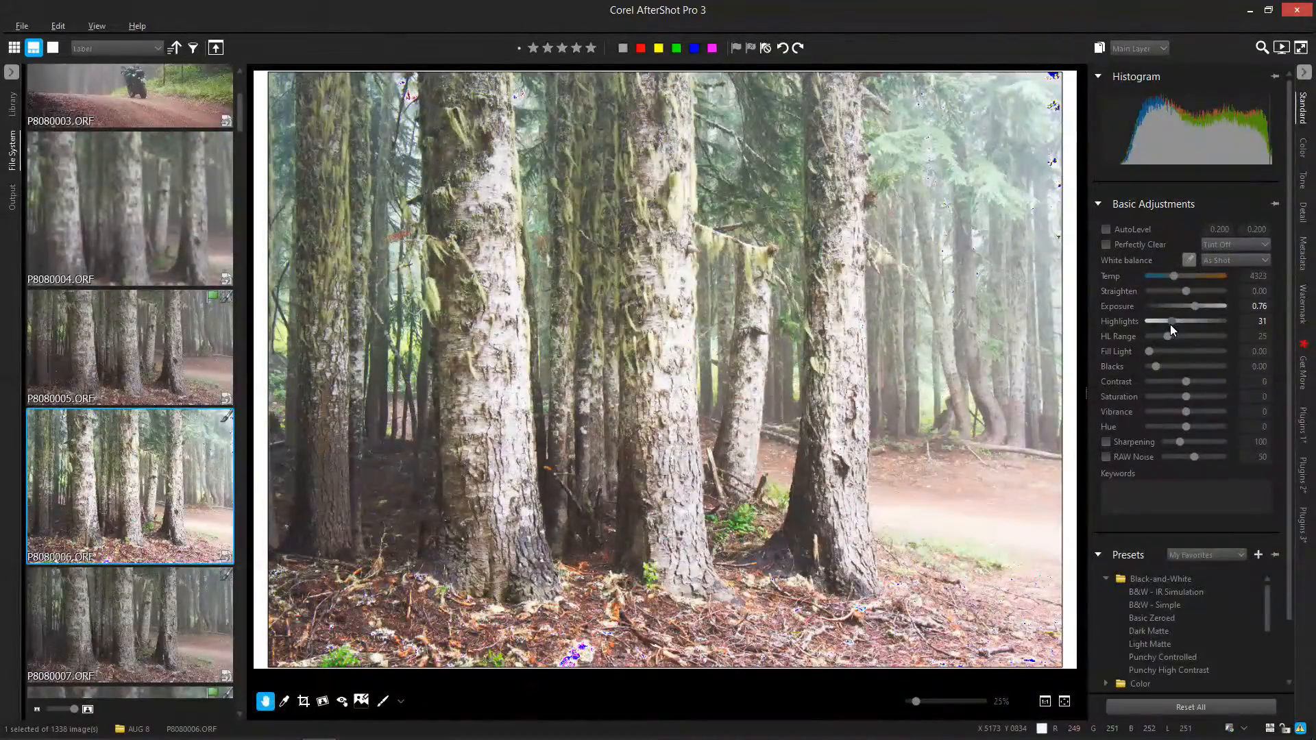
pyautogui.moveTo(1171, 321); pyautogui.dragTo(1157, 321)
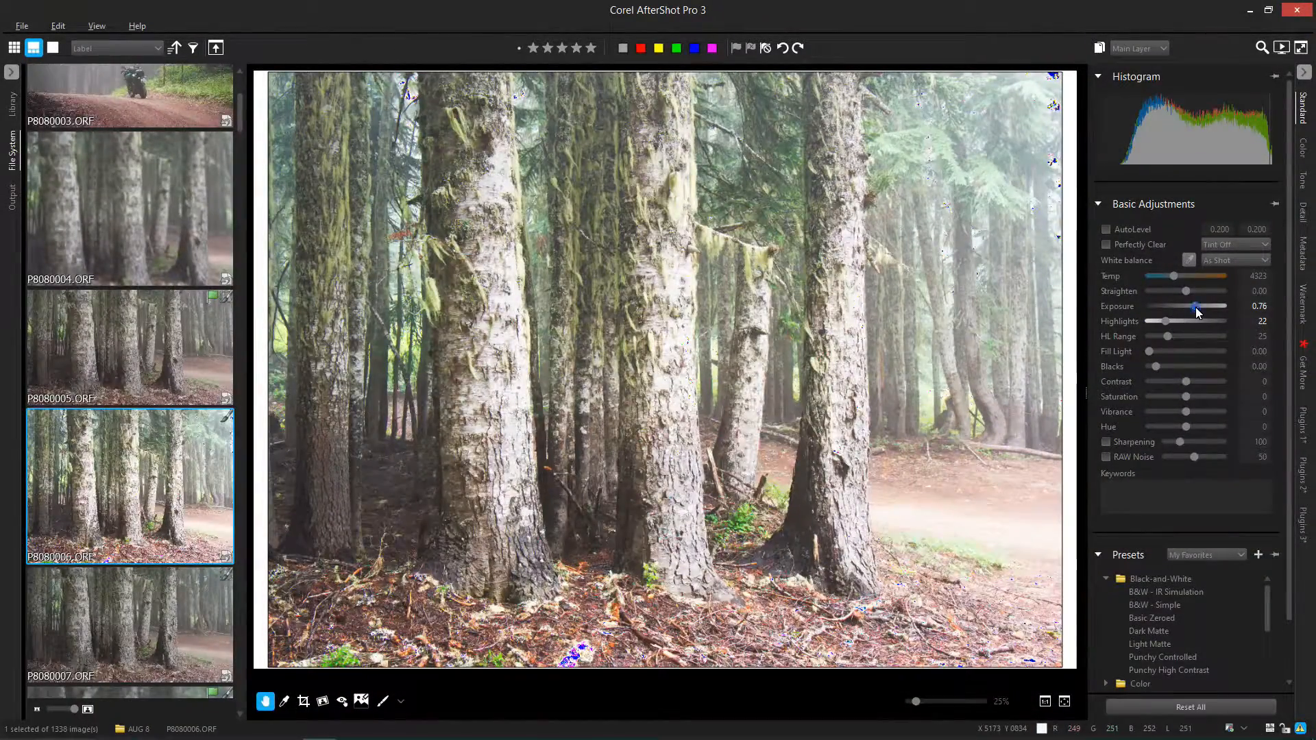
# Lower Exposure in stages to -0.42, darkening the forest photo.
pyautogui.moveTo(1197, 306); pyautogui.dragTo(1188, 306)
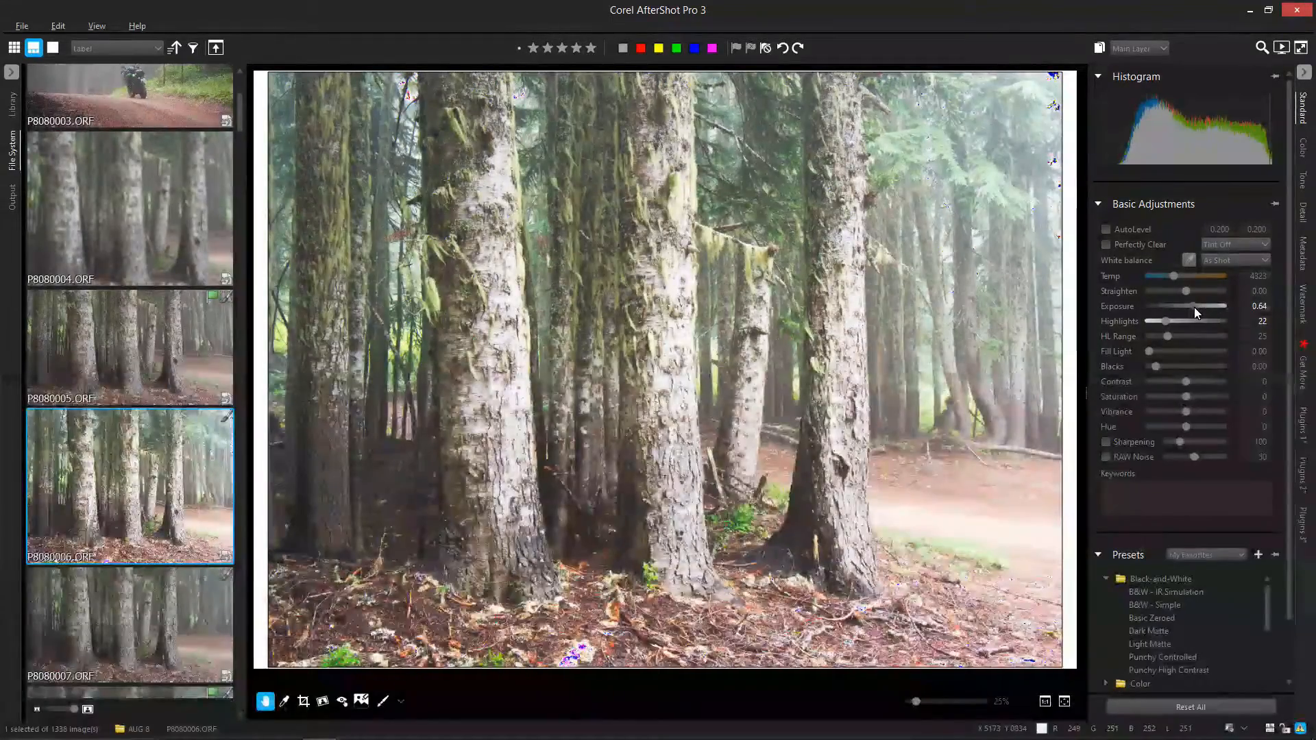
pyautogui.moveTo(1190, 306); pyautogui.dragTo(1185, 307)
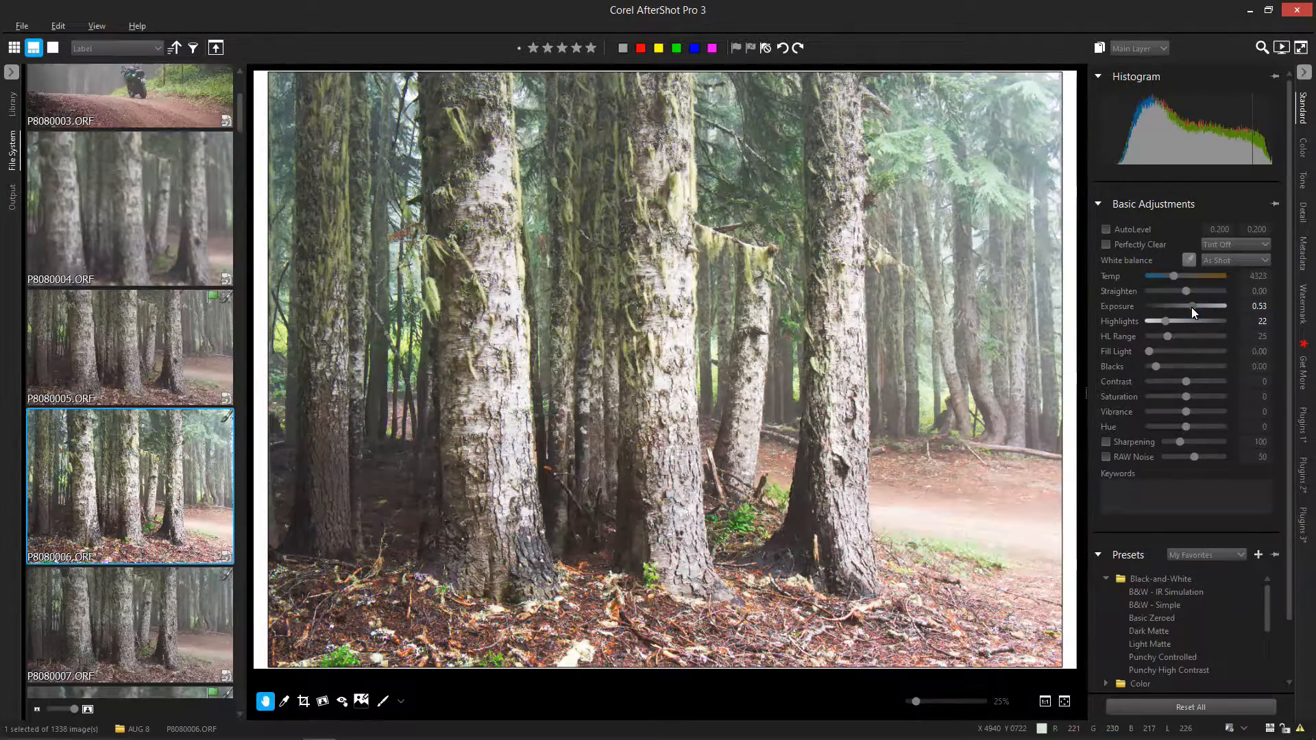
pyautogui.moveTo(1200, 306); pyautogui.dragTo(1182, 306)
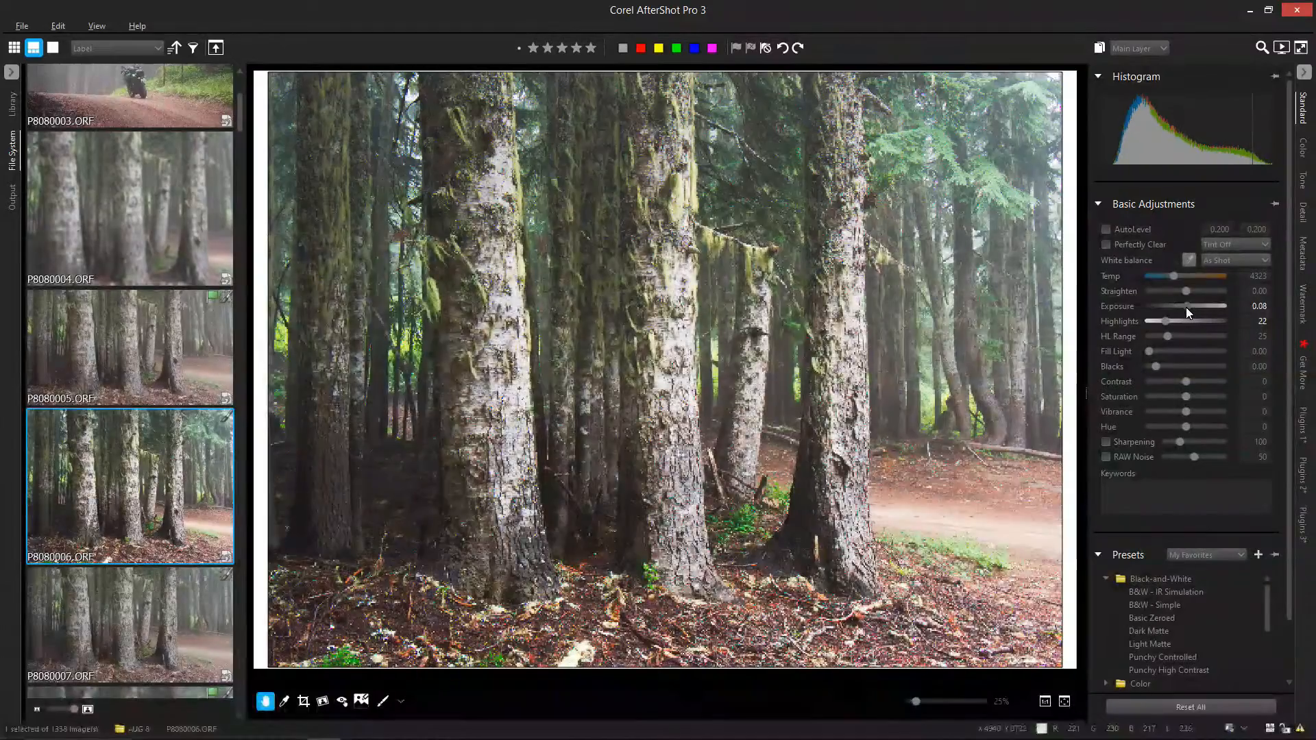
pyautogui.moveTo(1188, 306); pyautogui.dragTo(1180, 306)
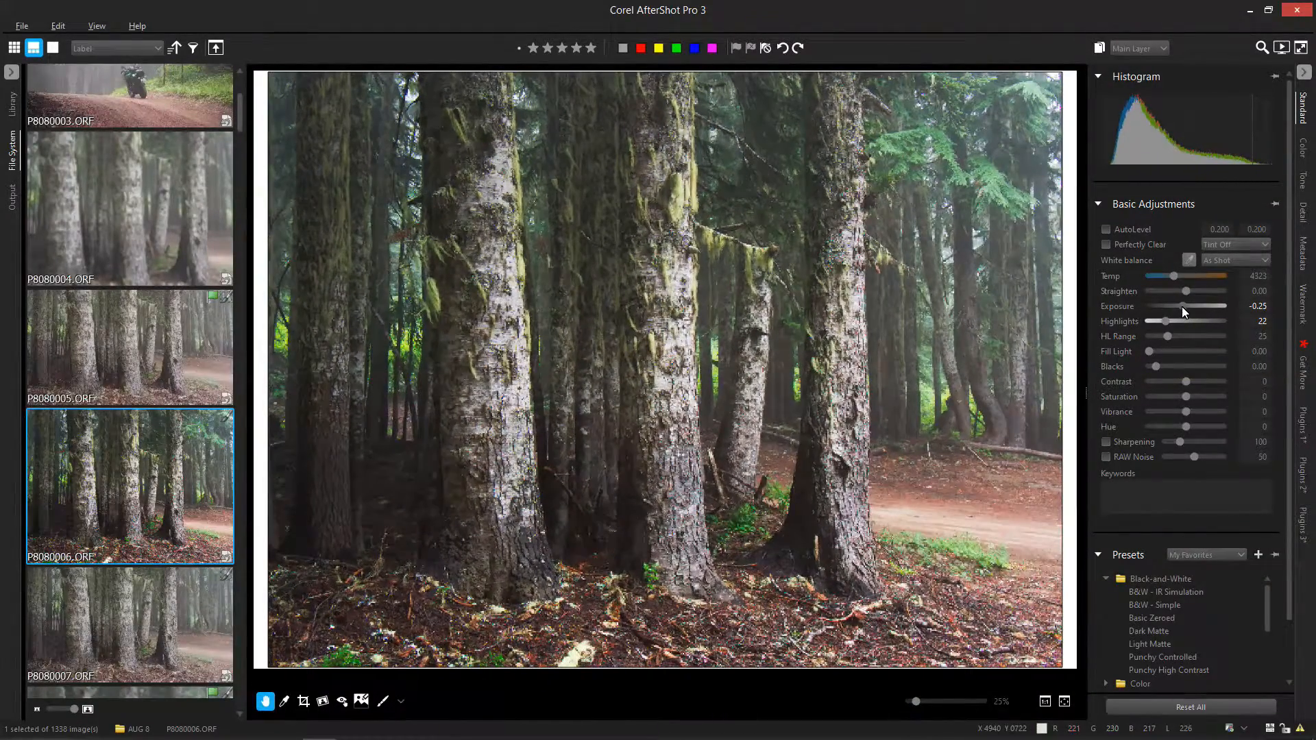
pyautogui.moveTo(1184, 307); pyautogui.dragTo(1174, 307)
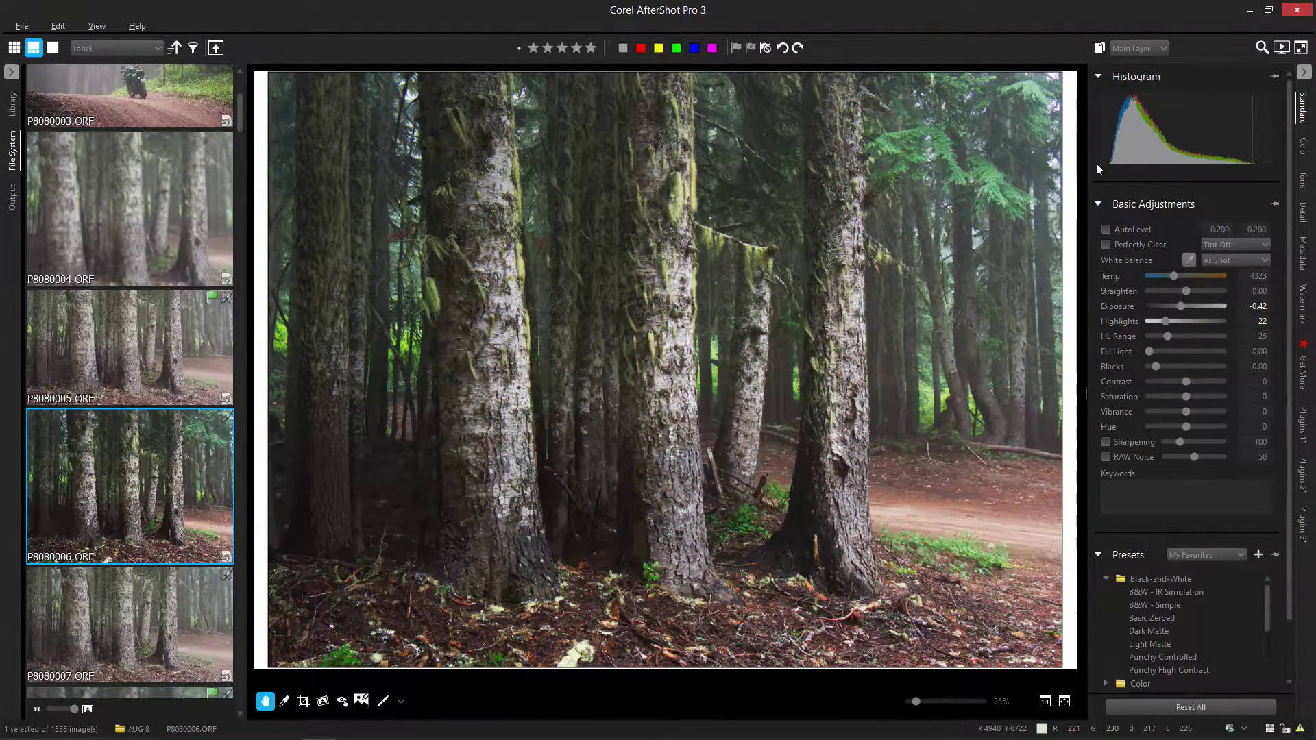
pyautogui.click(1300, 144)
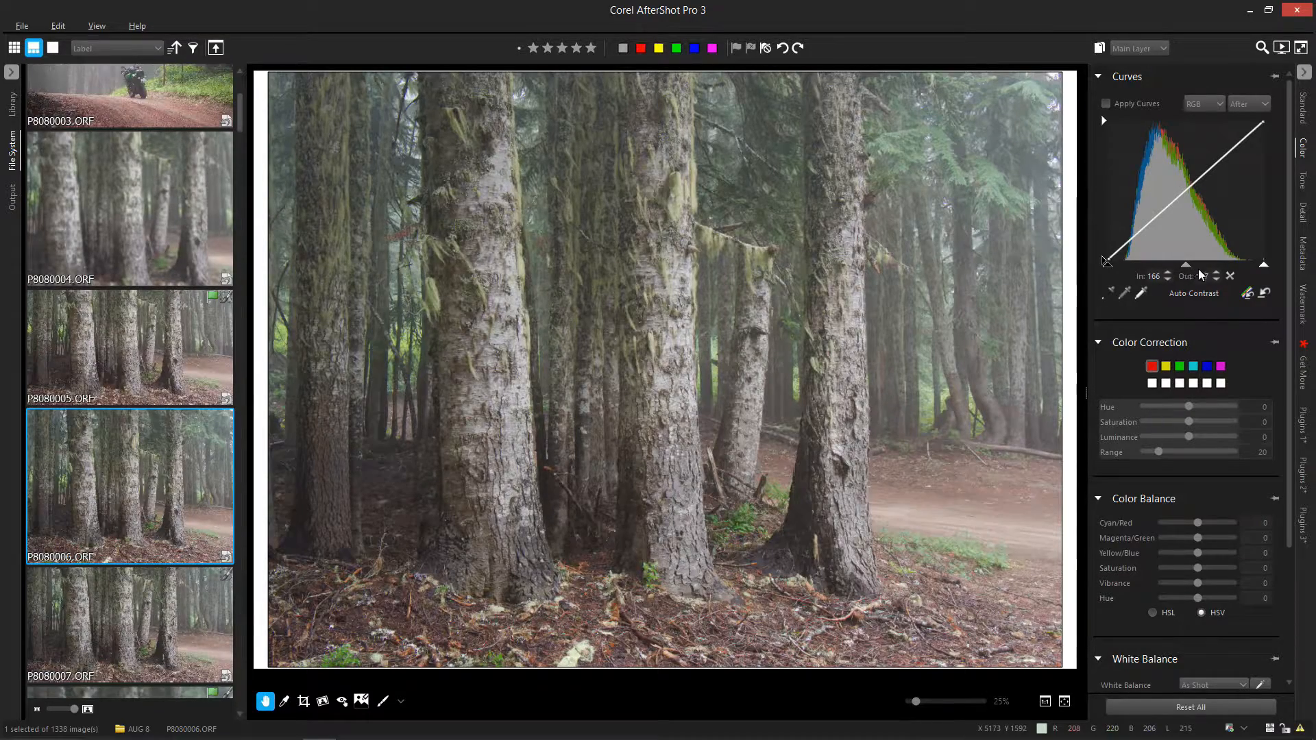
# Re-enable Apply Curves and pull a mid-curve point up so 108 maps to 165.
pyautogui.click(1106, 103)
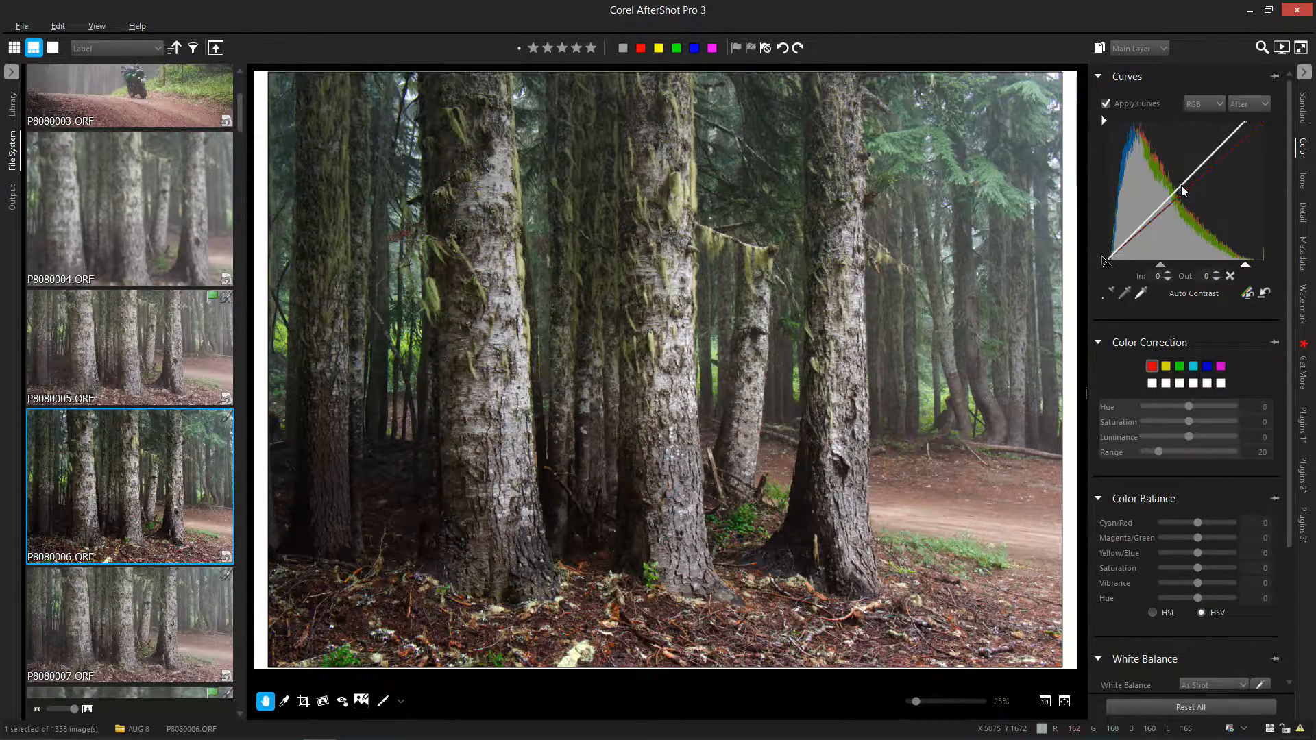
pyautogui.moveTo(1184, 191); pyautogui.dragTo(1179, 187)
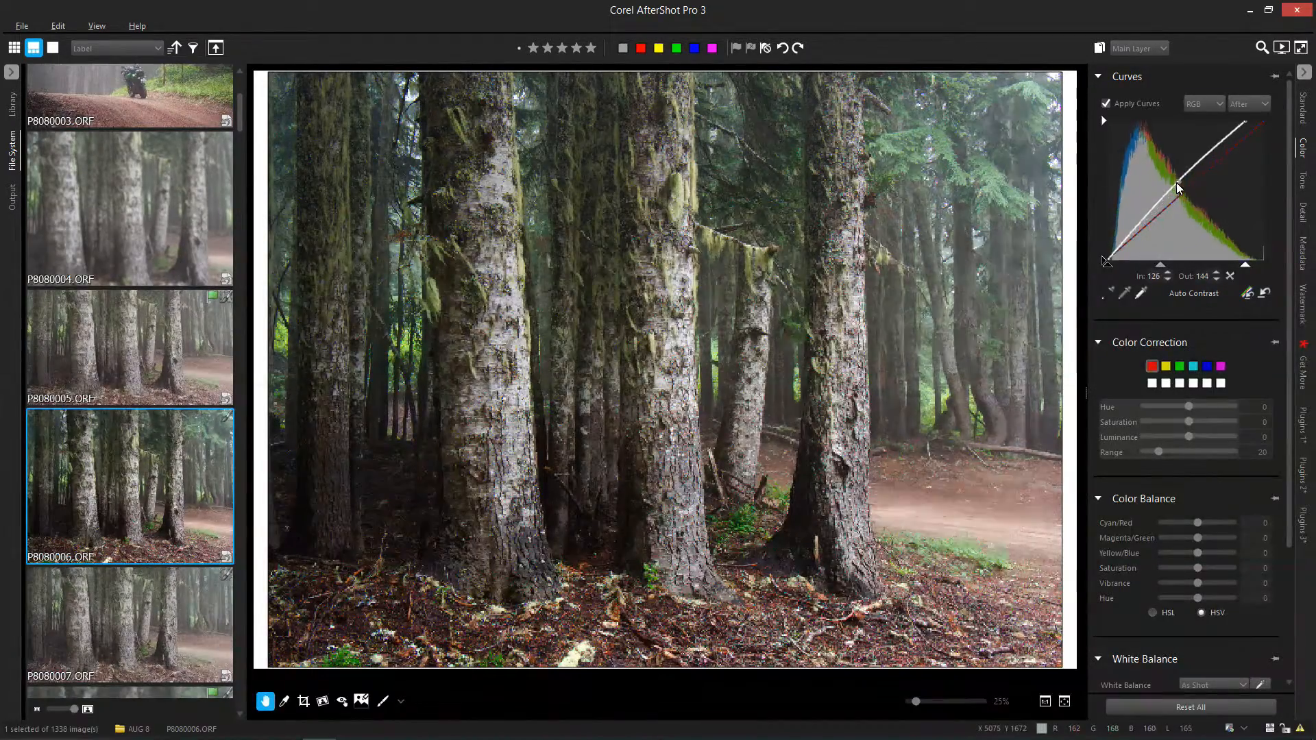
pyautogui.moveTo(1179, 188); pyautogui.dragTo(1167, 176)
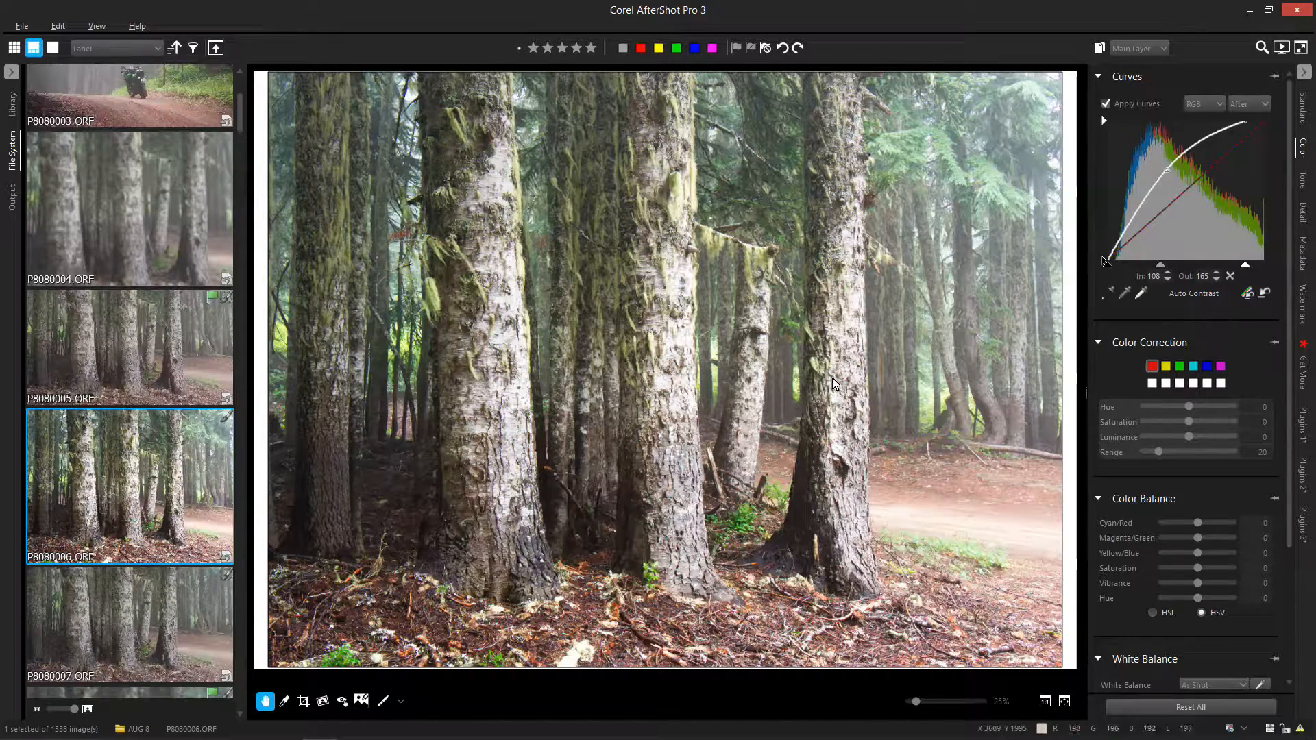
pyautogui.moveTo(1245, 317)
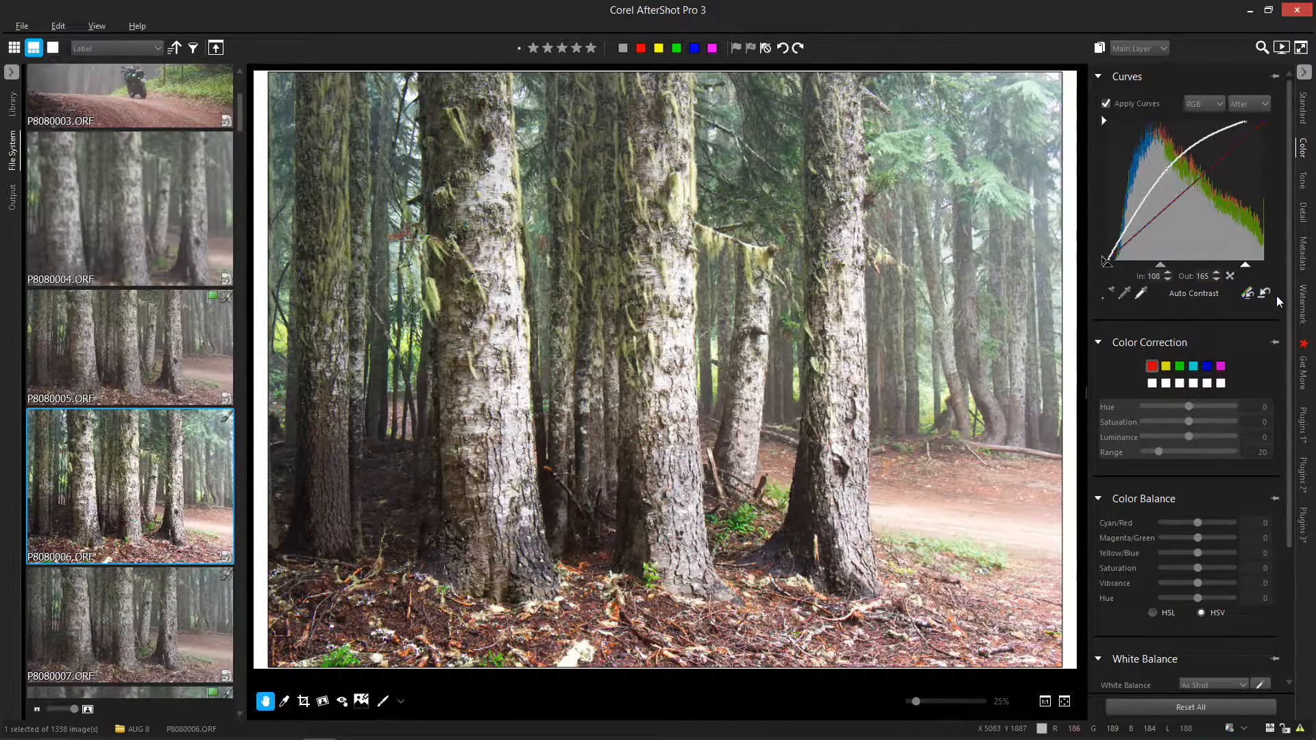
# Reset the tone curve to straight and set Exposure back to 0.76 on the Standard tab.
pyautogui.click(1264, 294)
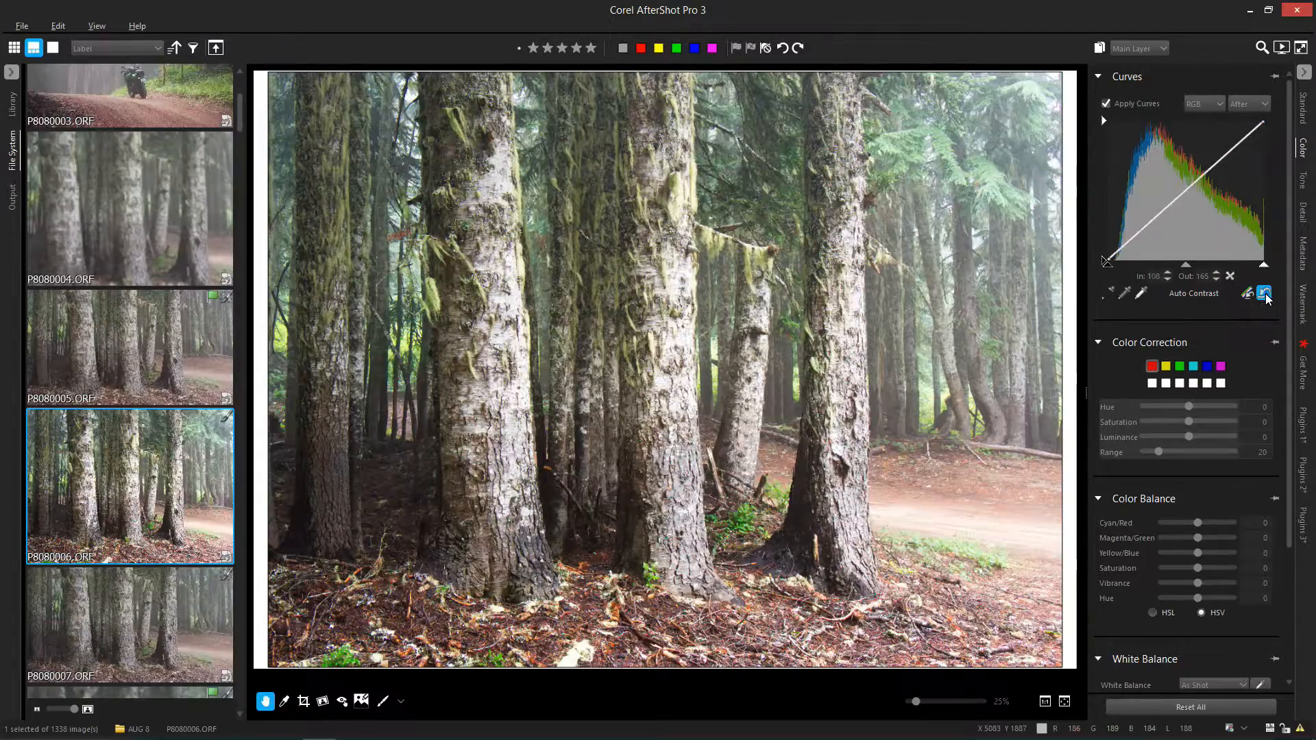
pyautogui.click(1264, 294)
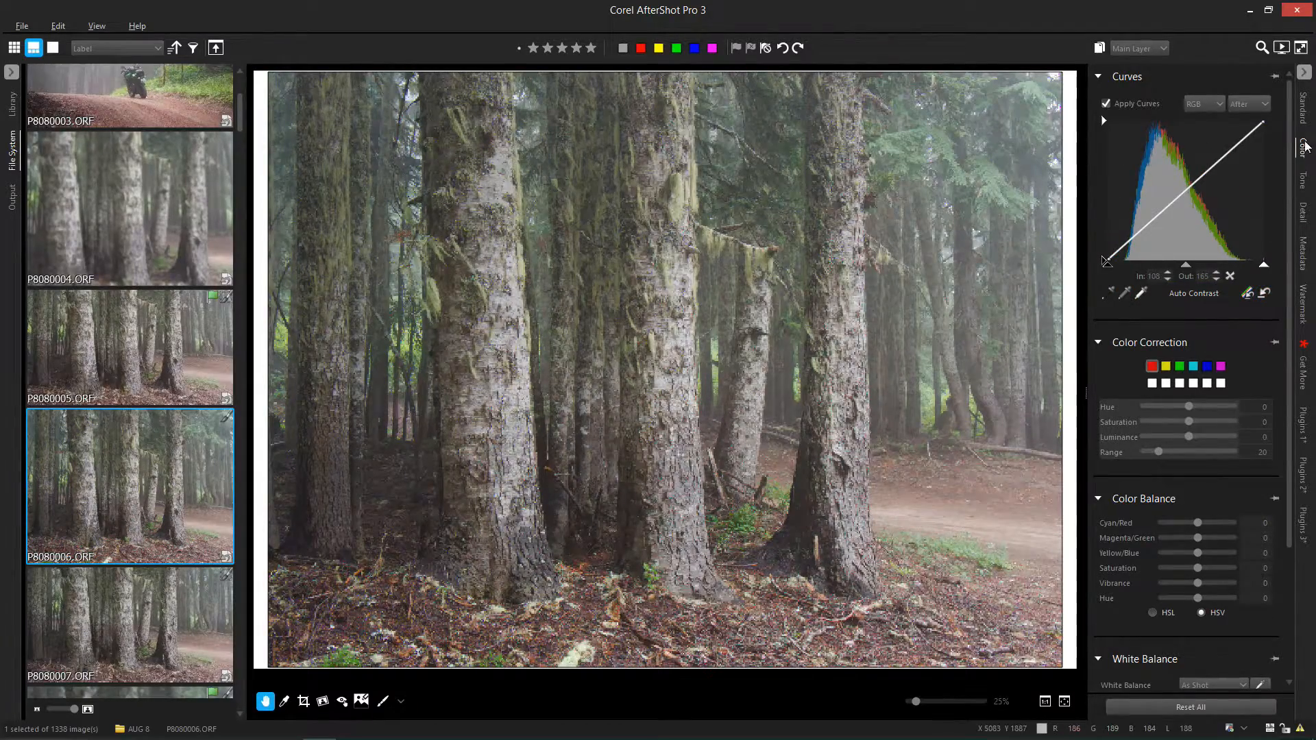
pyautogui.click(1305, 106)
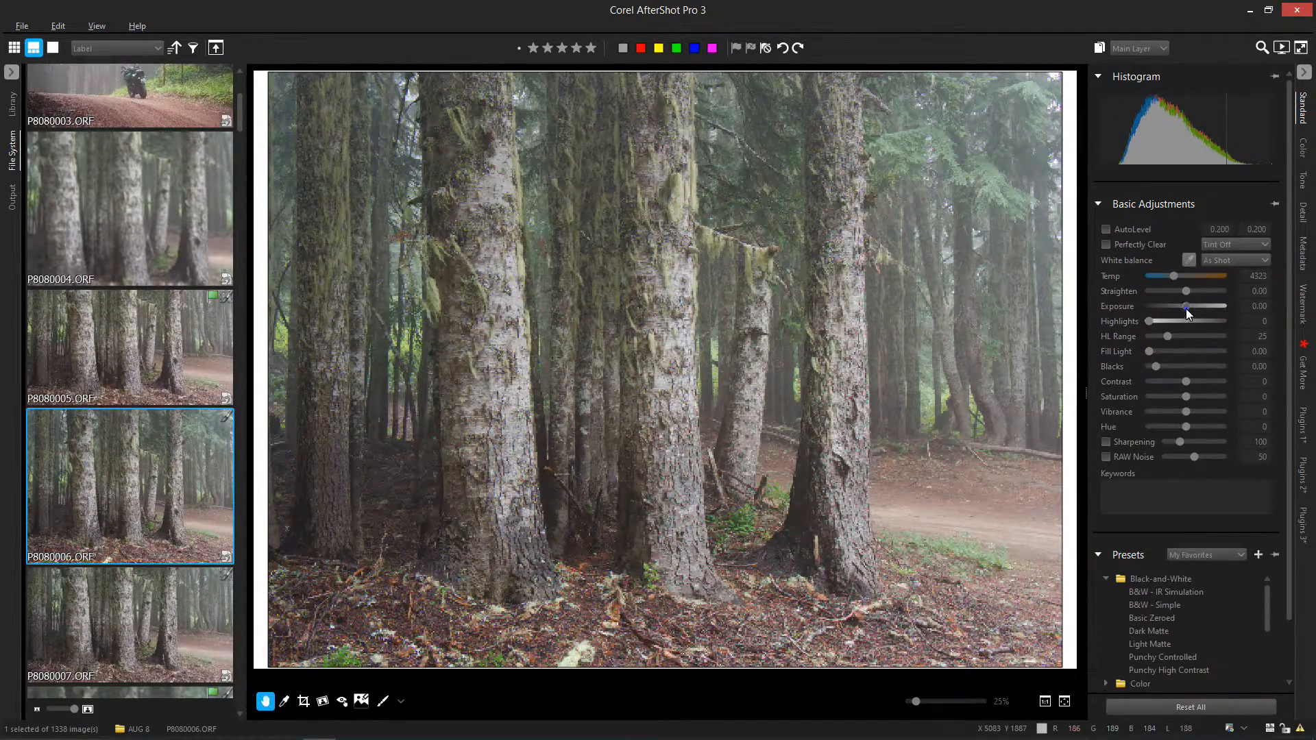
pyautogui.moveTo(1186, 306); pyautogui.dragTo(1196, 307)
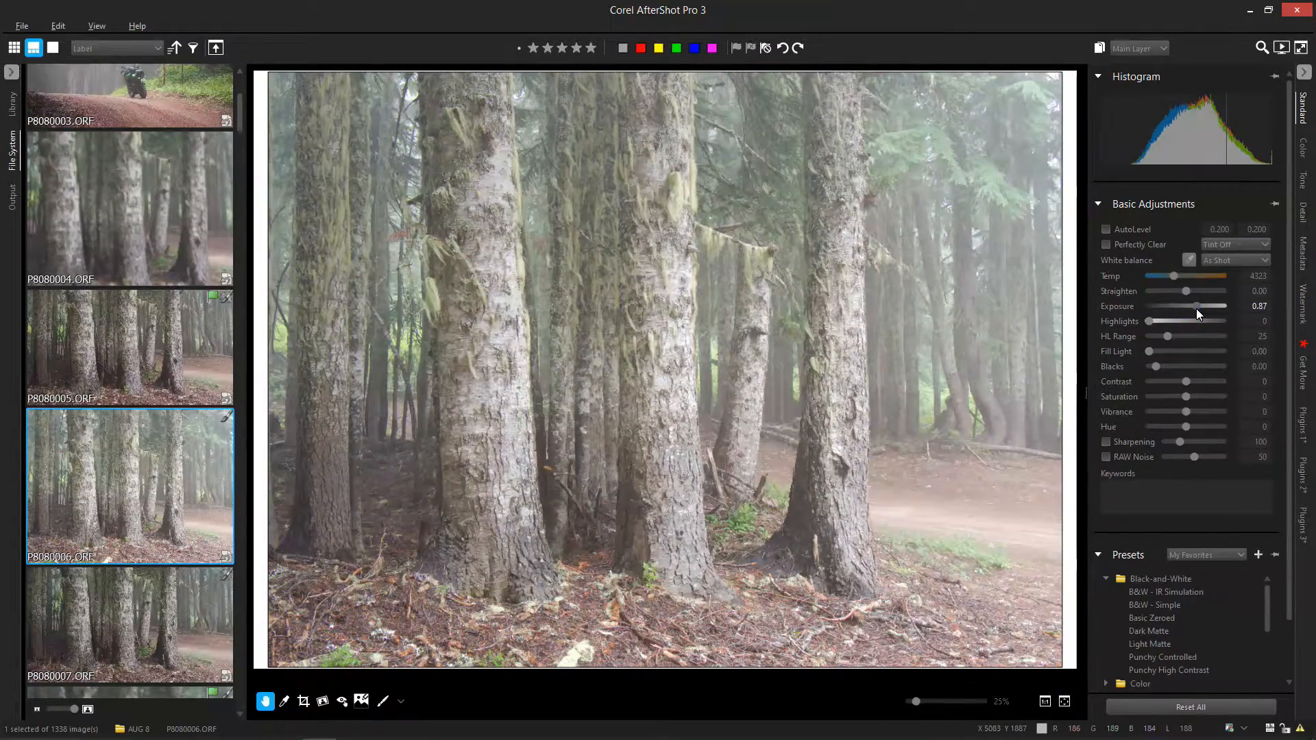
pyautogui.moveTo(1204, 307); pyautogui.dragTo(1193, 306)
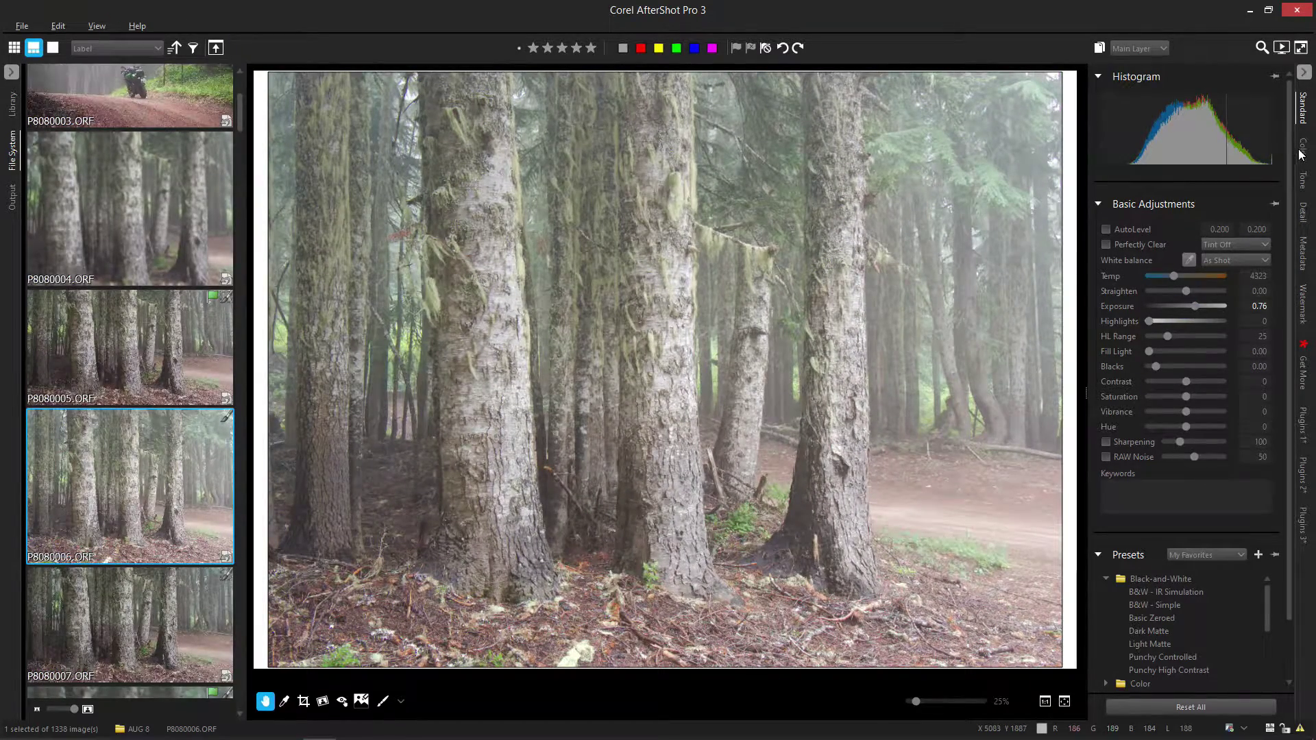
# In the Curves panel, drag the curve's black point back toward the bottom-left corner.
pyautogui.click(1300, 143)
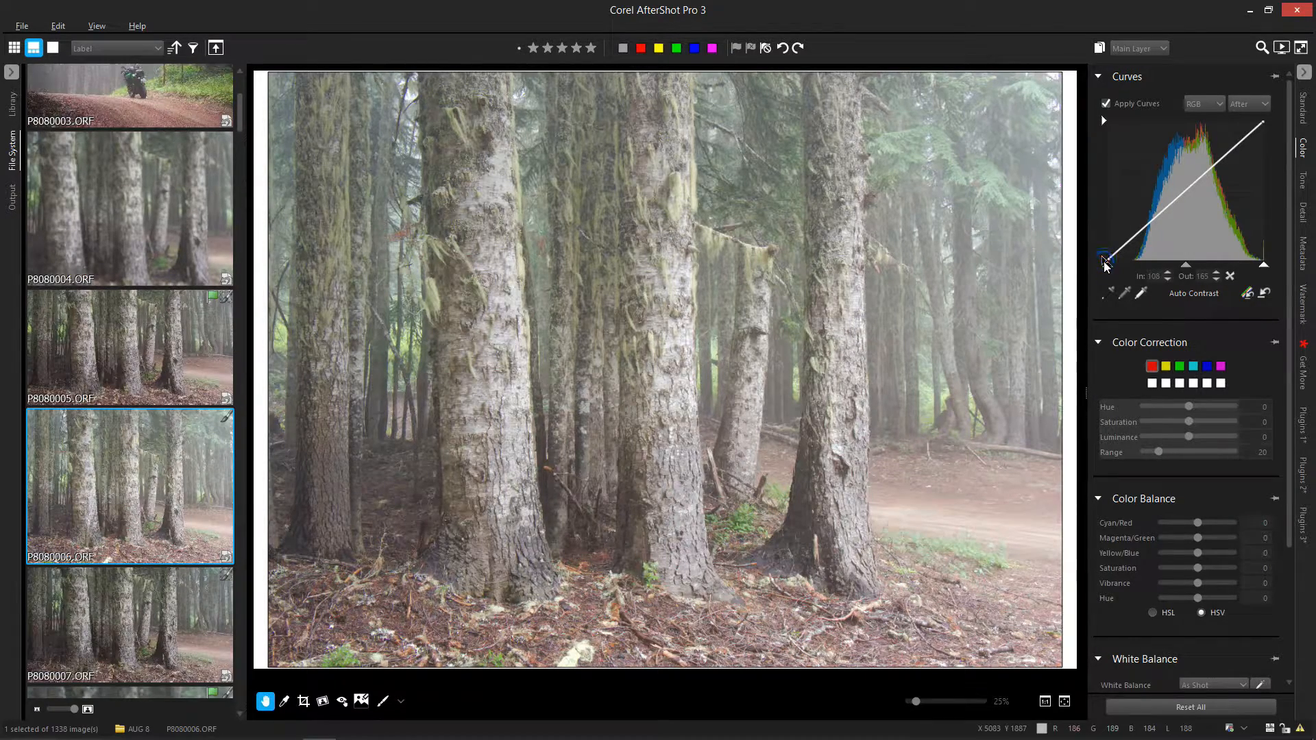
pyautogui.moveTo(1106, 259); pyautogui.dragTo(1107, 244)
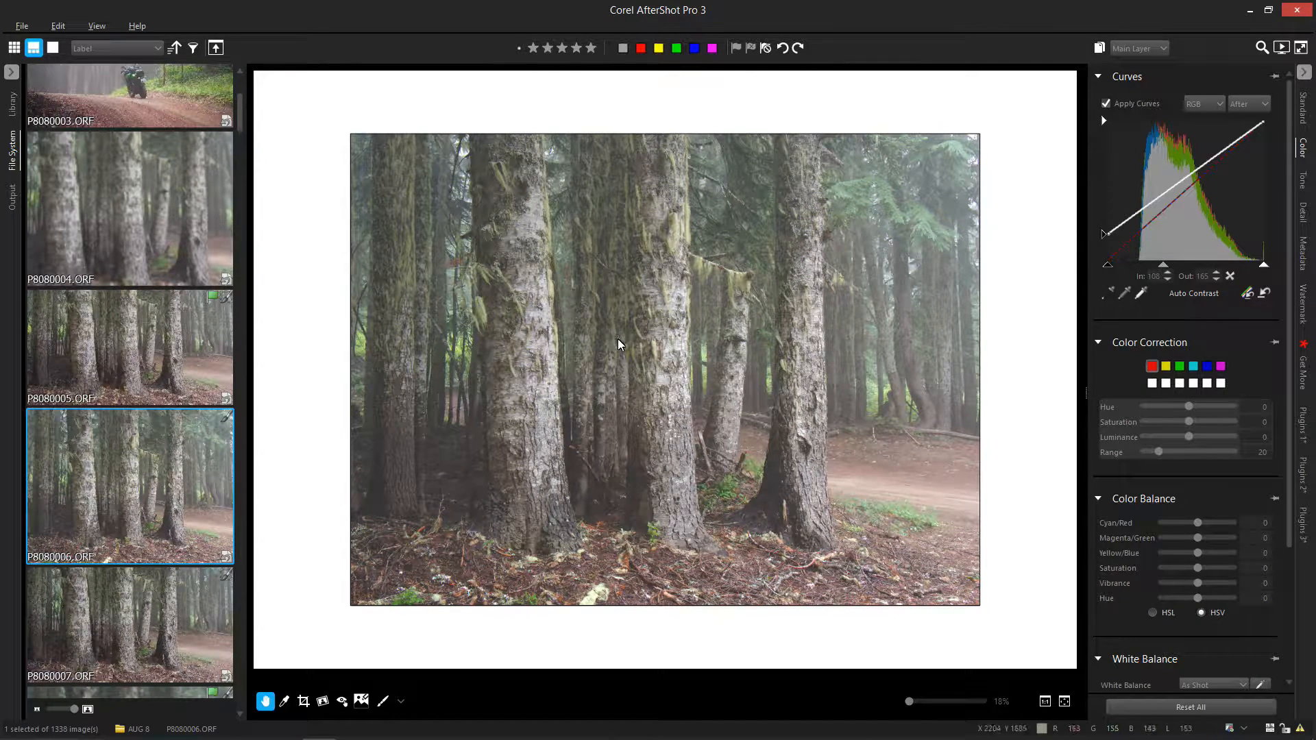
pyautogui.moveTo(772, 326)
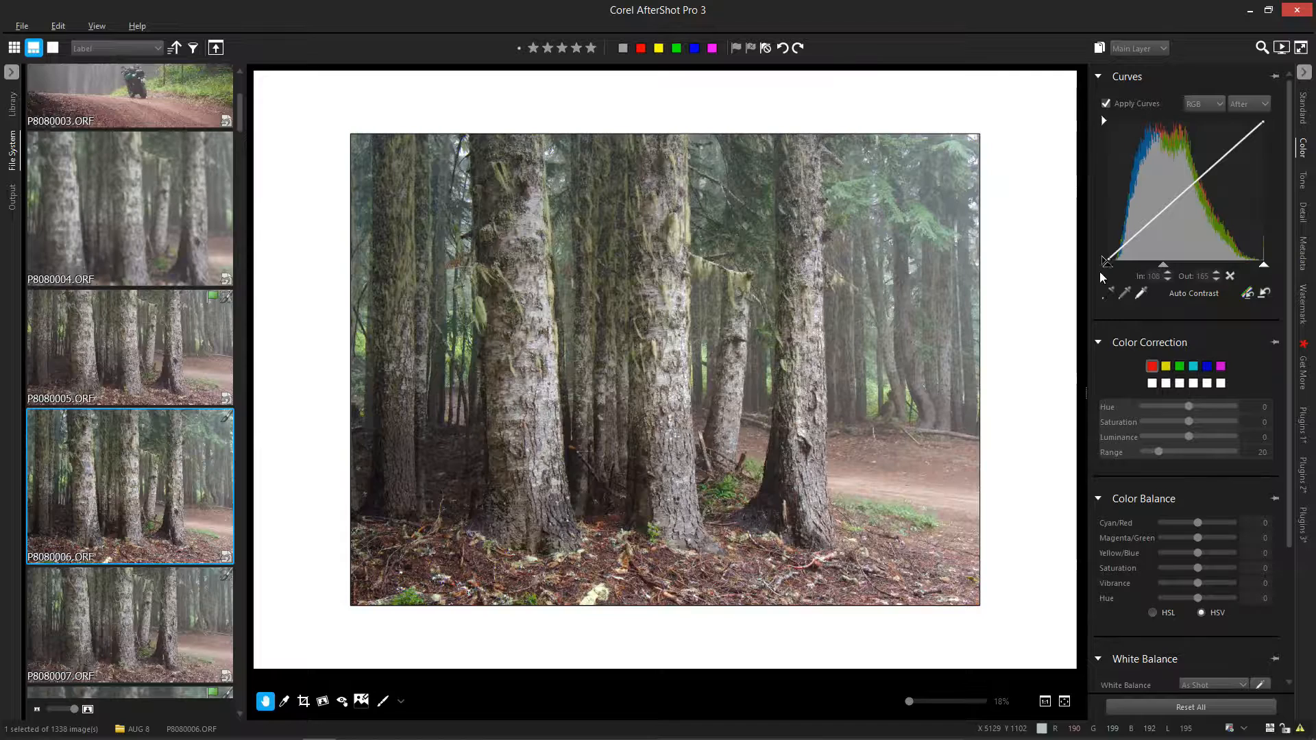
pyautogui.moveTo(484, 478)
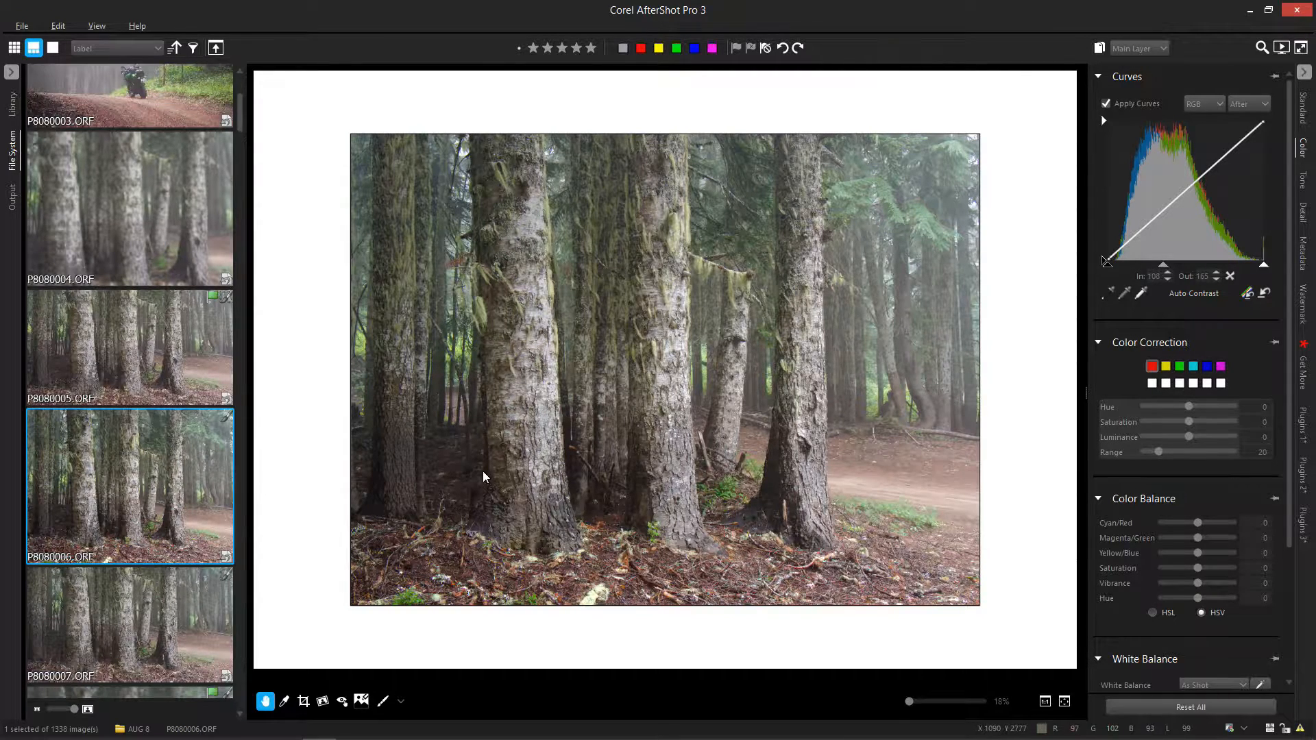
pyautogui.moveTo(451, 453)
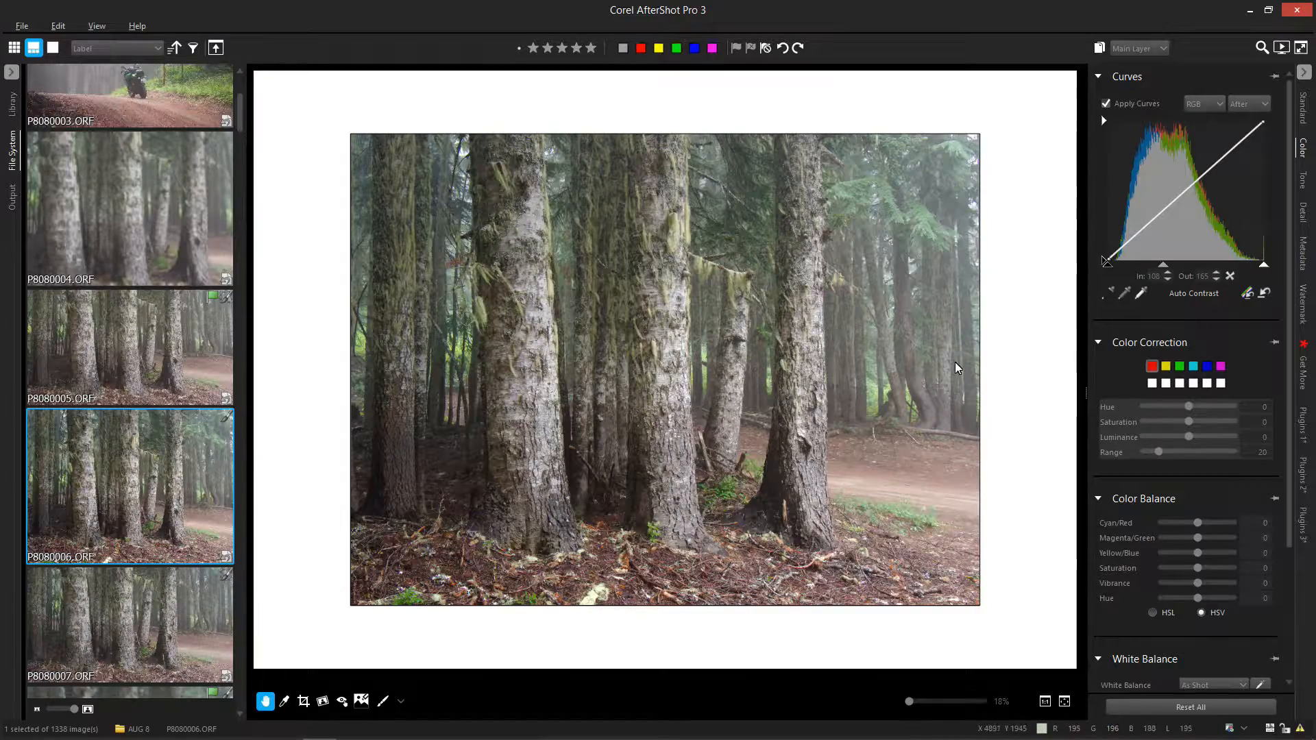
# Lift the black point to wash out shadows, then drag it inward to crush the blacks.
pyautogui.moveTo(1106, 262); pyautogui.dragTo(1107, 254)
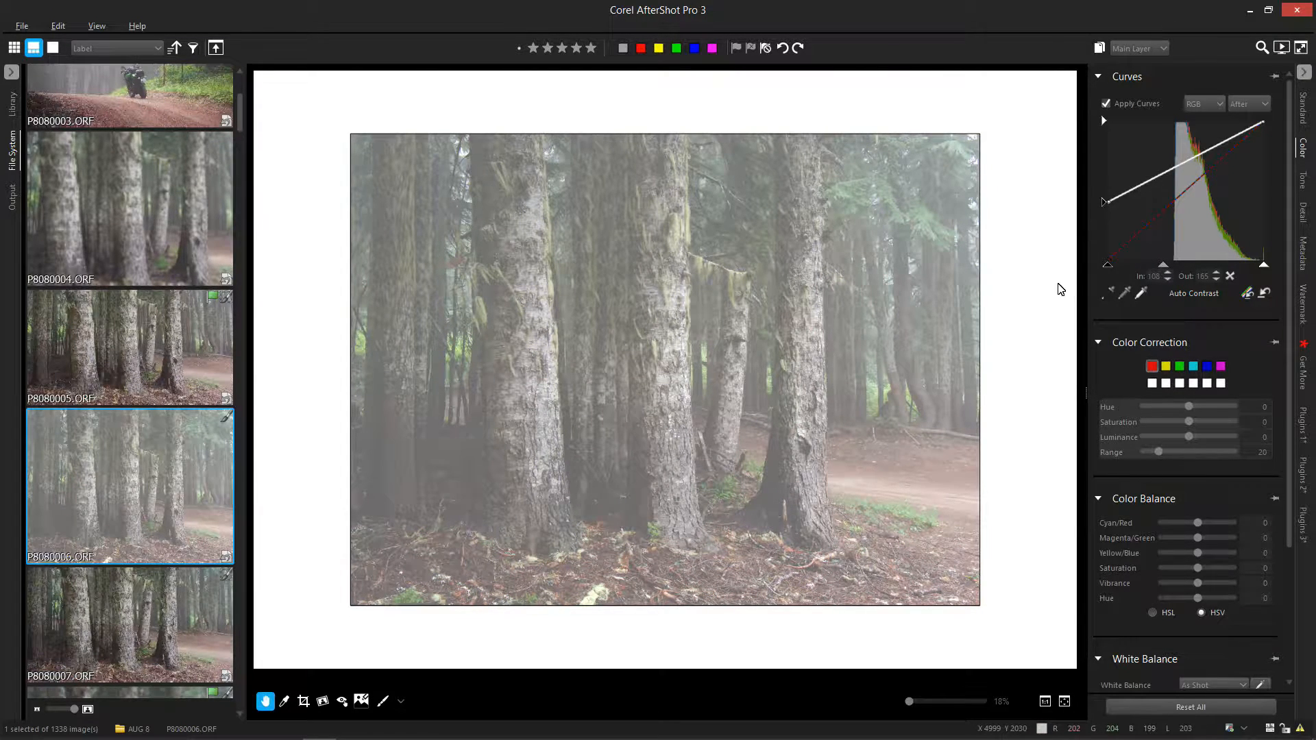
pyautogui.click(1106, 203)
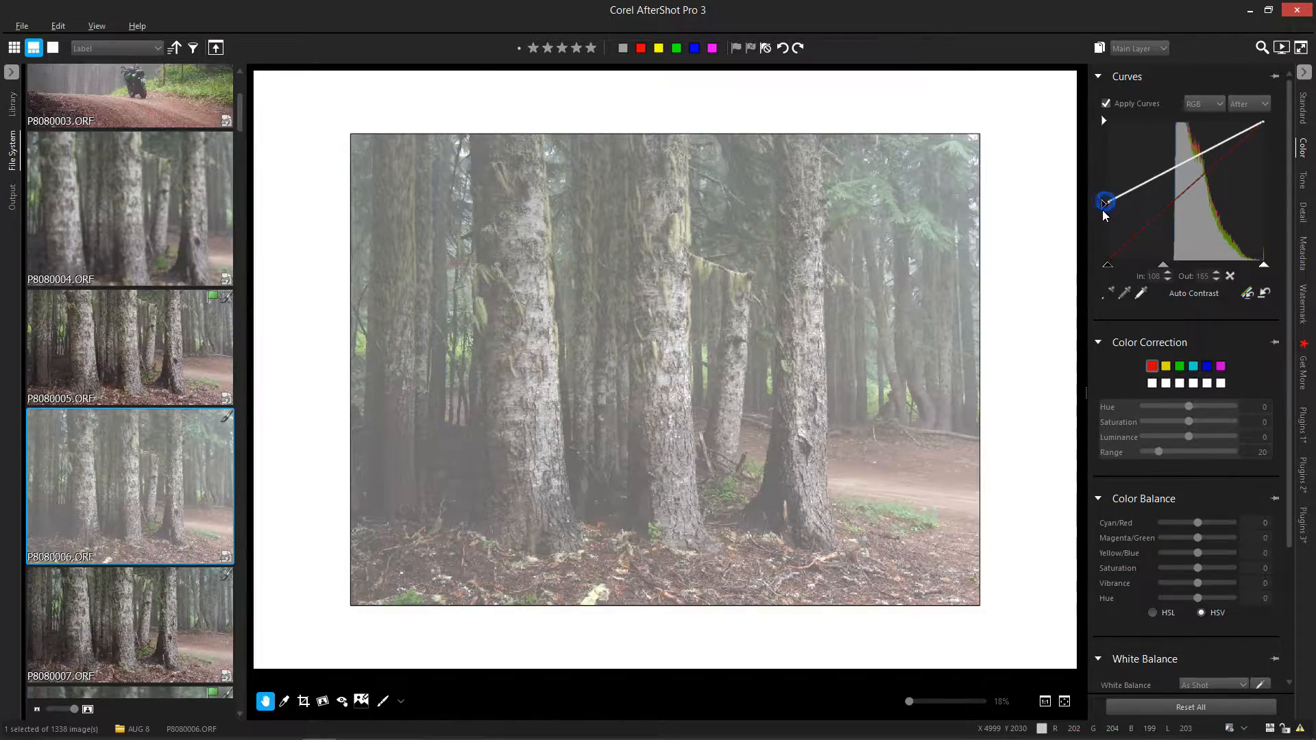
pyautogui.moveTo(1106, 203); pyautogui.dragTo(1106, 242)
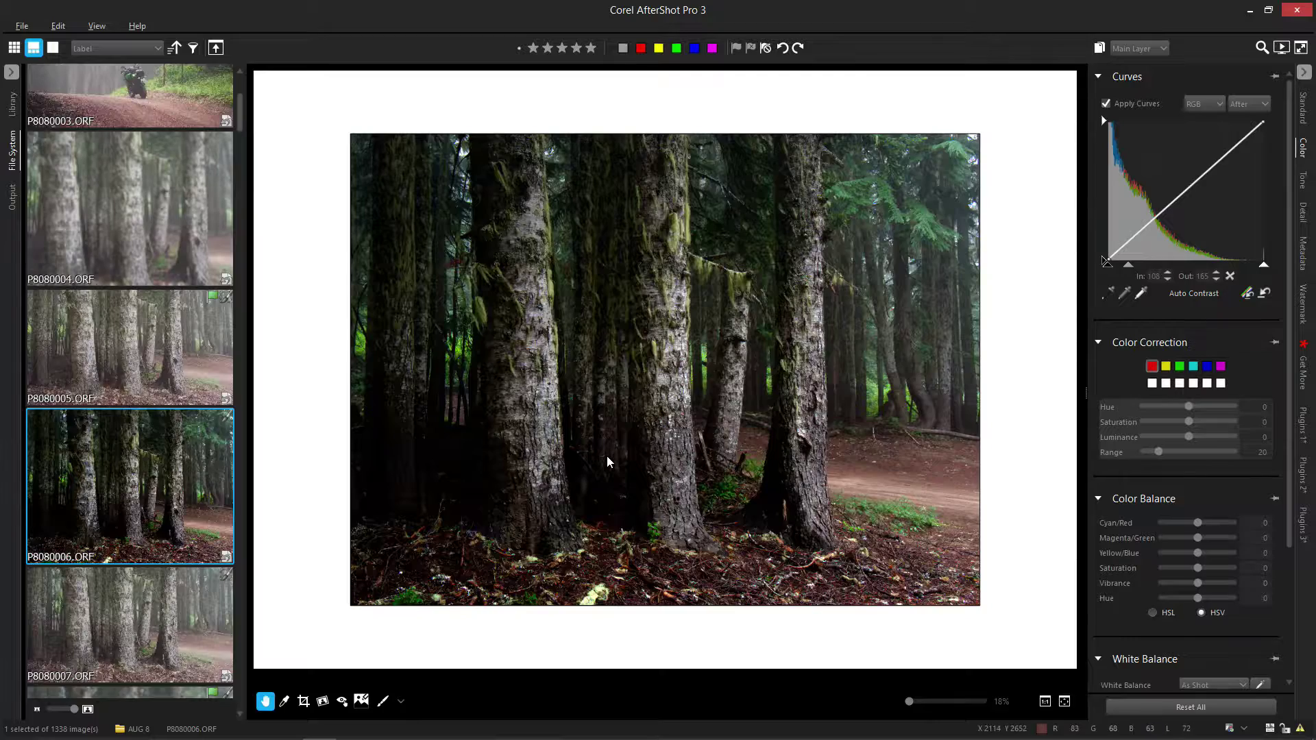
# Reset the black point and add a control point at the curve's midtones.
pyautogui.click(1265, 293)
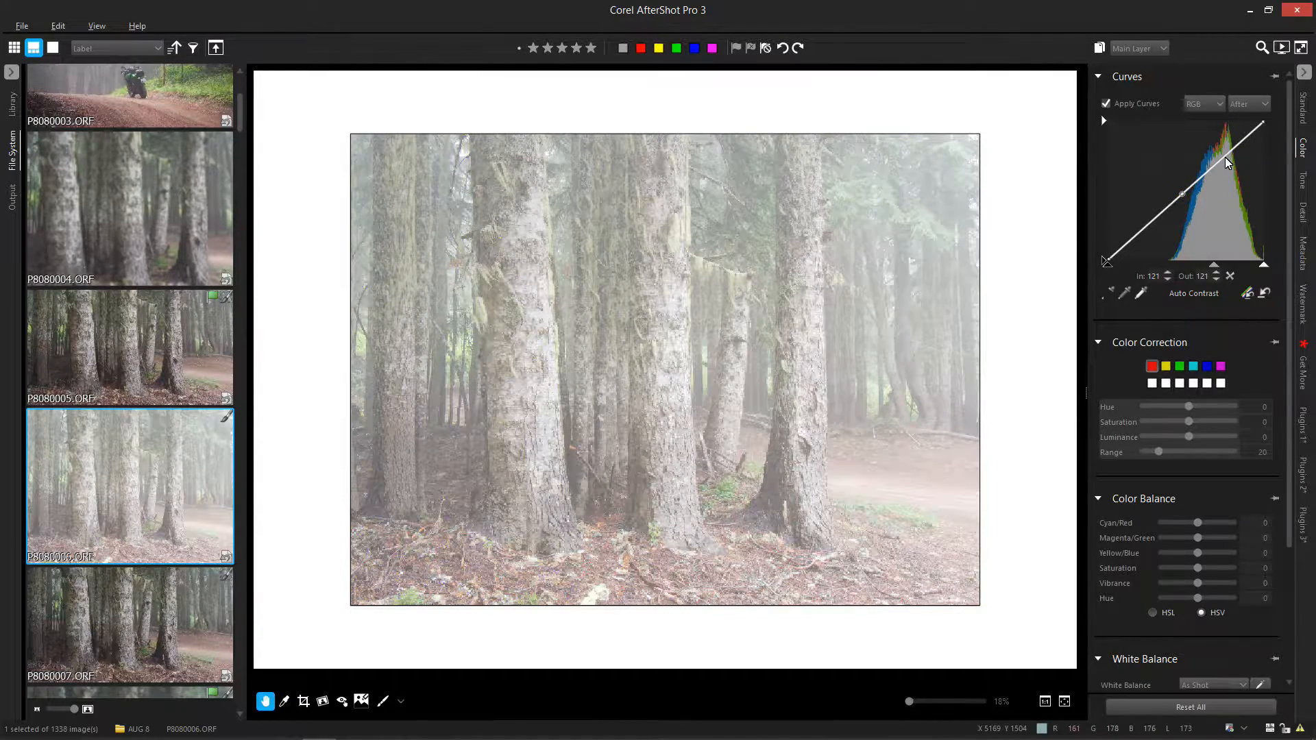
# Raise the midtones and pull the lower tones down into an S-curve.
pyautogui.moveTo(1228, 164); pyautogui.dragTo(1184, 199)
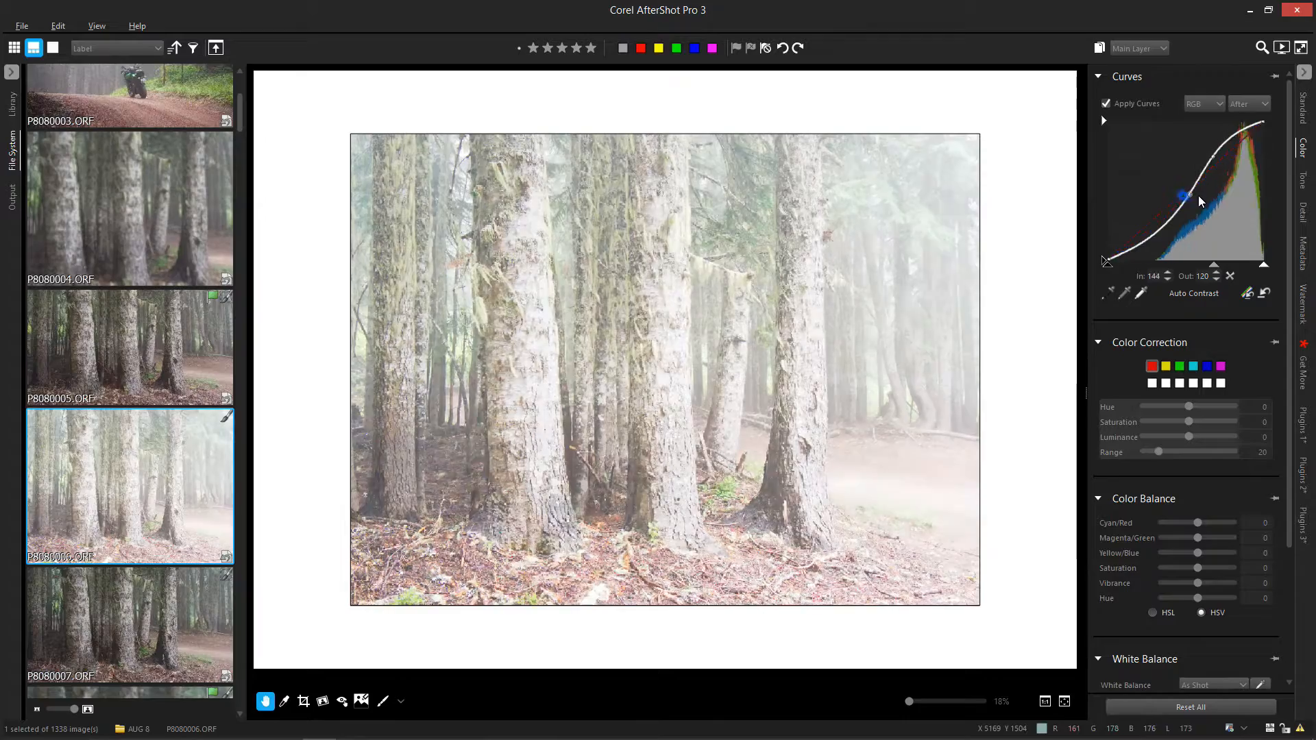
pyautogui.moveTo(1184, 197); pyautogui.dragTo(1167, 193)
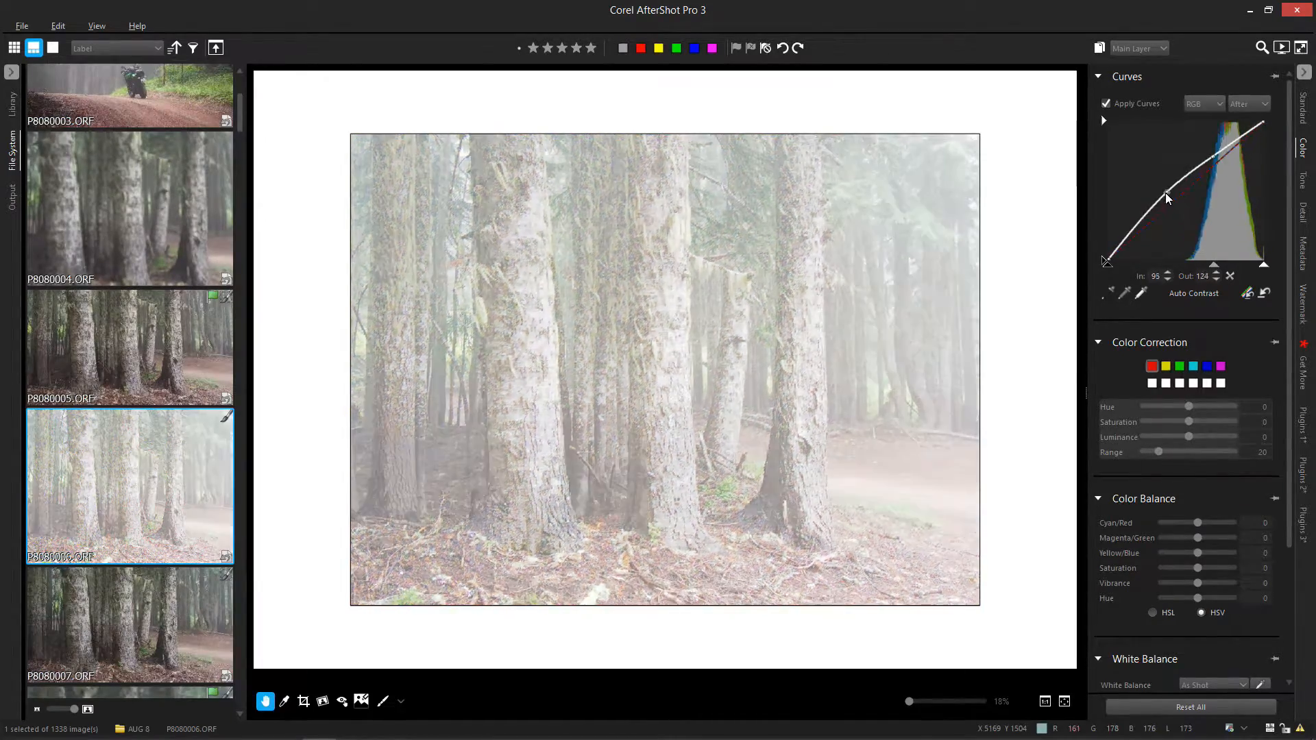
pyautogui.moveTo(1167, 193); pyautogui.dragTo(1189, 209)
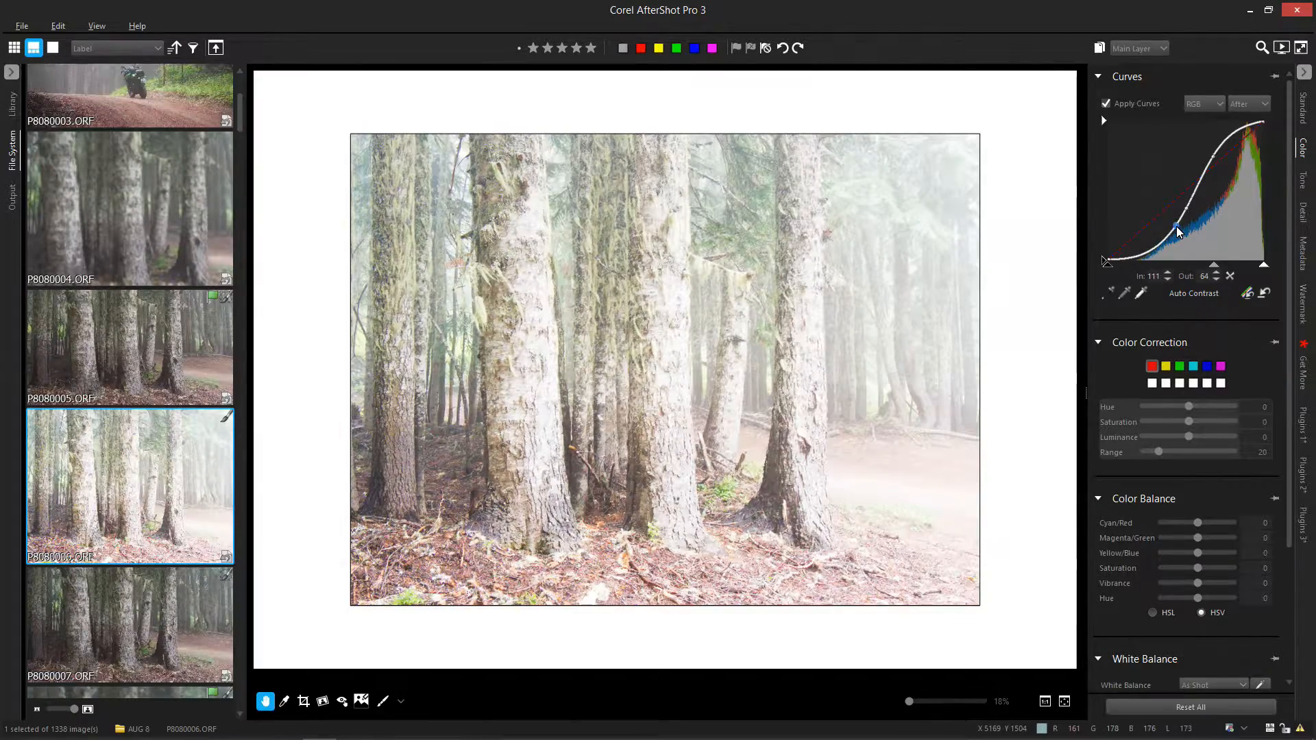
pyautogui.moveTo(1179, 233); pyautogui.dragTo(1167, 239)
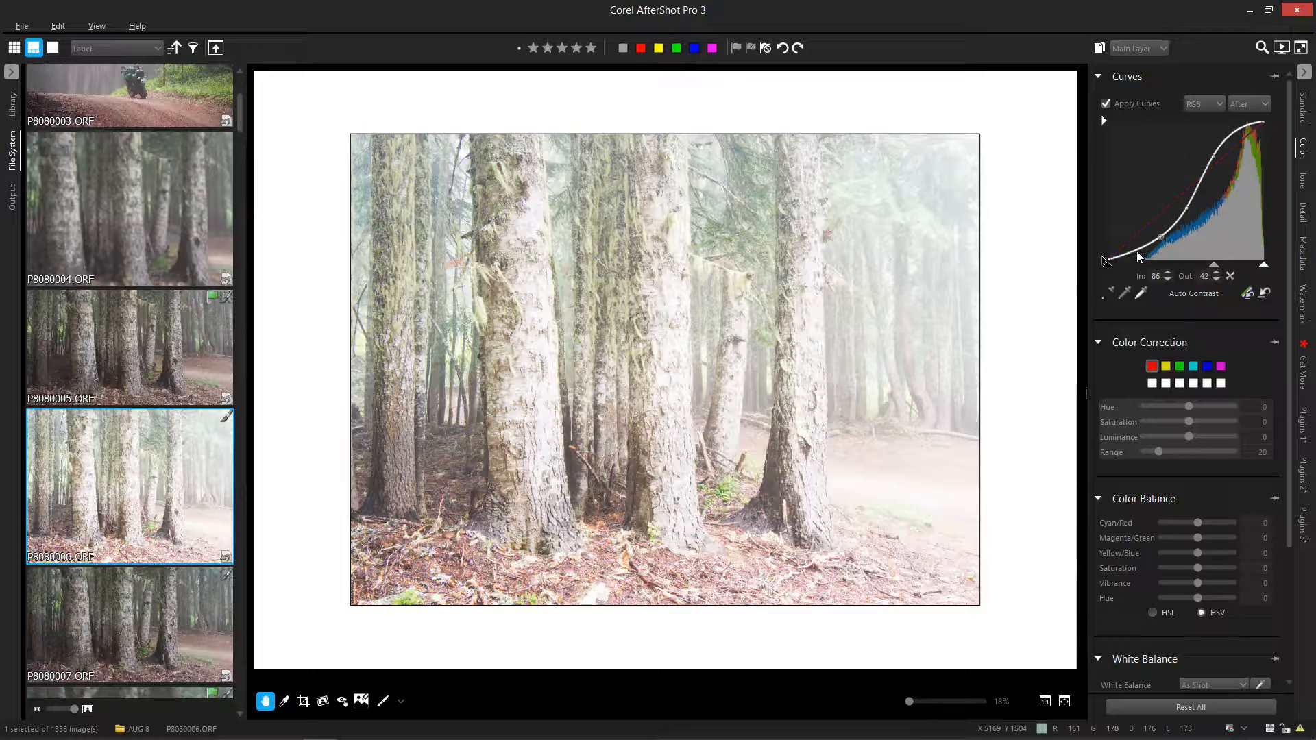
# Add shadow and highlight points for a wavy curve, ending with a steep 99-to-184 arch.
pyautogui.moveTo(1135, 256); pyautogui.dragTo(1125, 243)
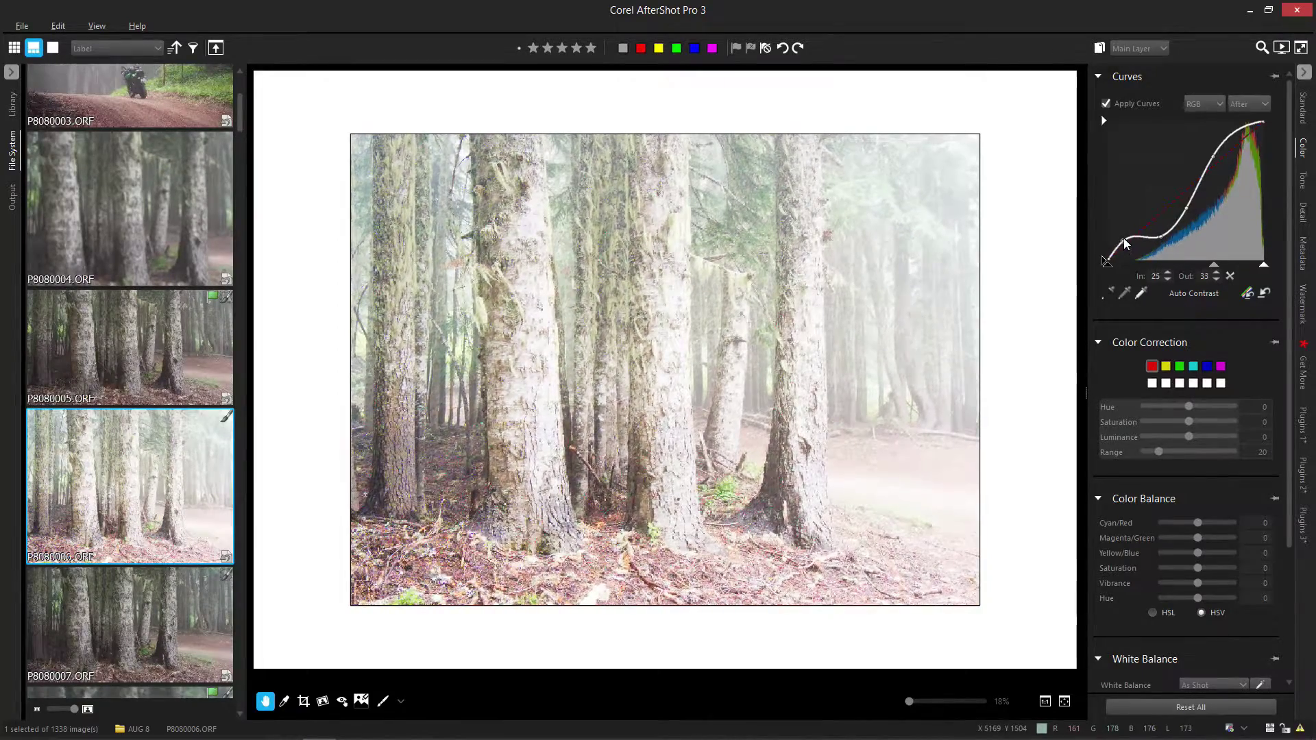
pyautogui.moveTo(1125, 244); pyautogui.dragTo(1150, 224)
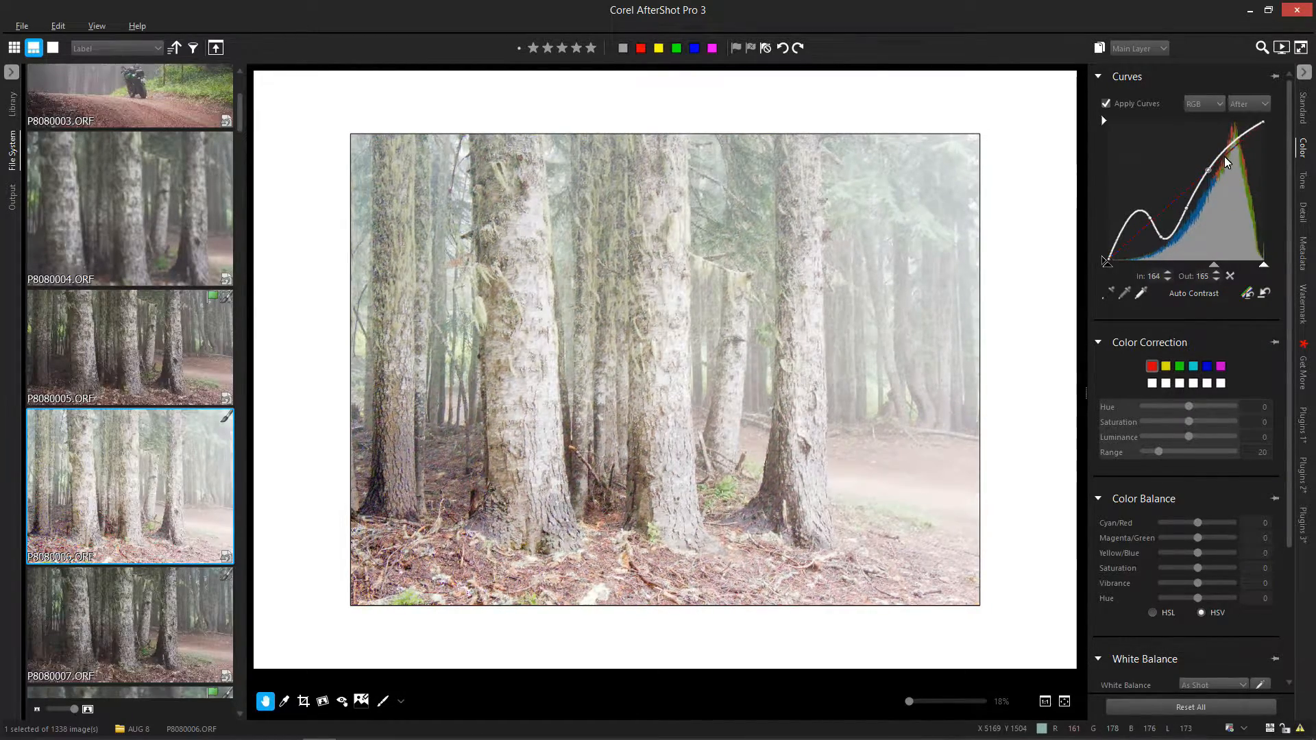
pyautogui.moveTo(1226, 162); pyautogui.dragTo(1233, 150)
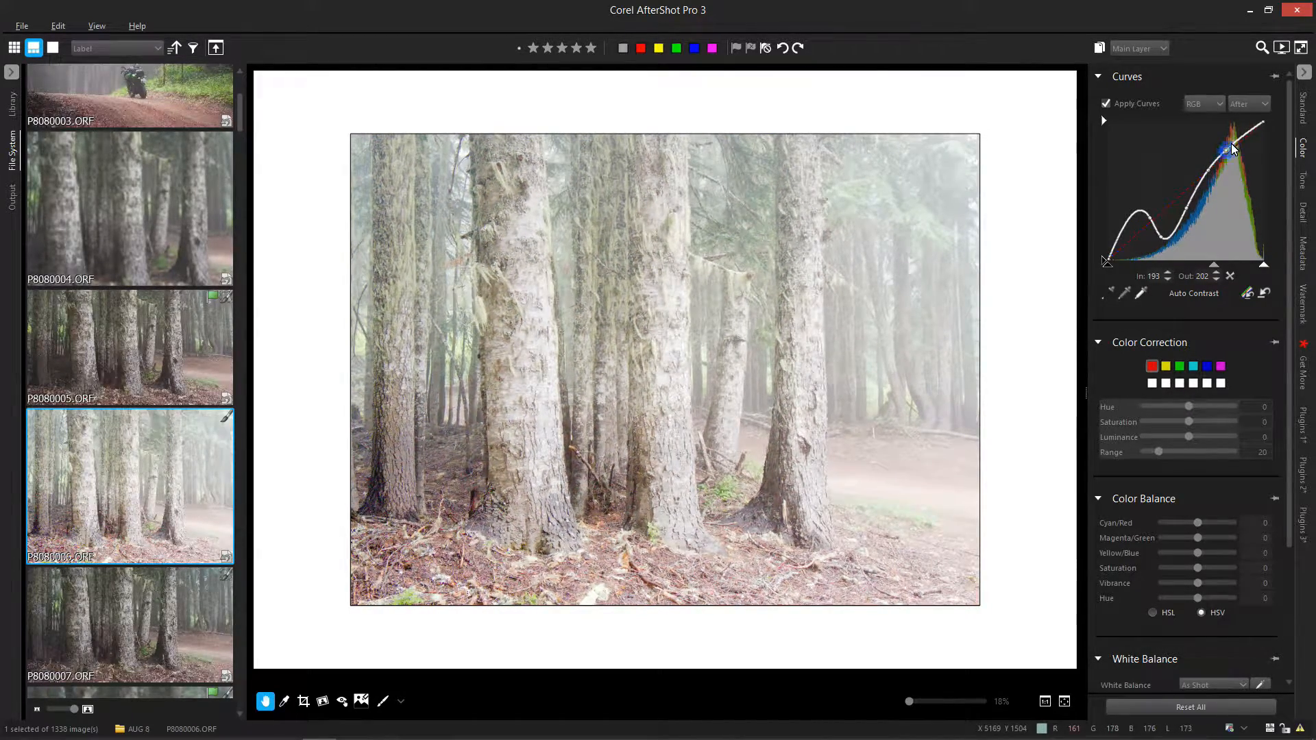
pyautogui.moveTo(1231, 150); pyautogui.dragTo(1234, 165)
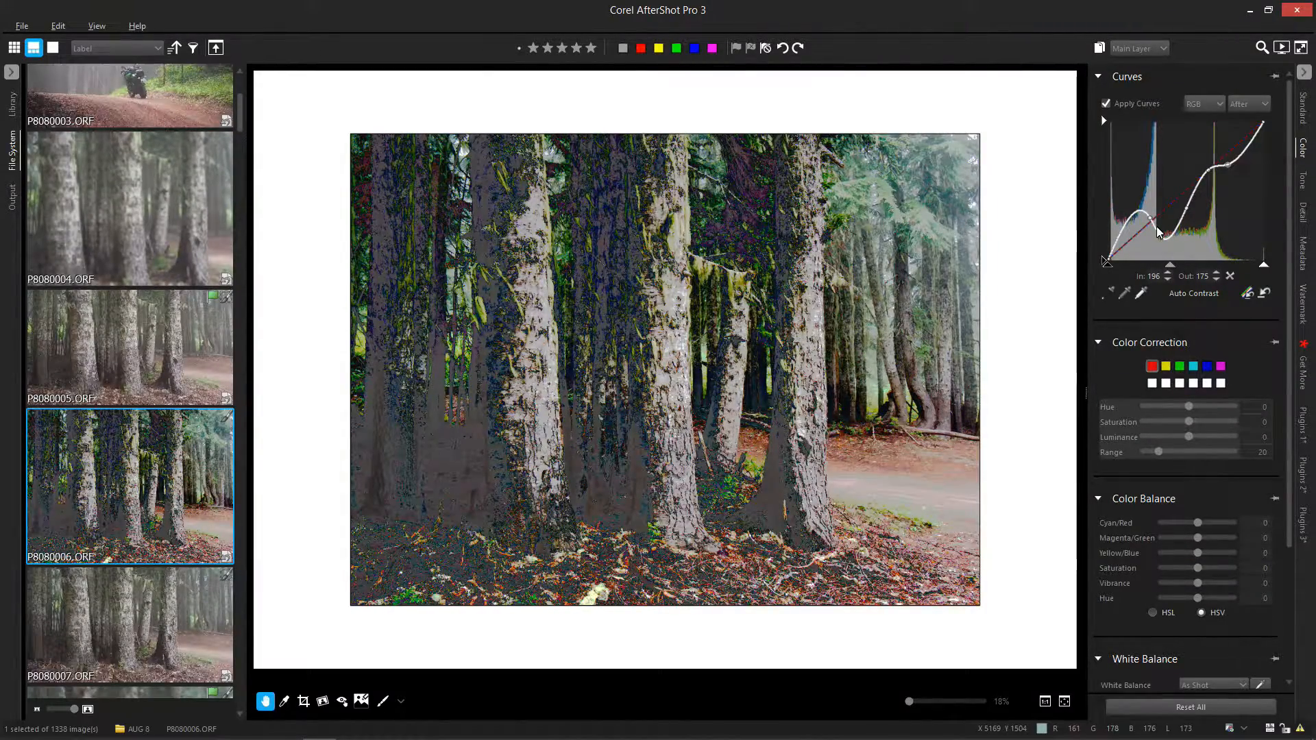
pyautogui.moveTo(1144, 221); pyautogui.dragTo(1203, 212)
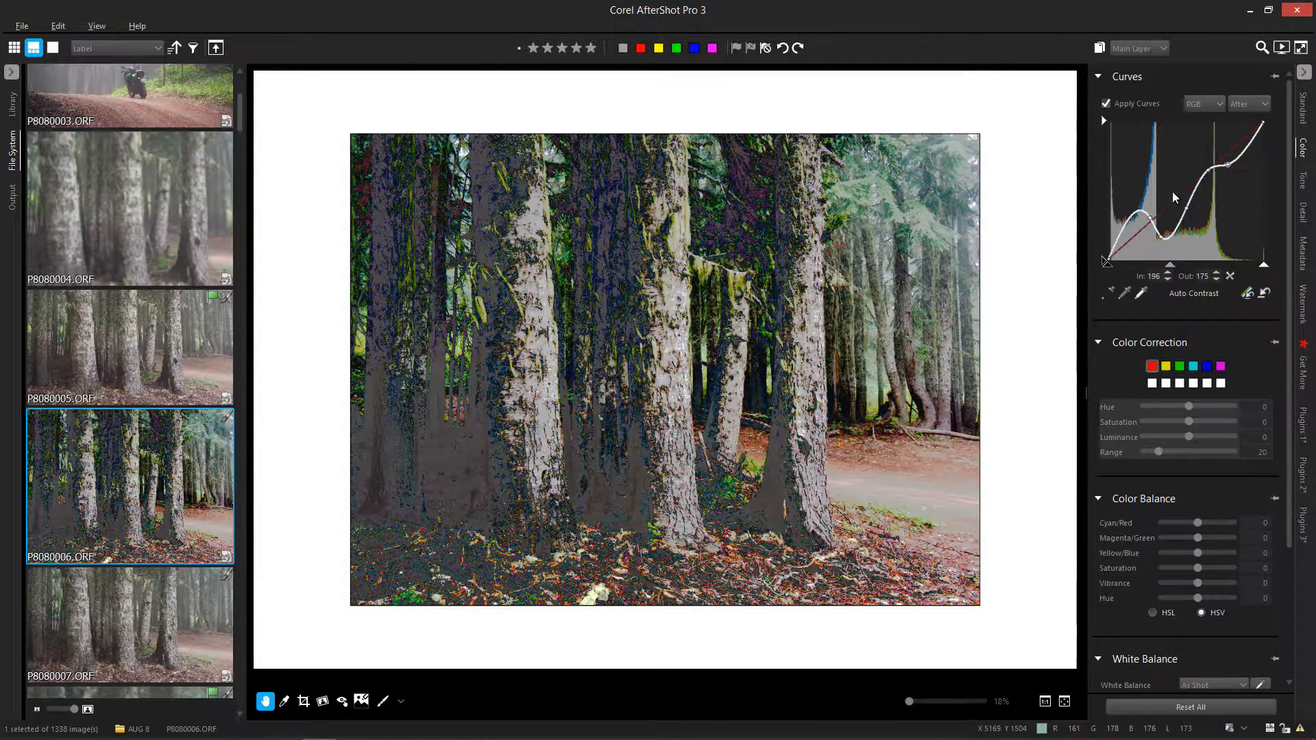
pyautogui.click(1265, 294)
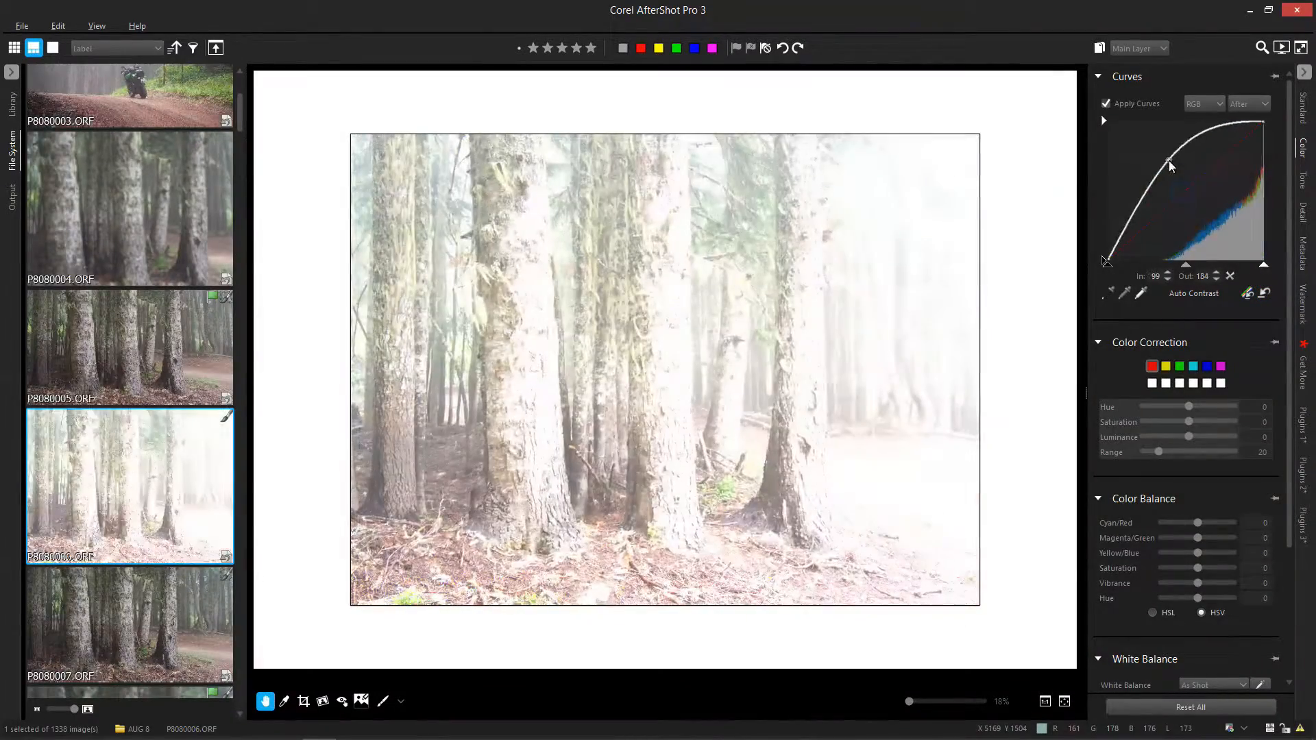
# Bow the curve downward to darken, then reset it to a near-straight line.
pyautogui.moveTo(1170, 165); pyautogui.dragTo(1196, 216)
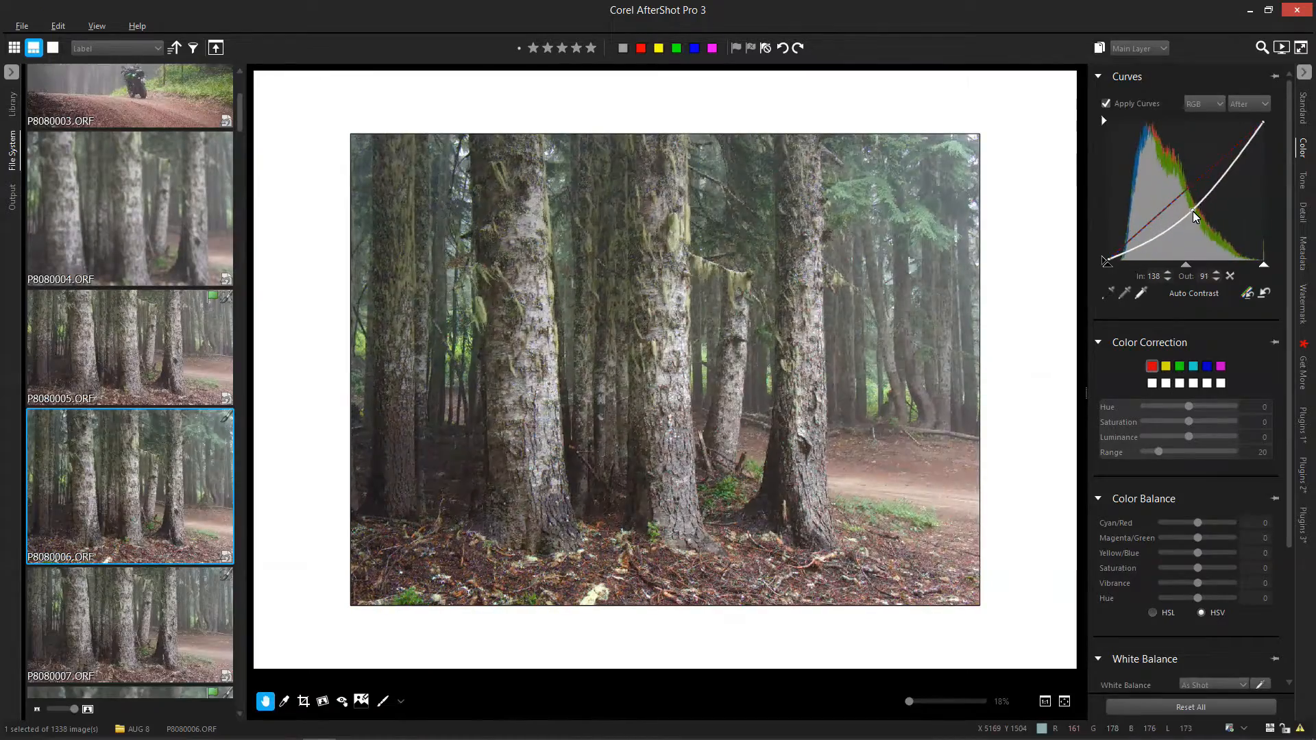
pyautogui.click(1261, 294)
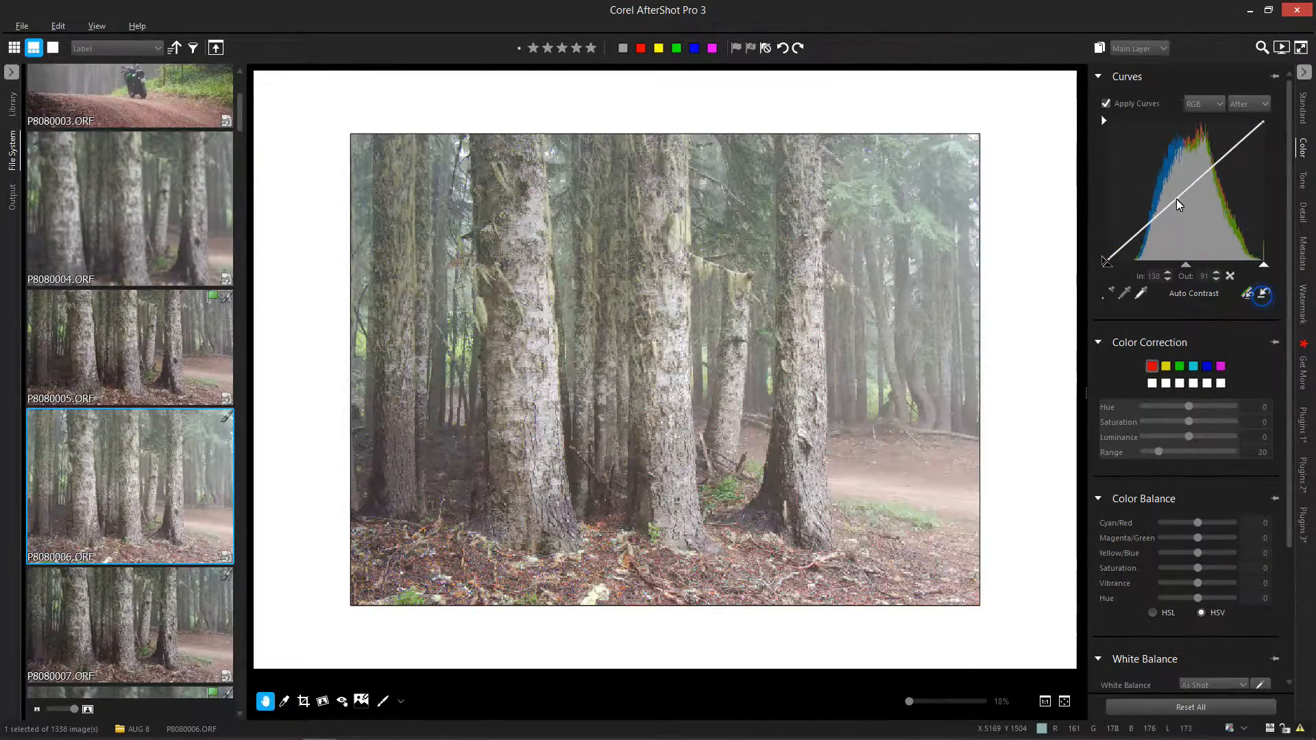
pyautogui.moveTo(1178, 204); pyautogui.dragTo(1201, 165)
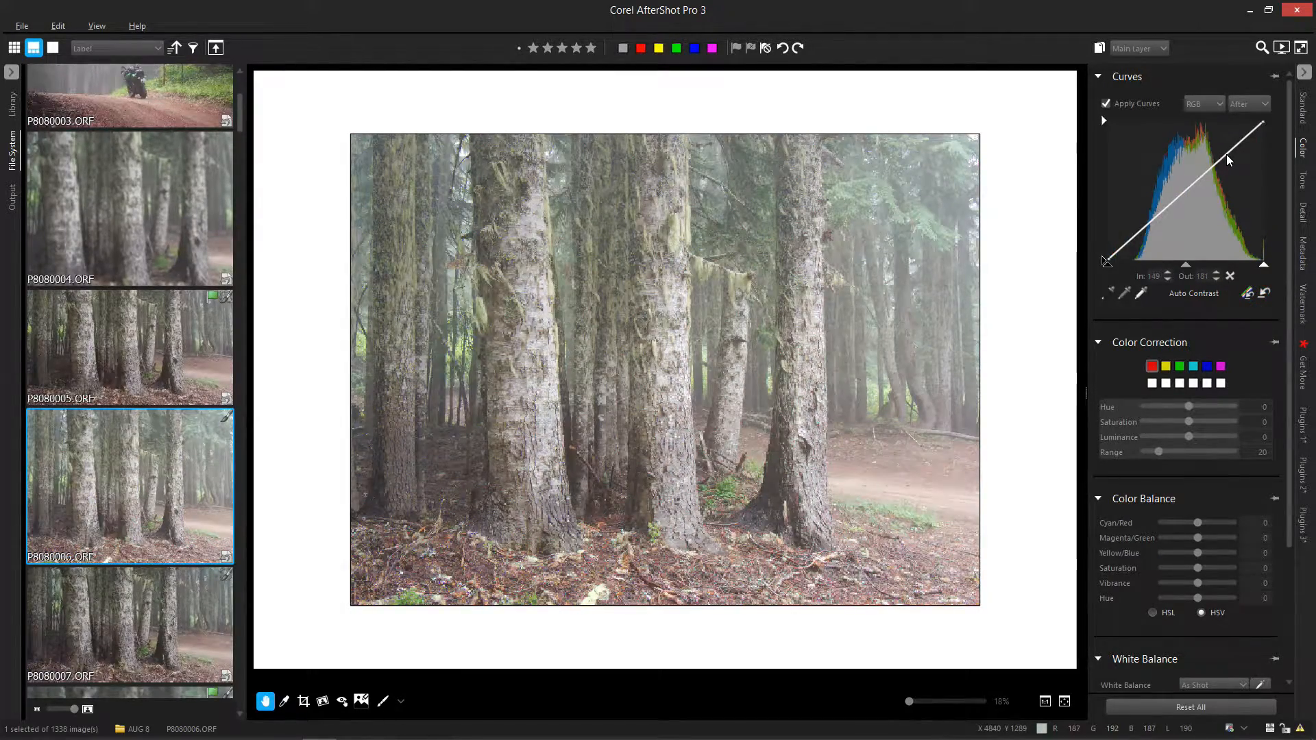
# Place highlight, midtone and shadow points, flattening the middle and steepening the highlights.
pyautogui.moveTo(1228, 160); pyautogui.dragTo(1178, 199)
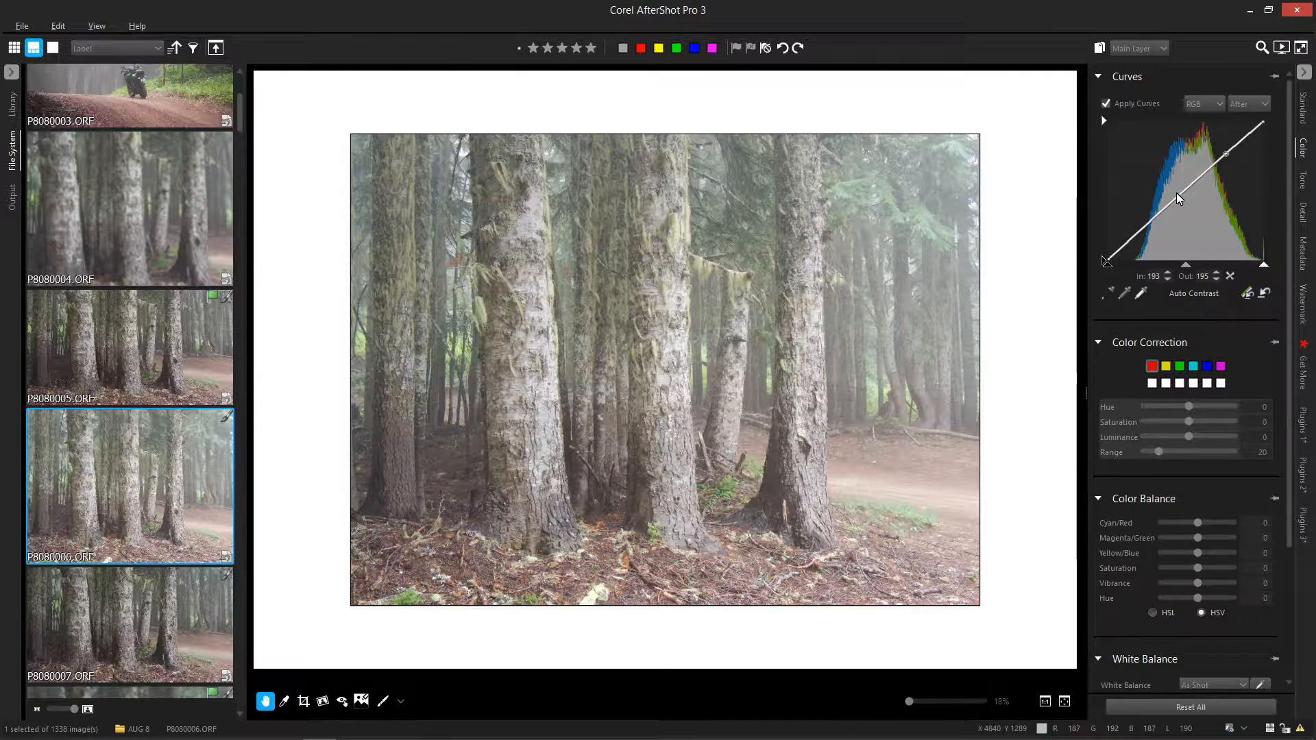
pyautogui.moveTo(1178, 199); pyautogui.dragTo(1178, 202)
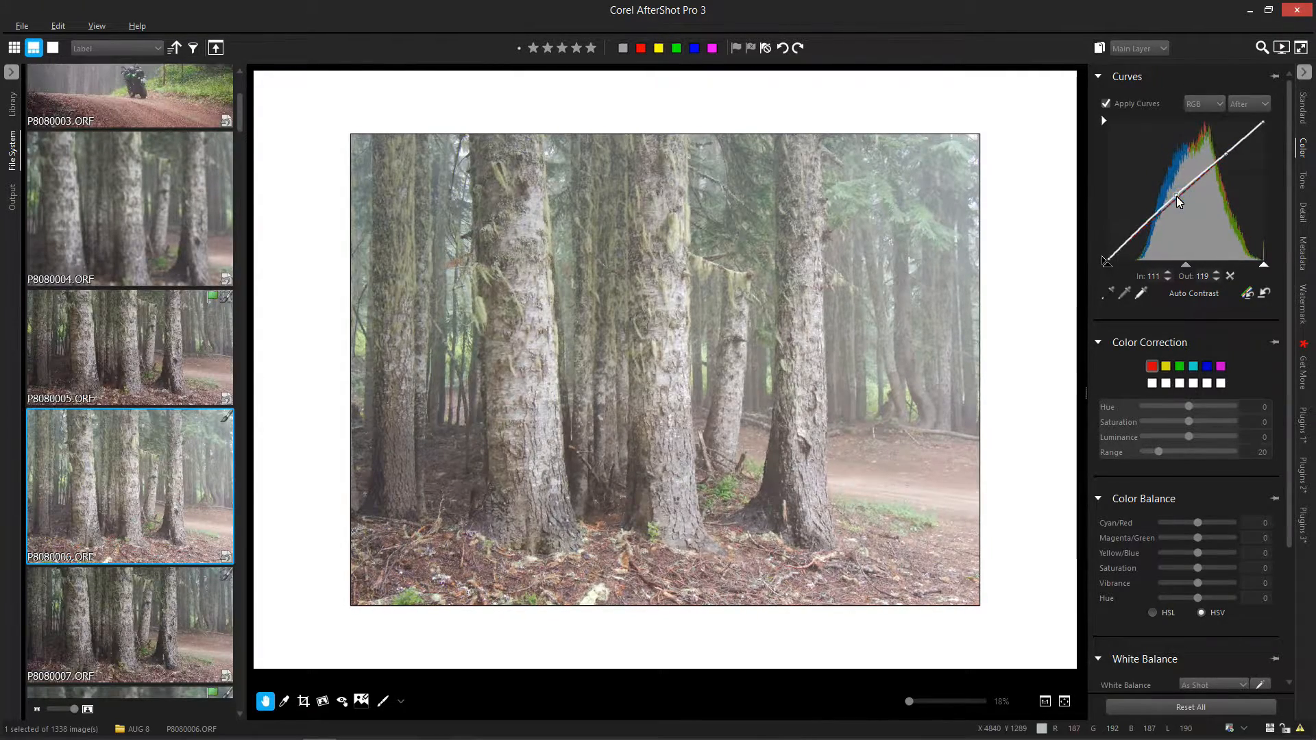
pyautogui.moveTo(1178, 202); pyautogui.dragTo(1132, 236)
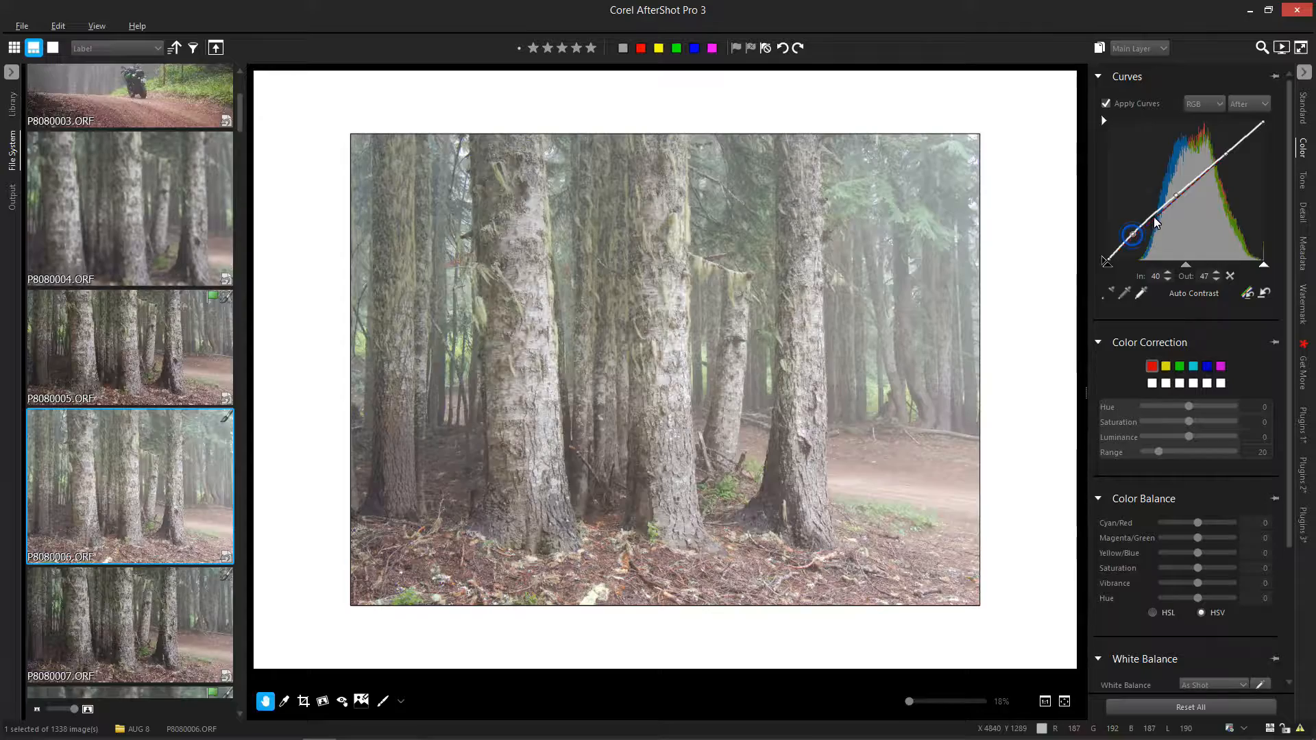
pyautogui.moveTo(1132, 233); pyautogui.dragTo(1215, 172)
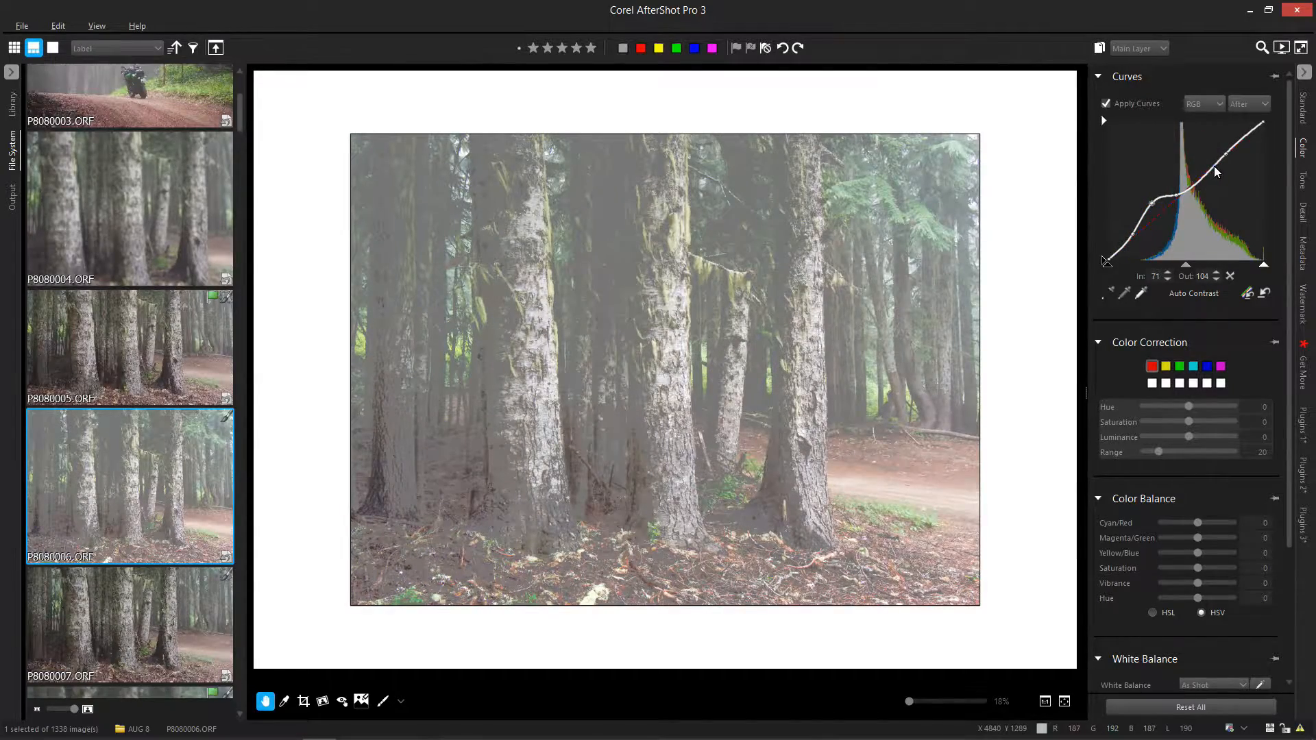
pyautogui.moveTo(1215, 172); pyautogui.dragTo(1245, 210)
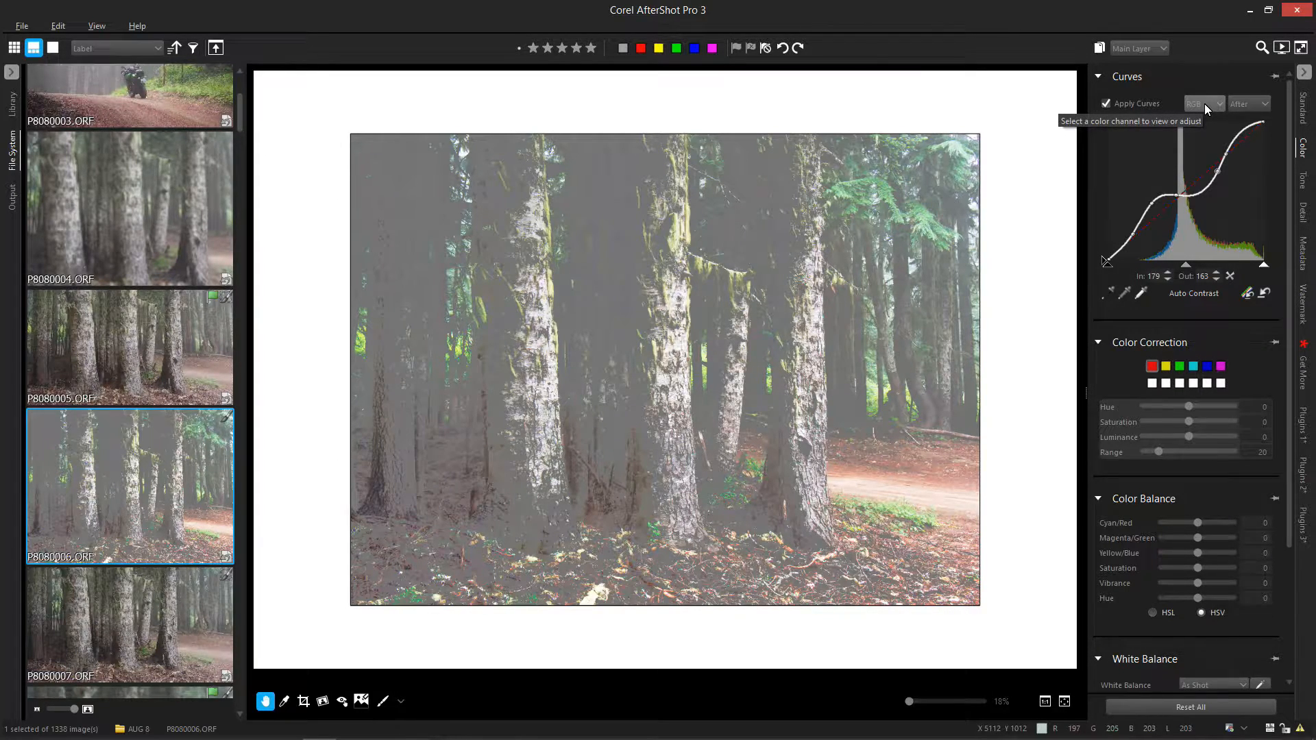
# Reset the Curves graph back to a straight diagonal line.
pyautogui.click(1264, 294)
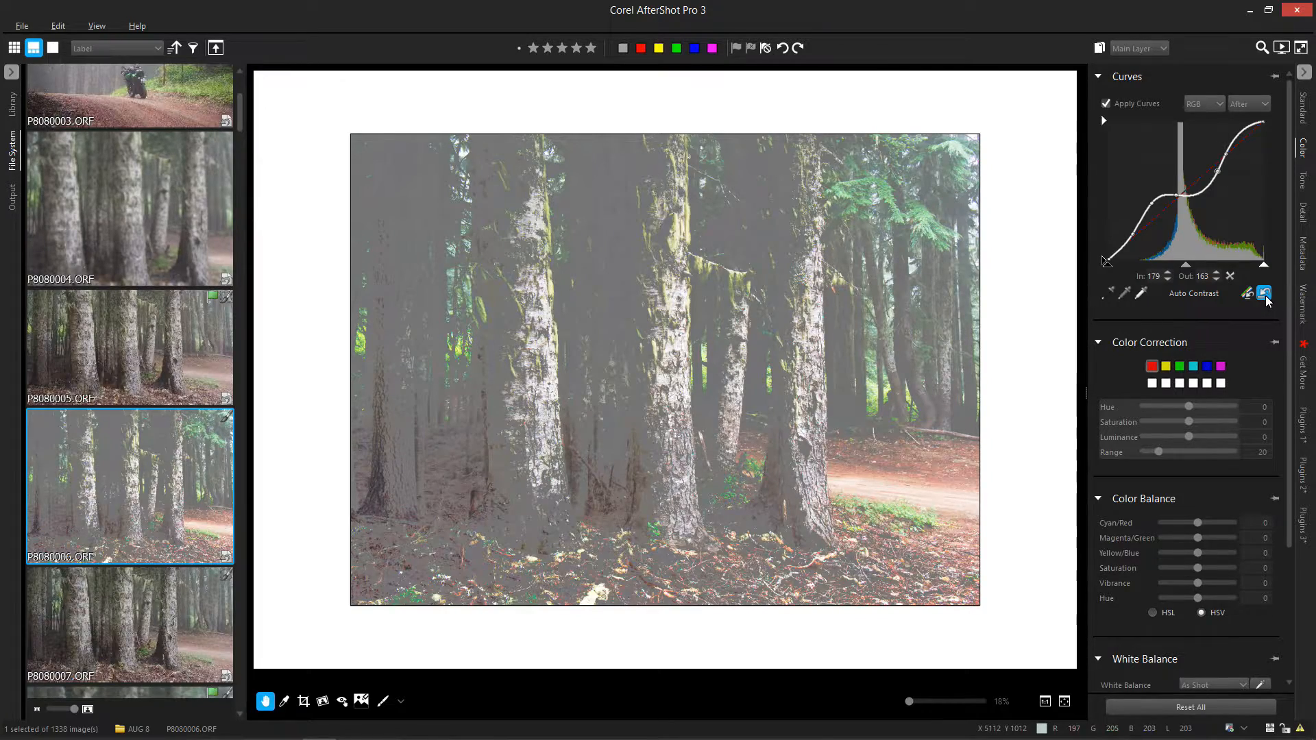
pyautogui.click(1265, 293)
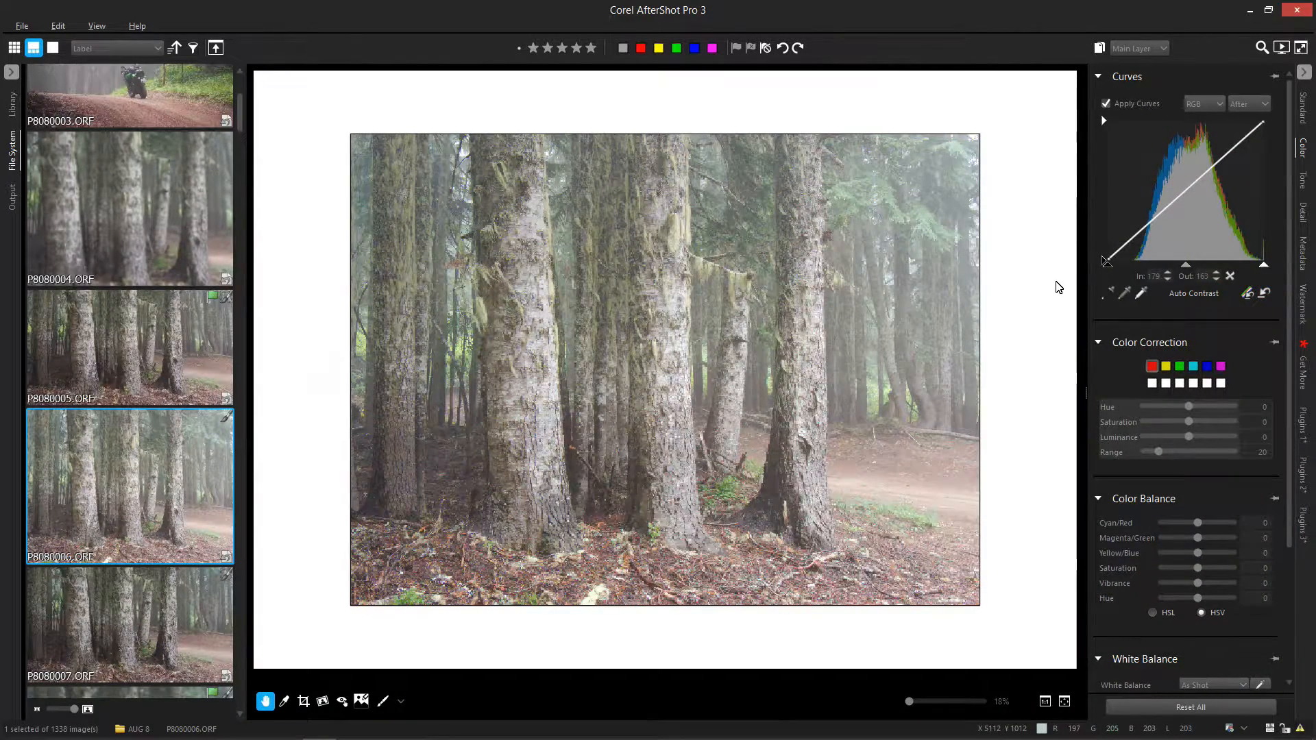